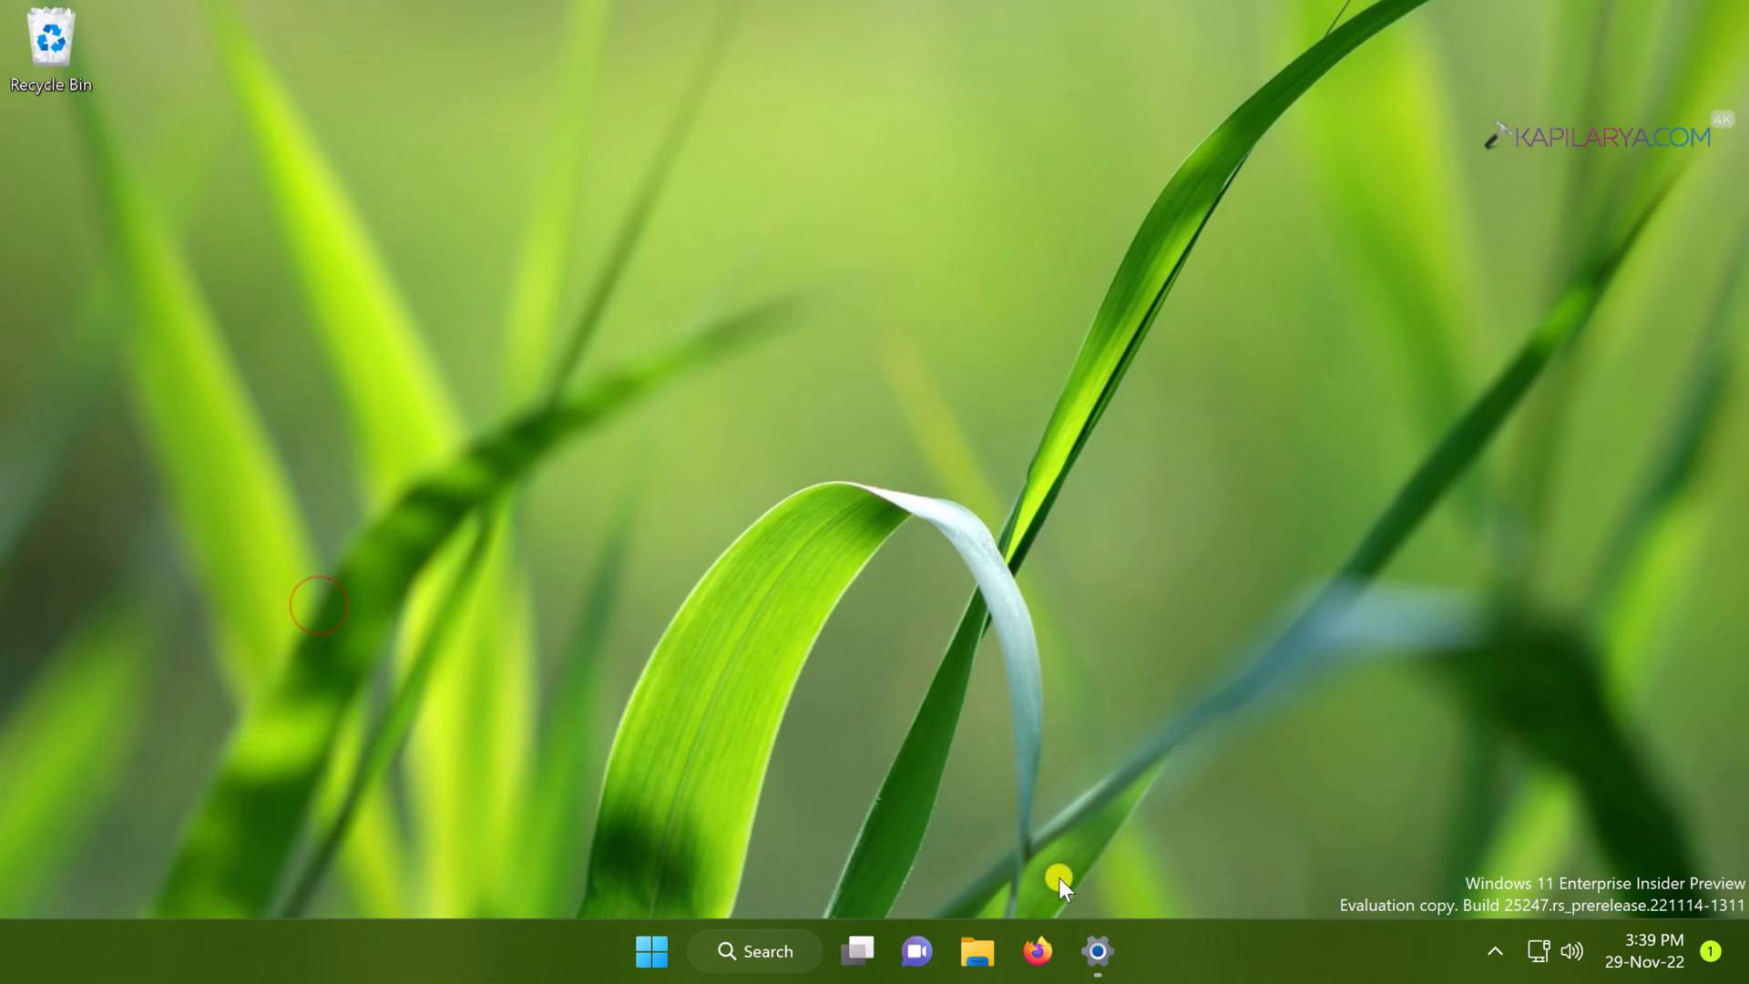
Step: Go to Accounts > Sign-in options and scroll down to the additional sign-in settings
{"action": "left_click", "coordinate": [1096, 951]}
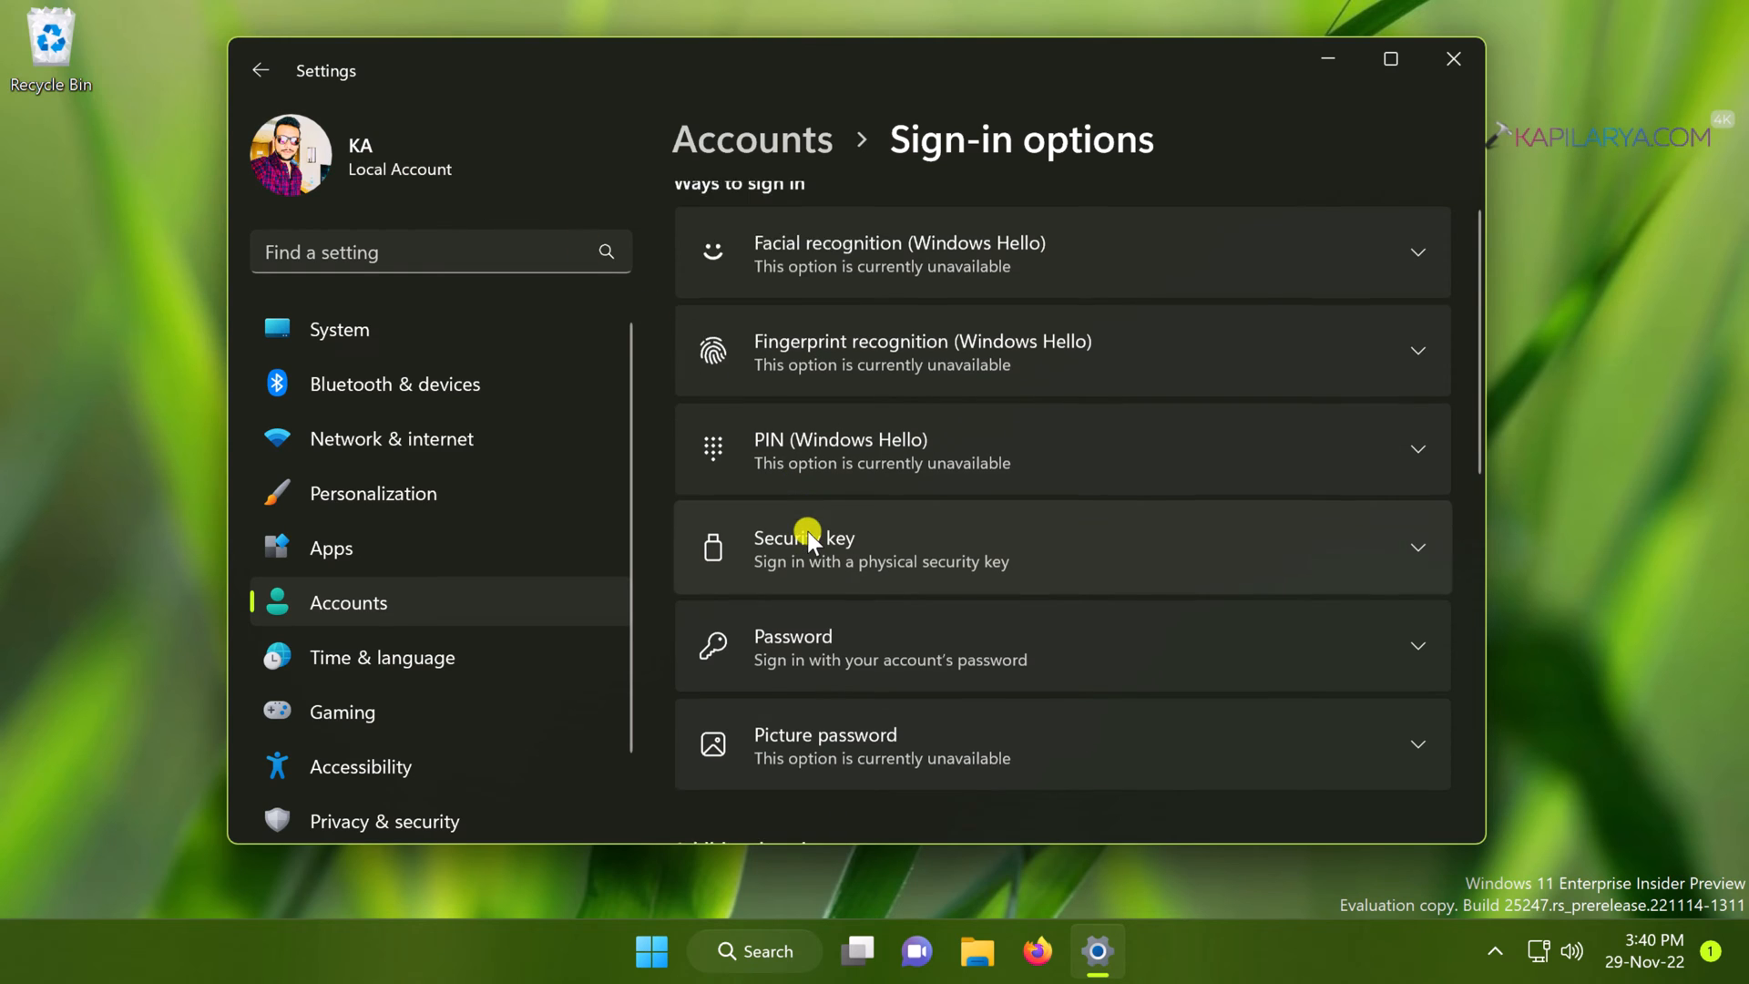
{"action": "scroll", "scroll_direction": "down", "scroll_amount": 3}
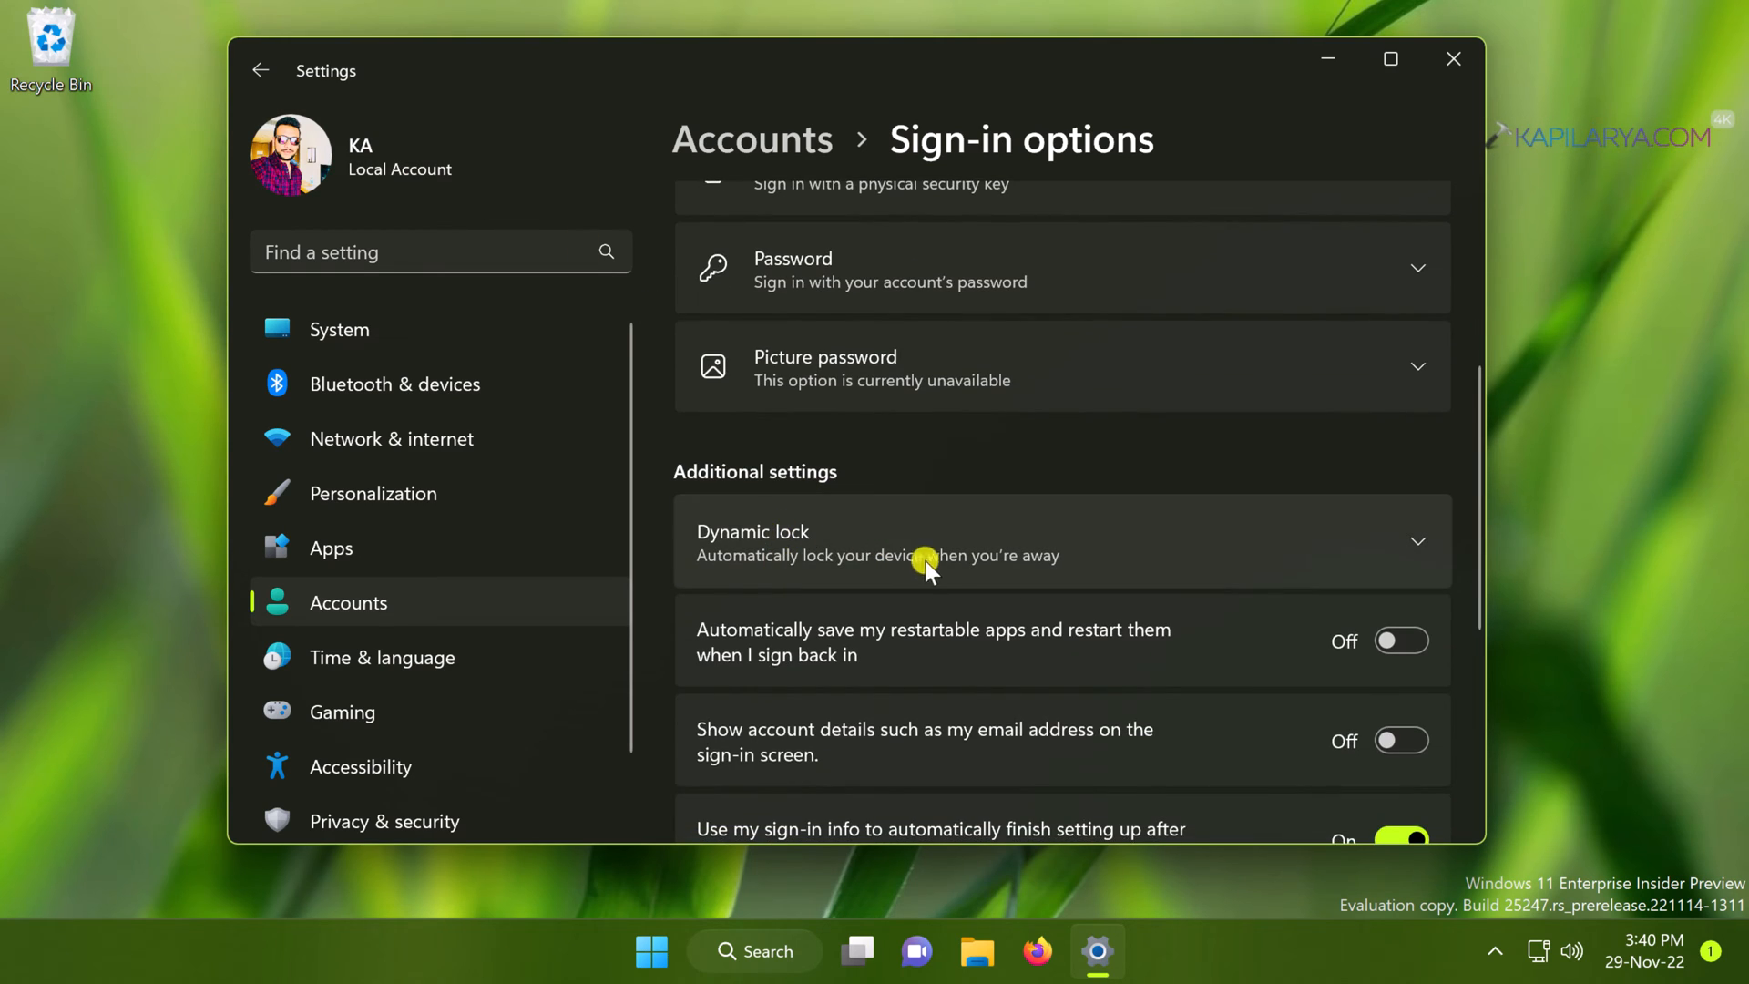
{"action": "scroll", "scroll_direction": "down", "scroll_amount": 3}
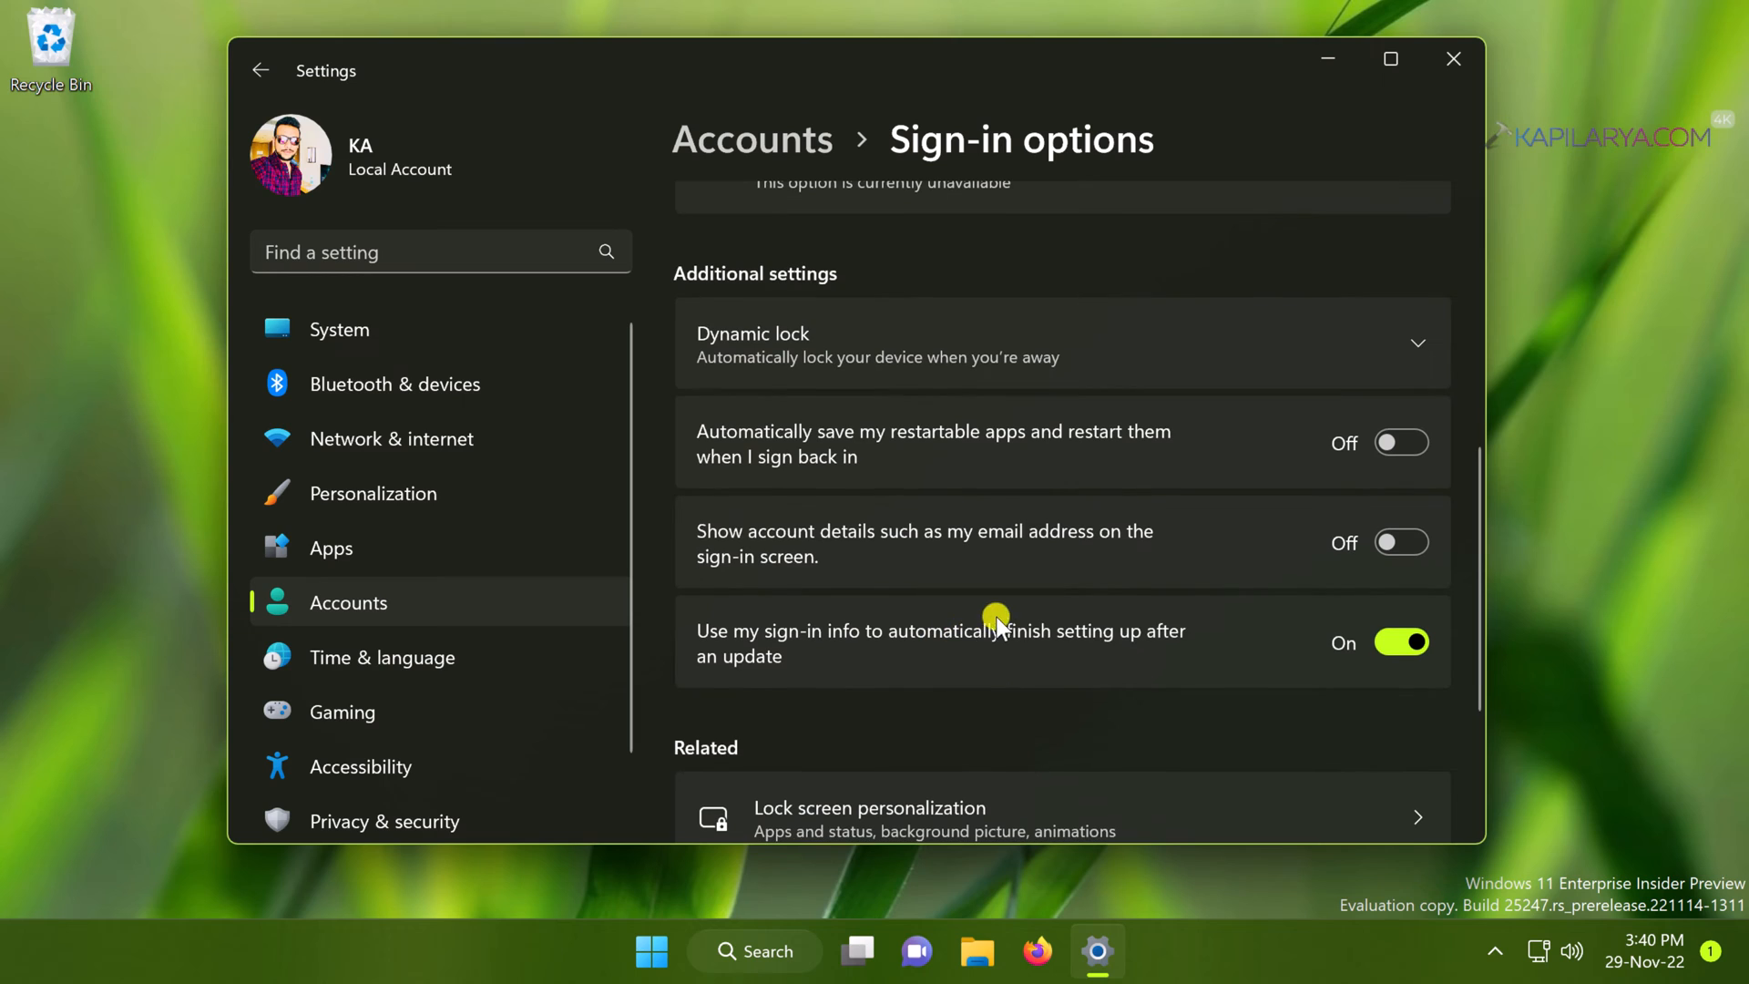
{"action": "mouse_move", "coordinate": [982, 560]}
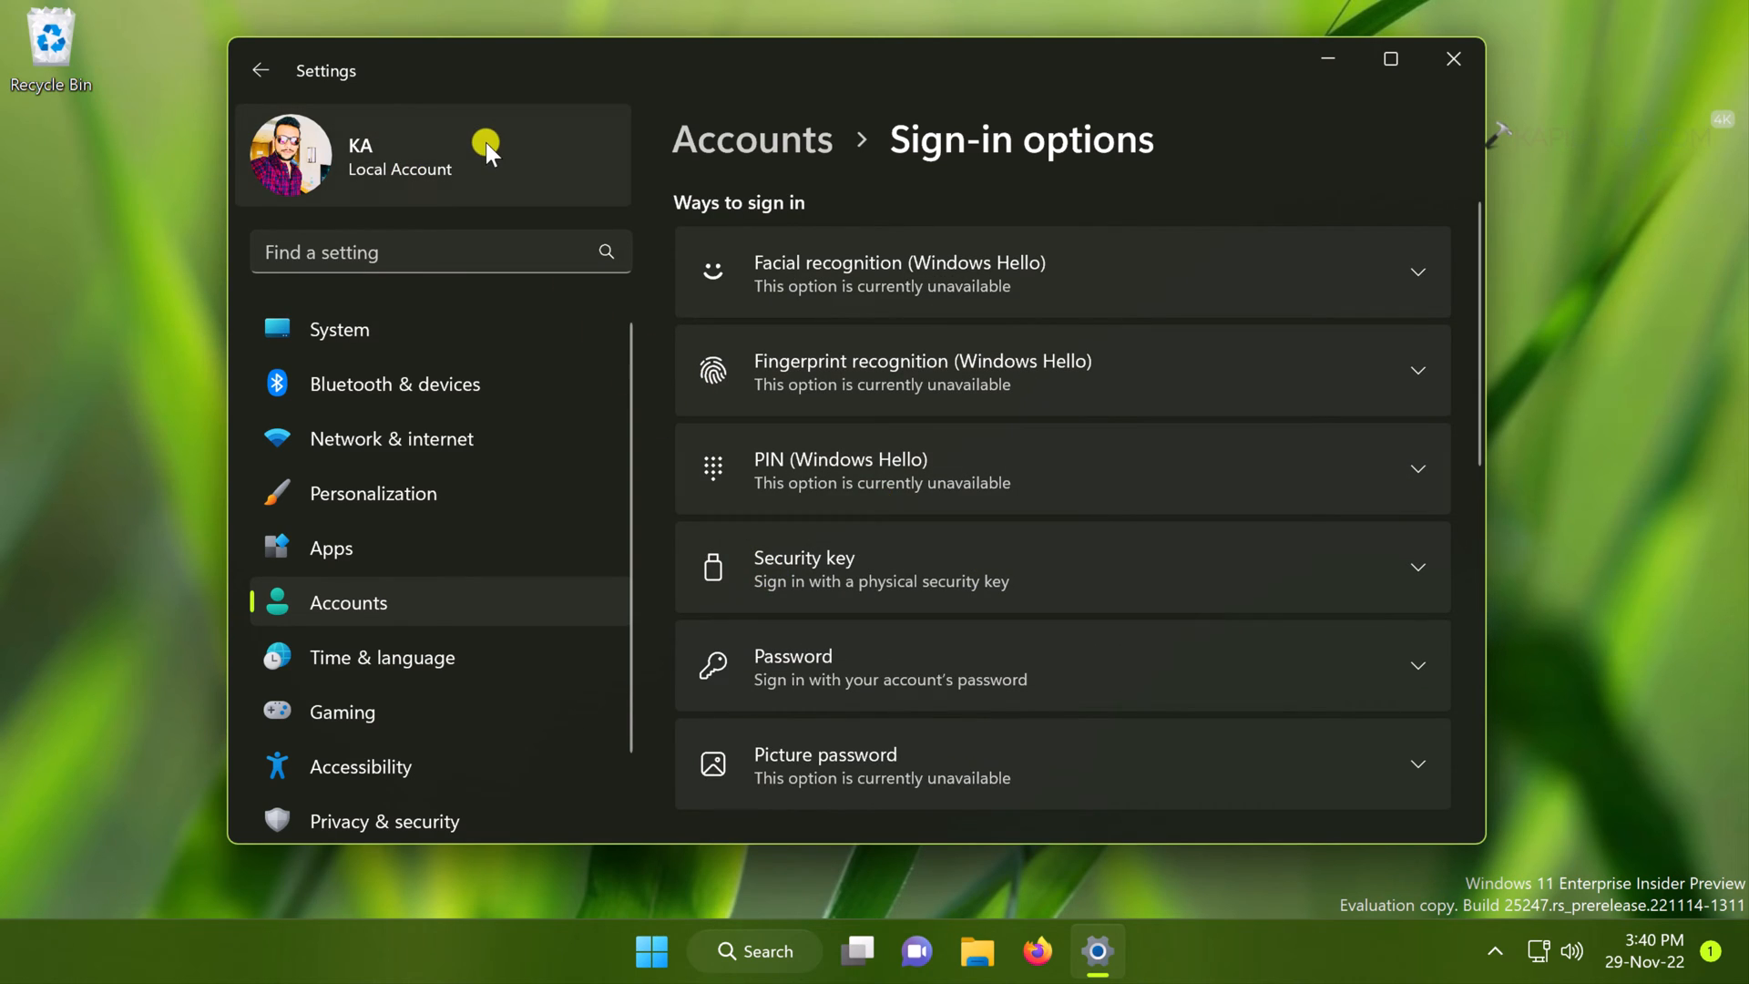
Step: Go to Accounts > Your info for the local account and choose to use a Microsoft account instead
{"action": "left_click", "coordinate": [261, 71]}
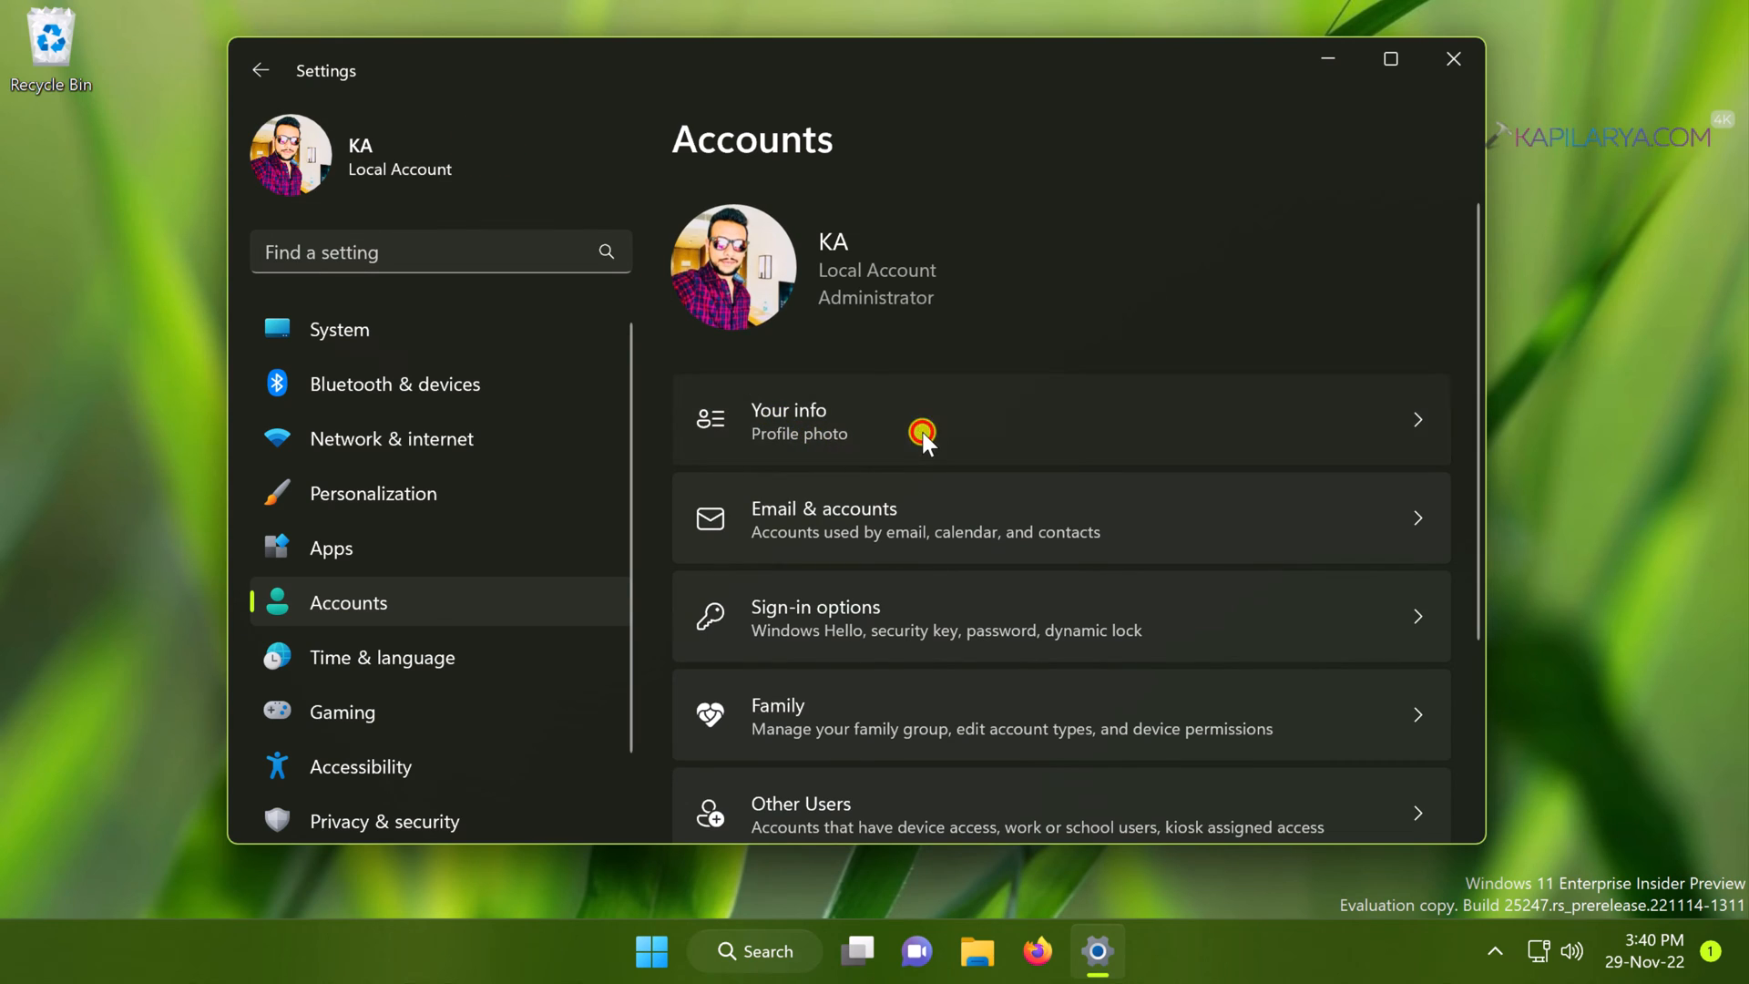
{"action": "left_click", "coordinate": [922, 419]}
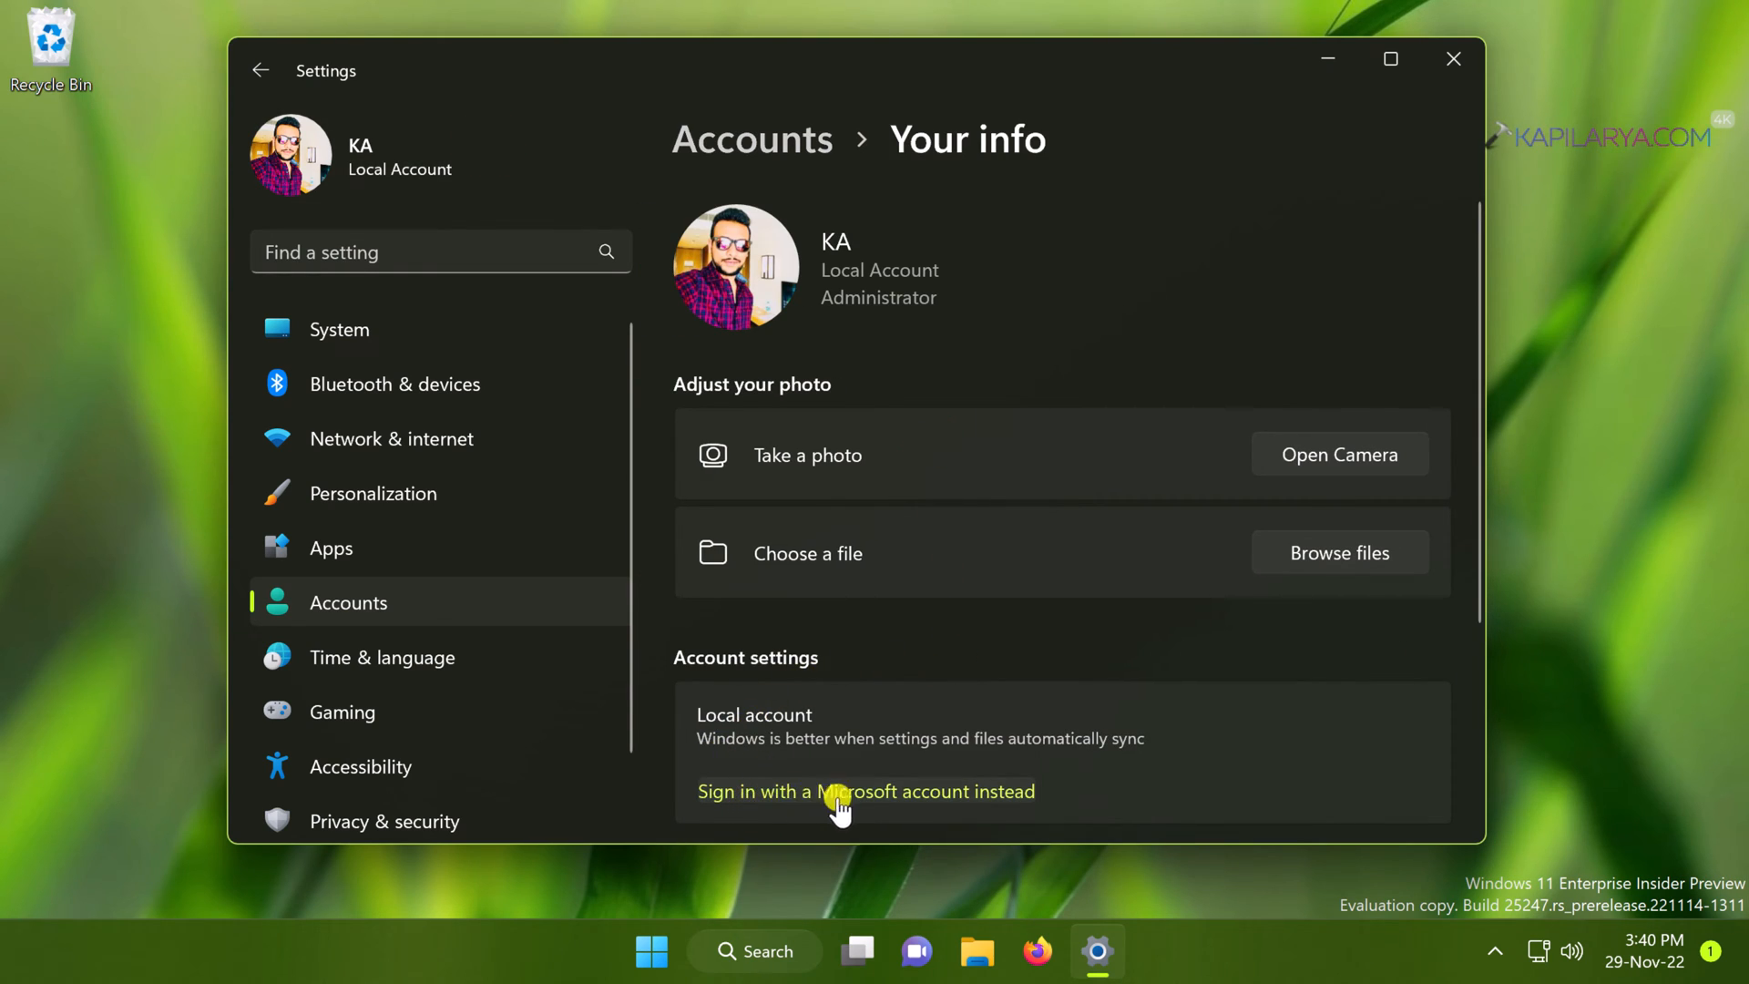
{"action": "left_click", "coordinate": [853, 791]}
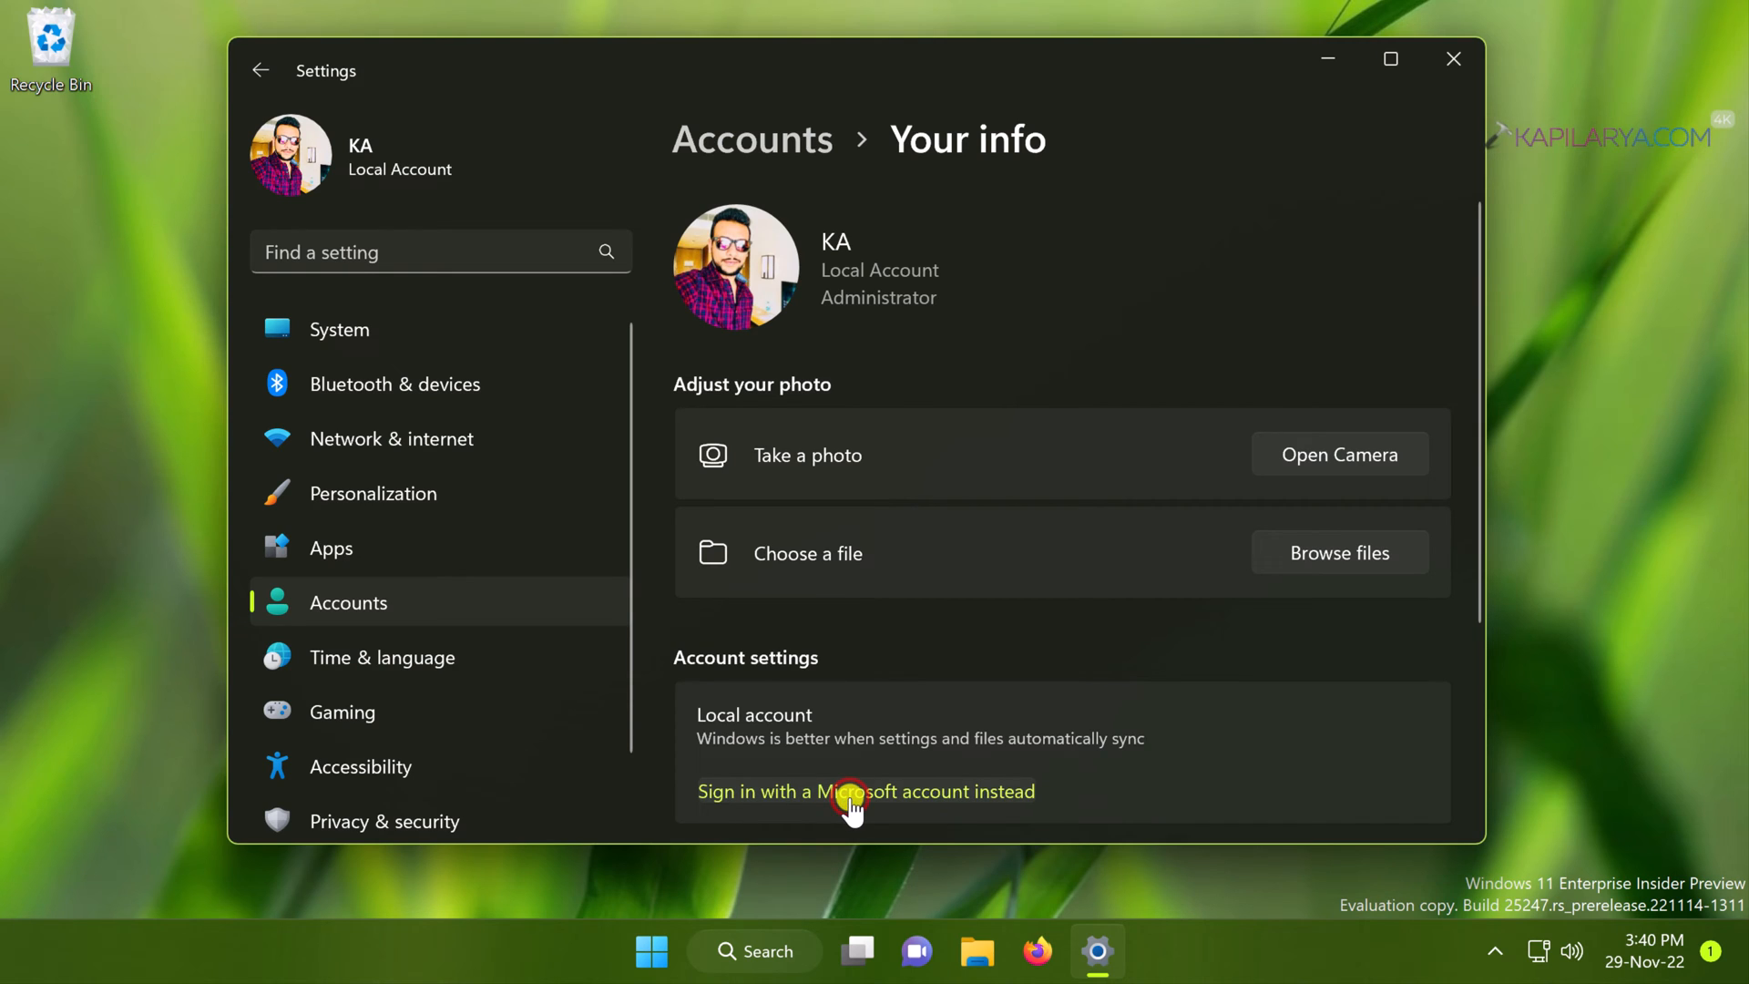
{"action": "left_click", "coordinate": [865, 790]}
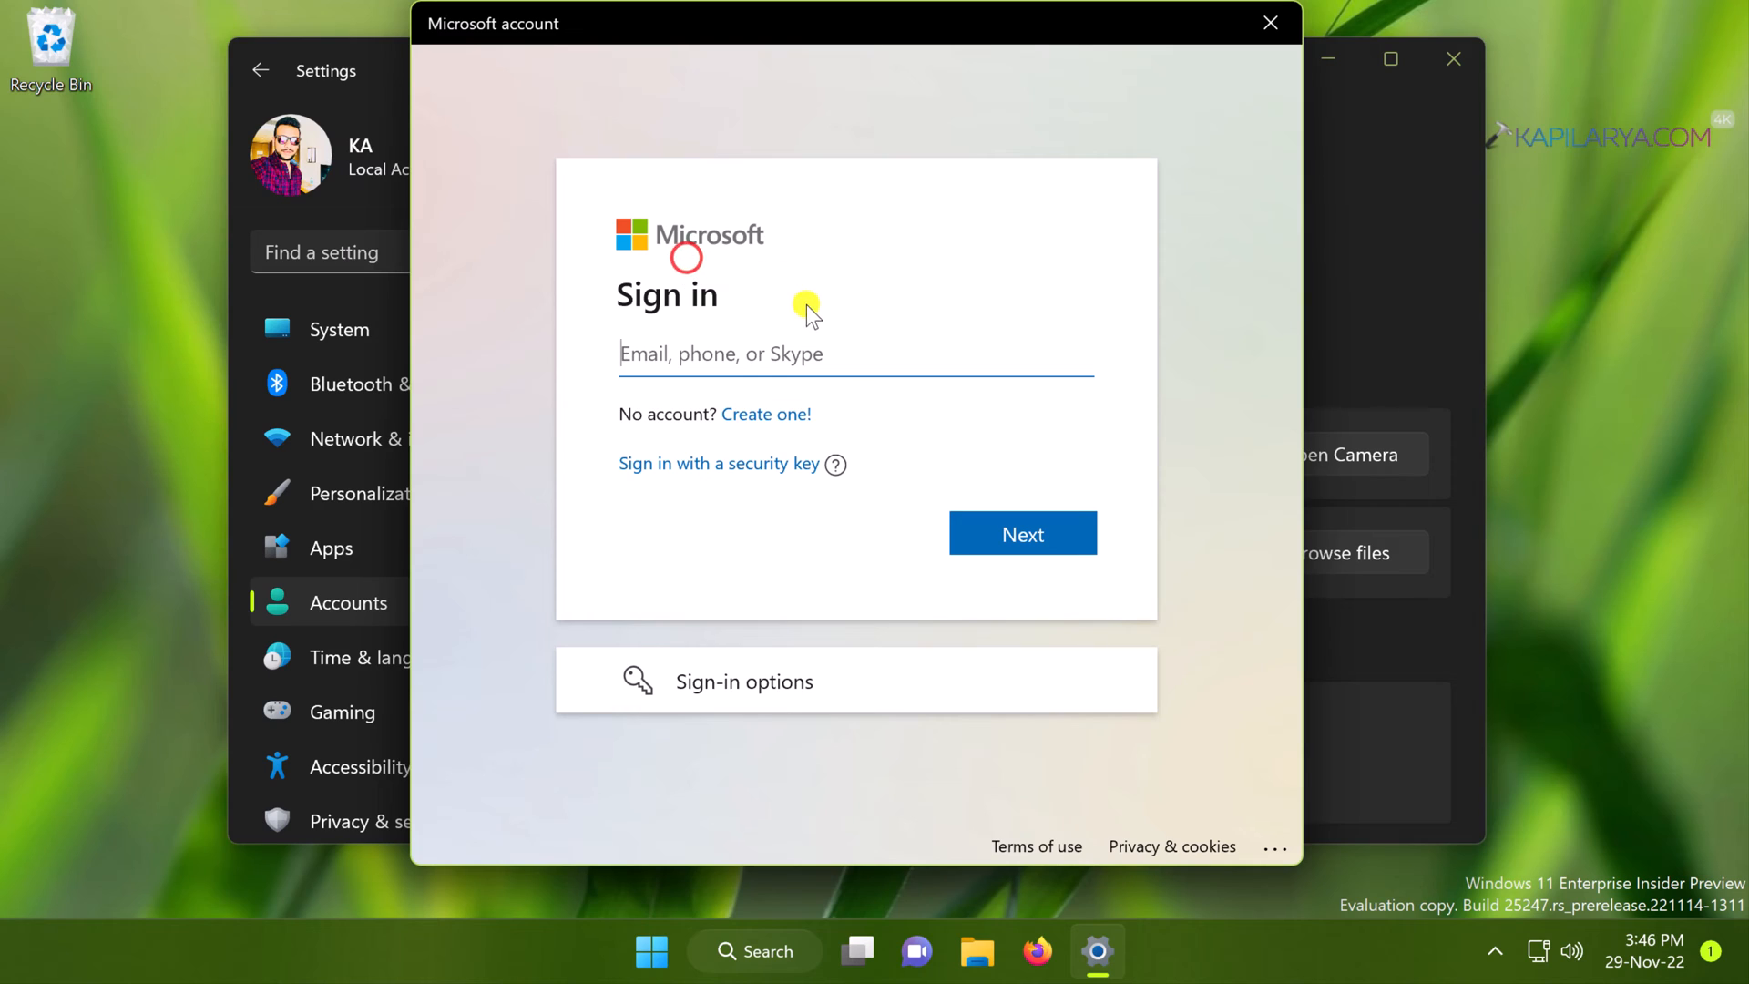
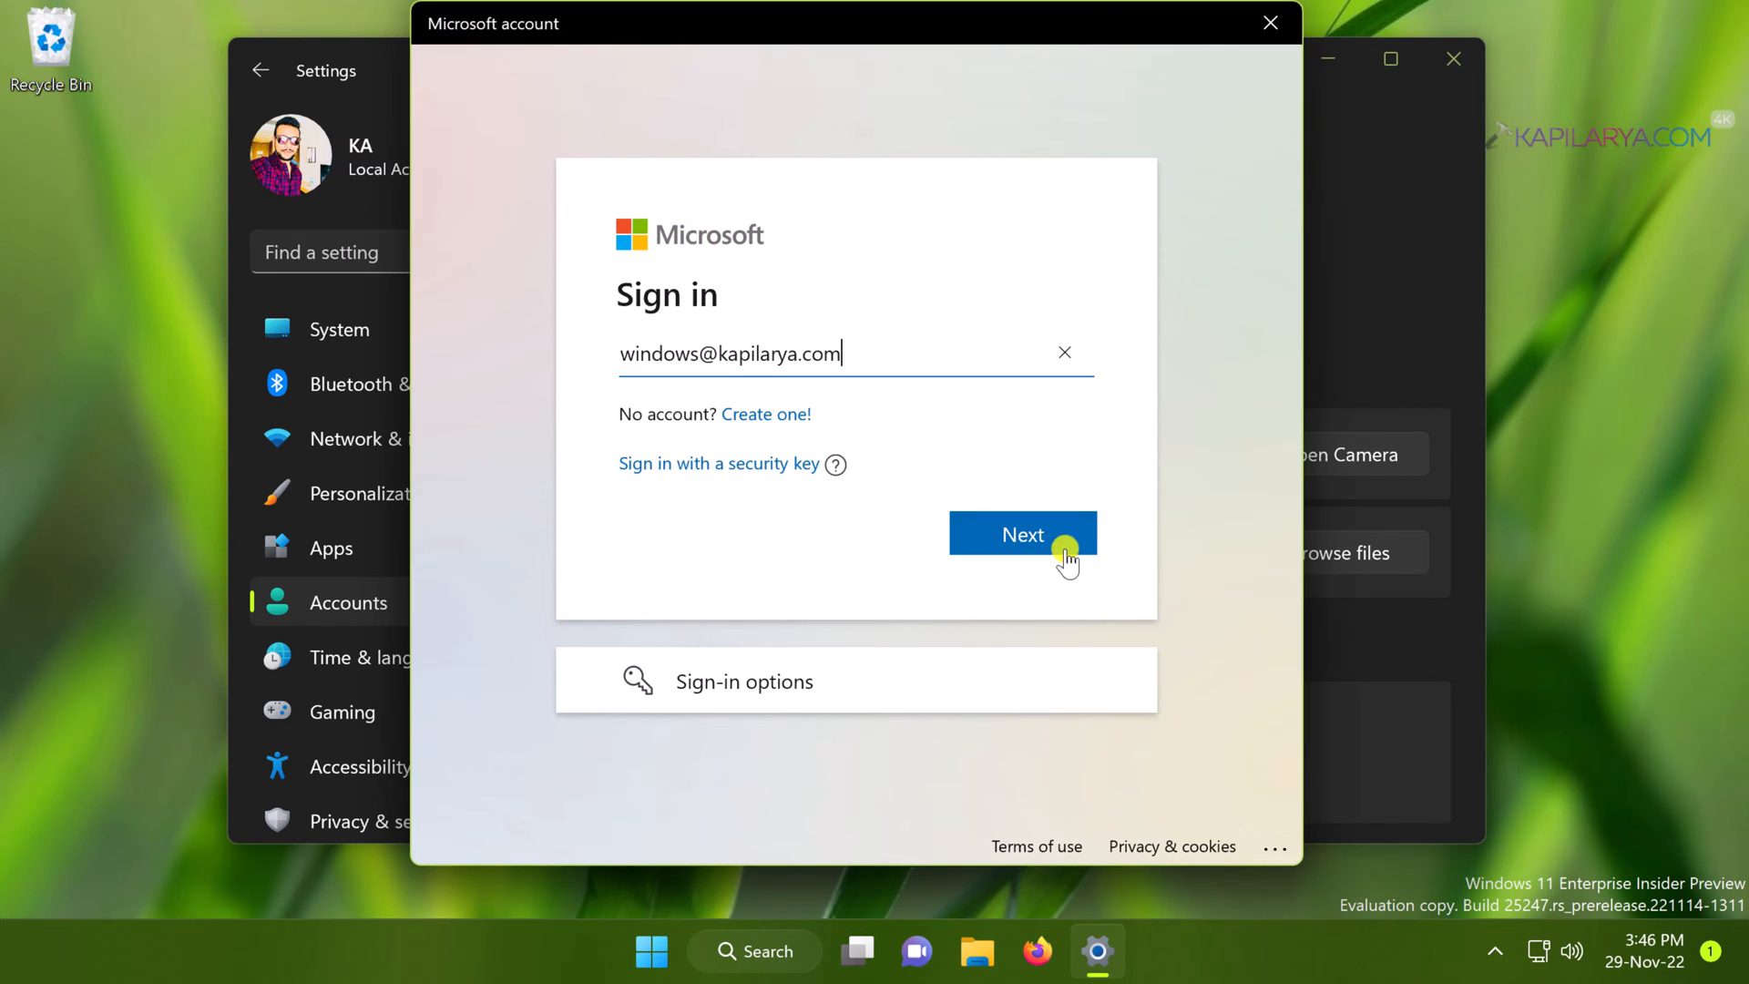
{"action": "left_click", "coordinate": [1022, 533]}
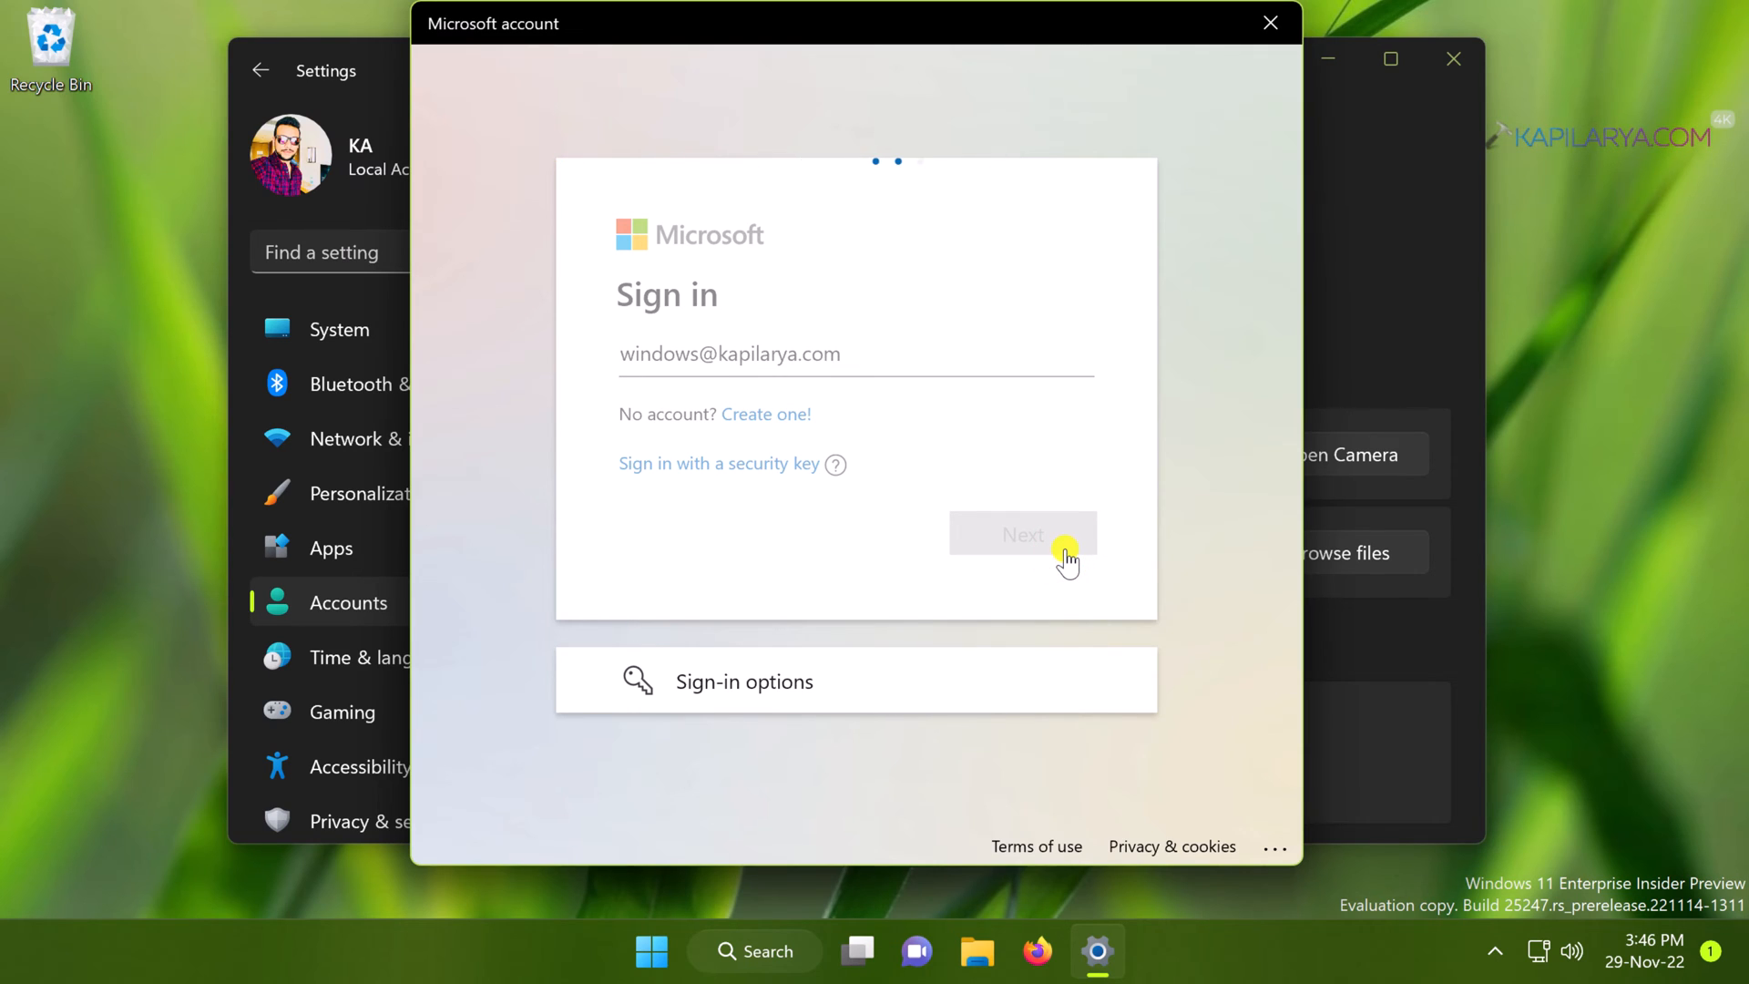
{"action": "left_click", "coordinate": [1020, 534]}
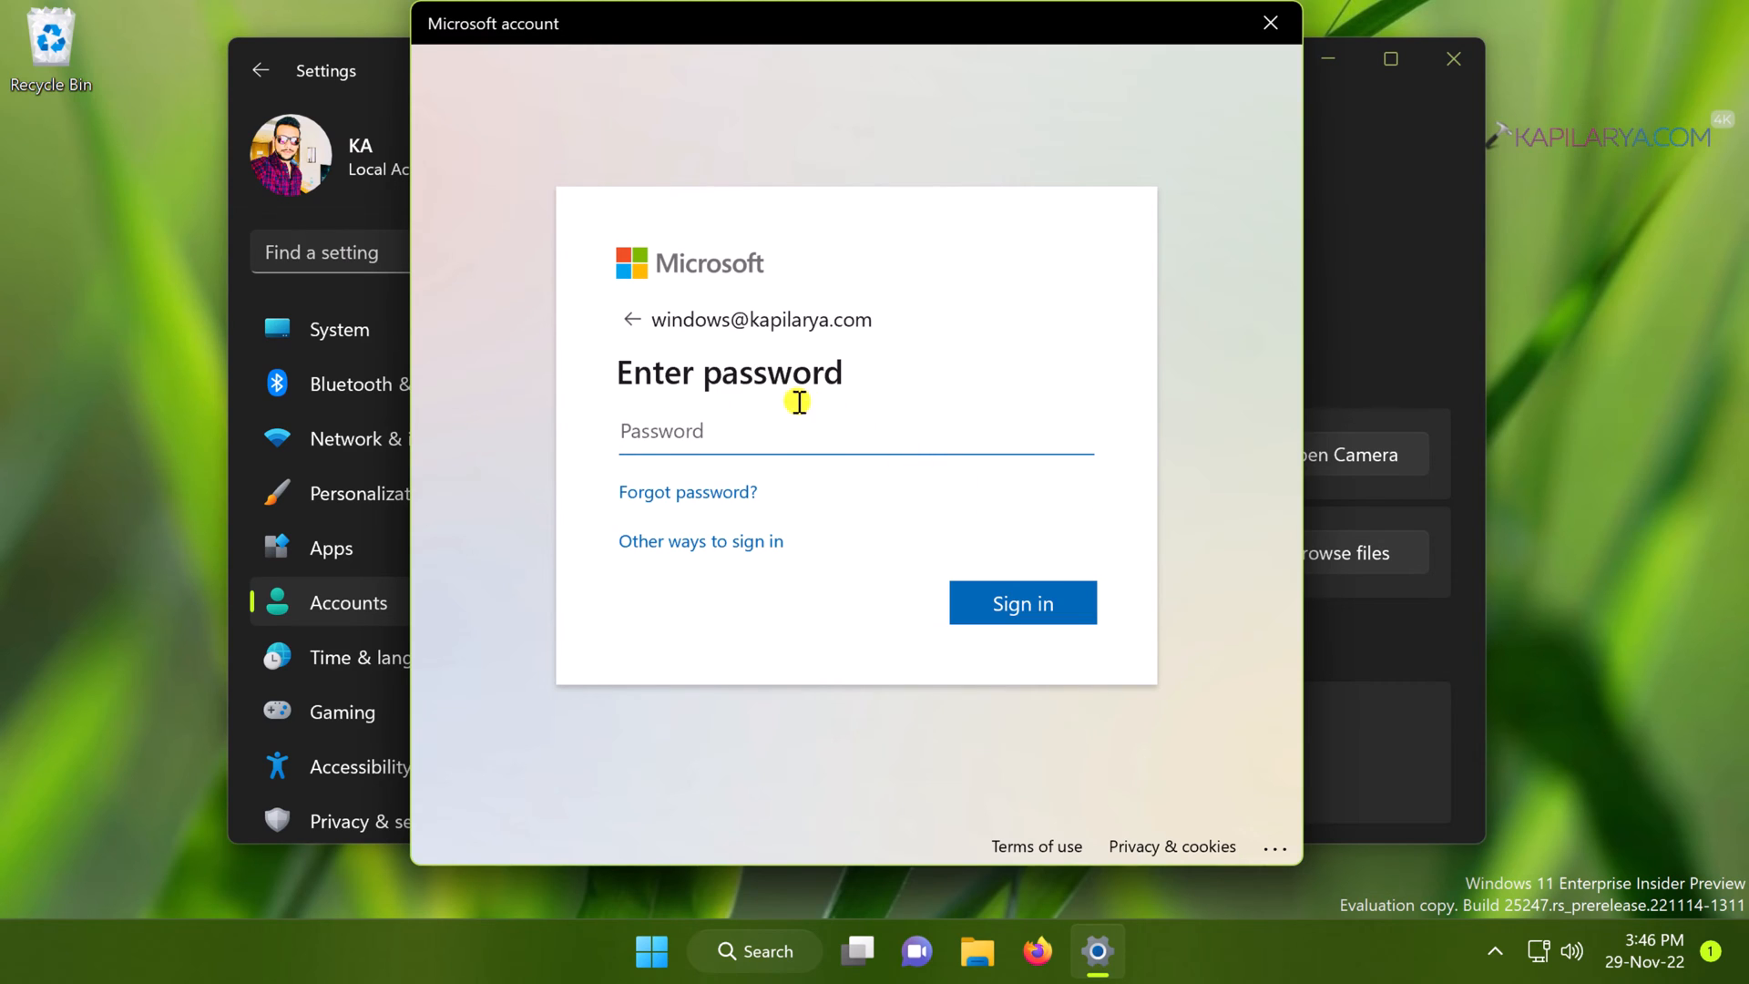
Step: Submit the Microsoft account password and confirm the current Windows password to finish switching the account
{"action": "left_click", "coordinate": [852, 431]}
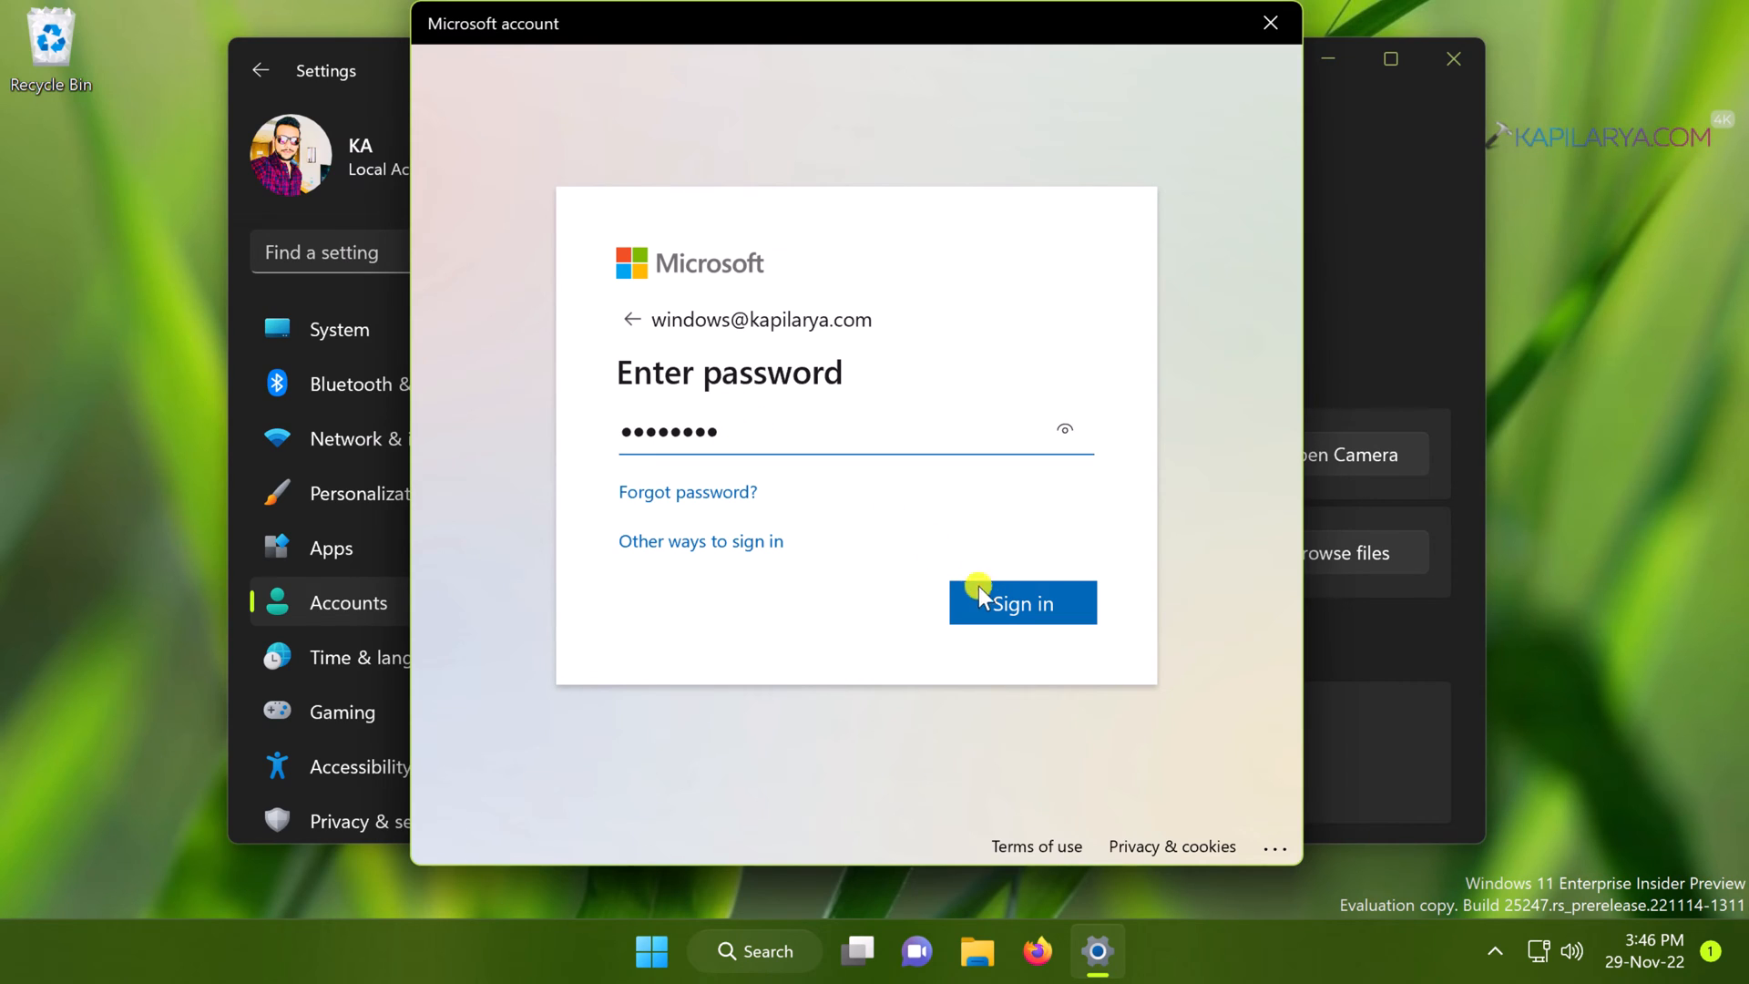
{"action": "left_click", "coordinate": [1021, 603]}
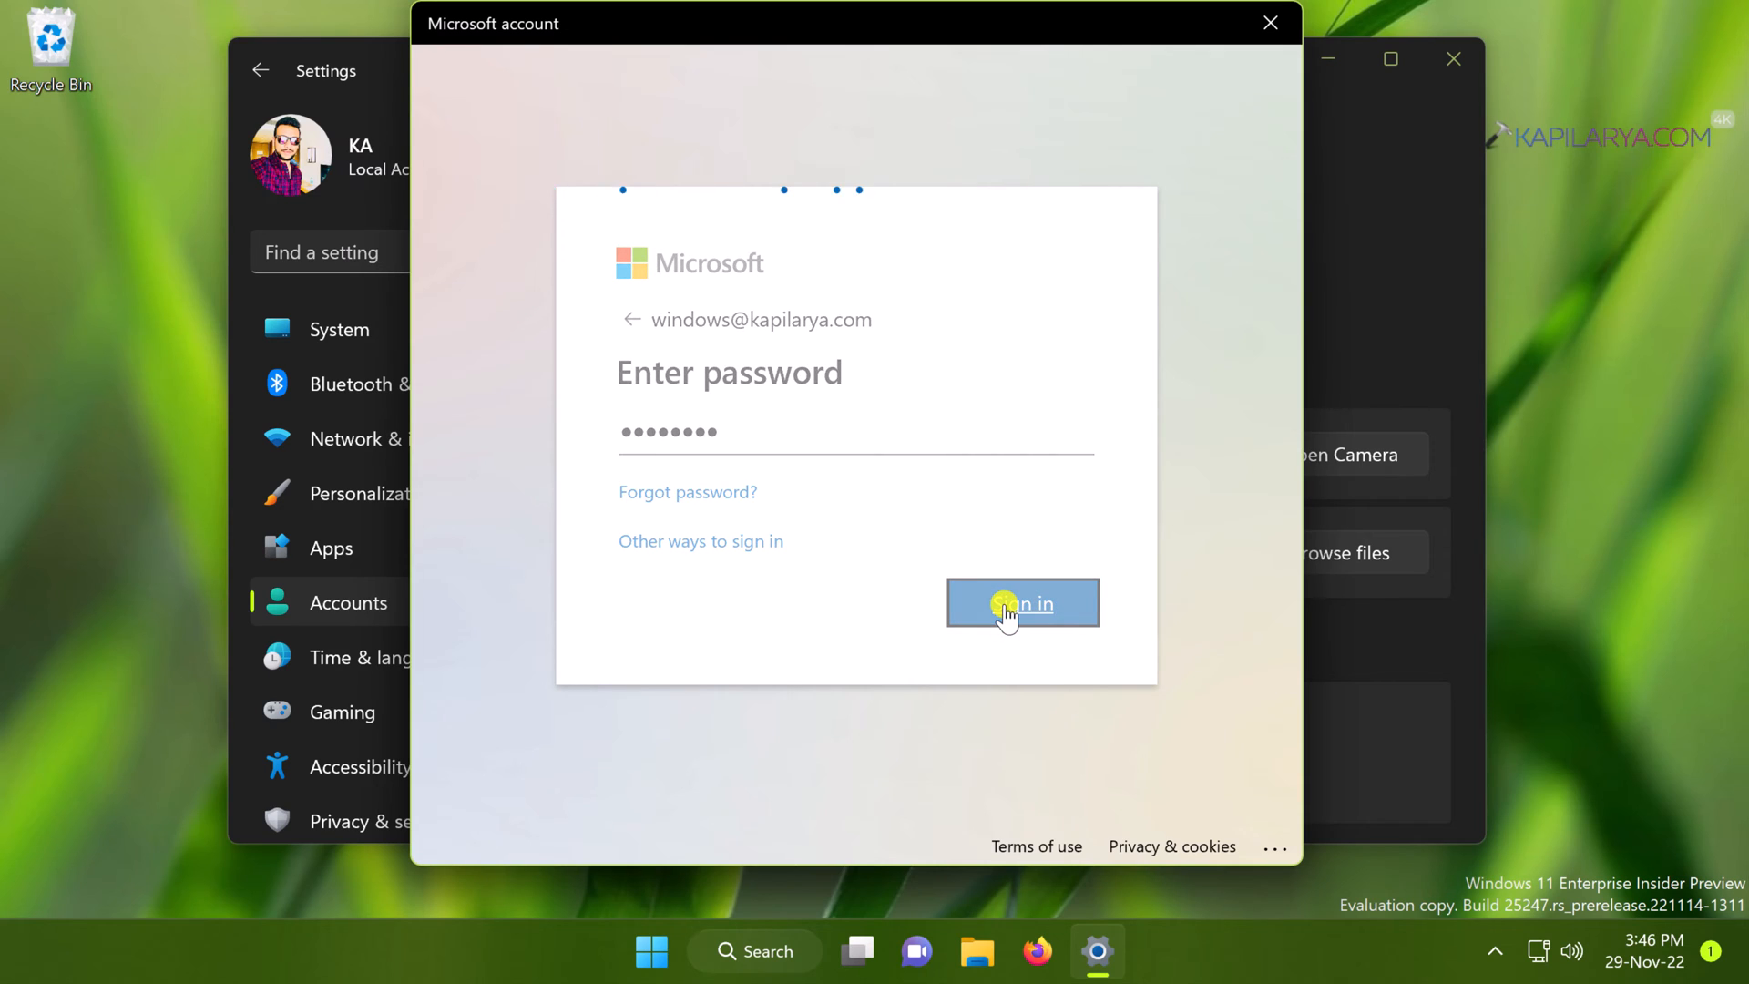
{"action": "left_click", "coordinate": [1020, 603]}
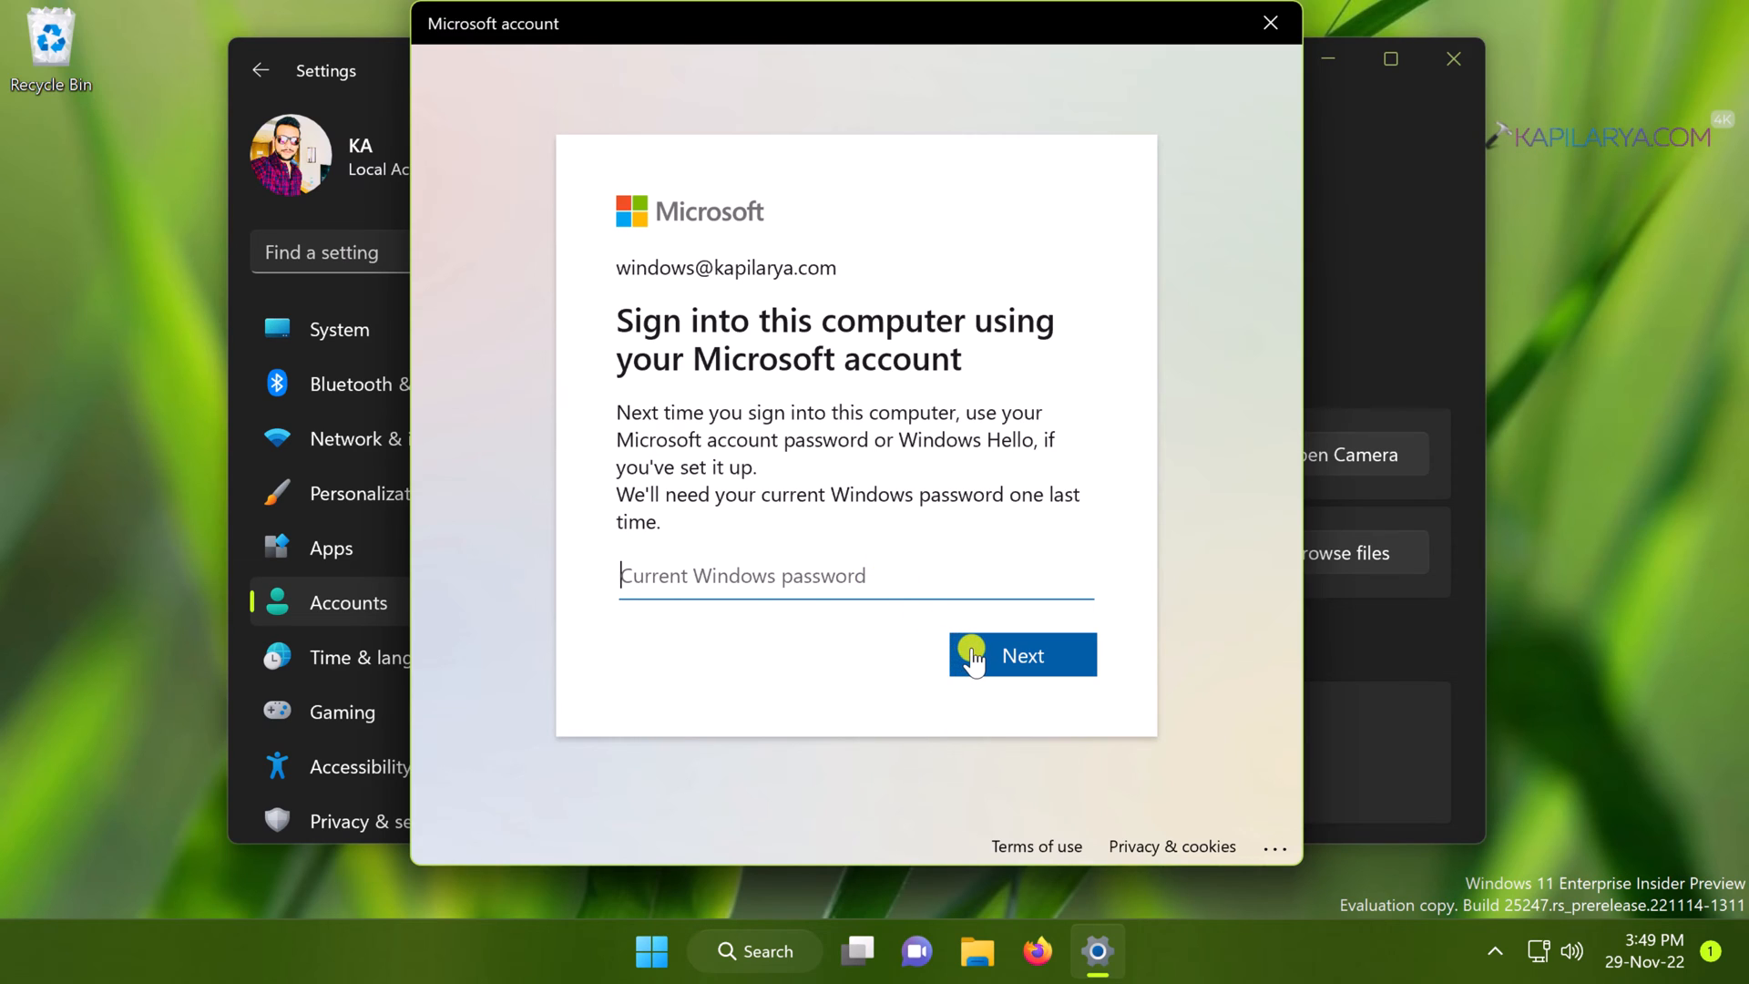
{"action": "left_click", "coordinate": [1020, 654]}
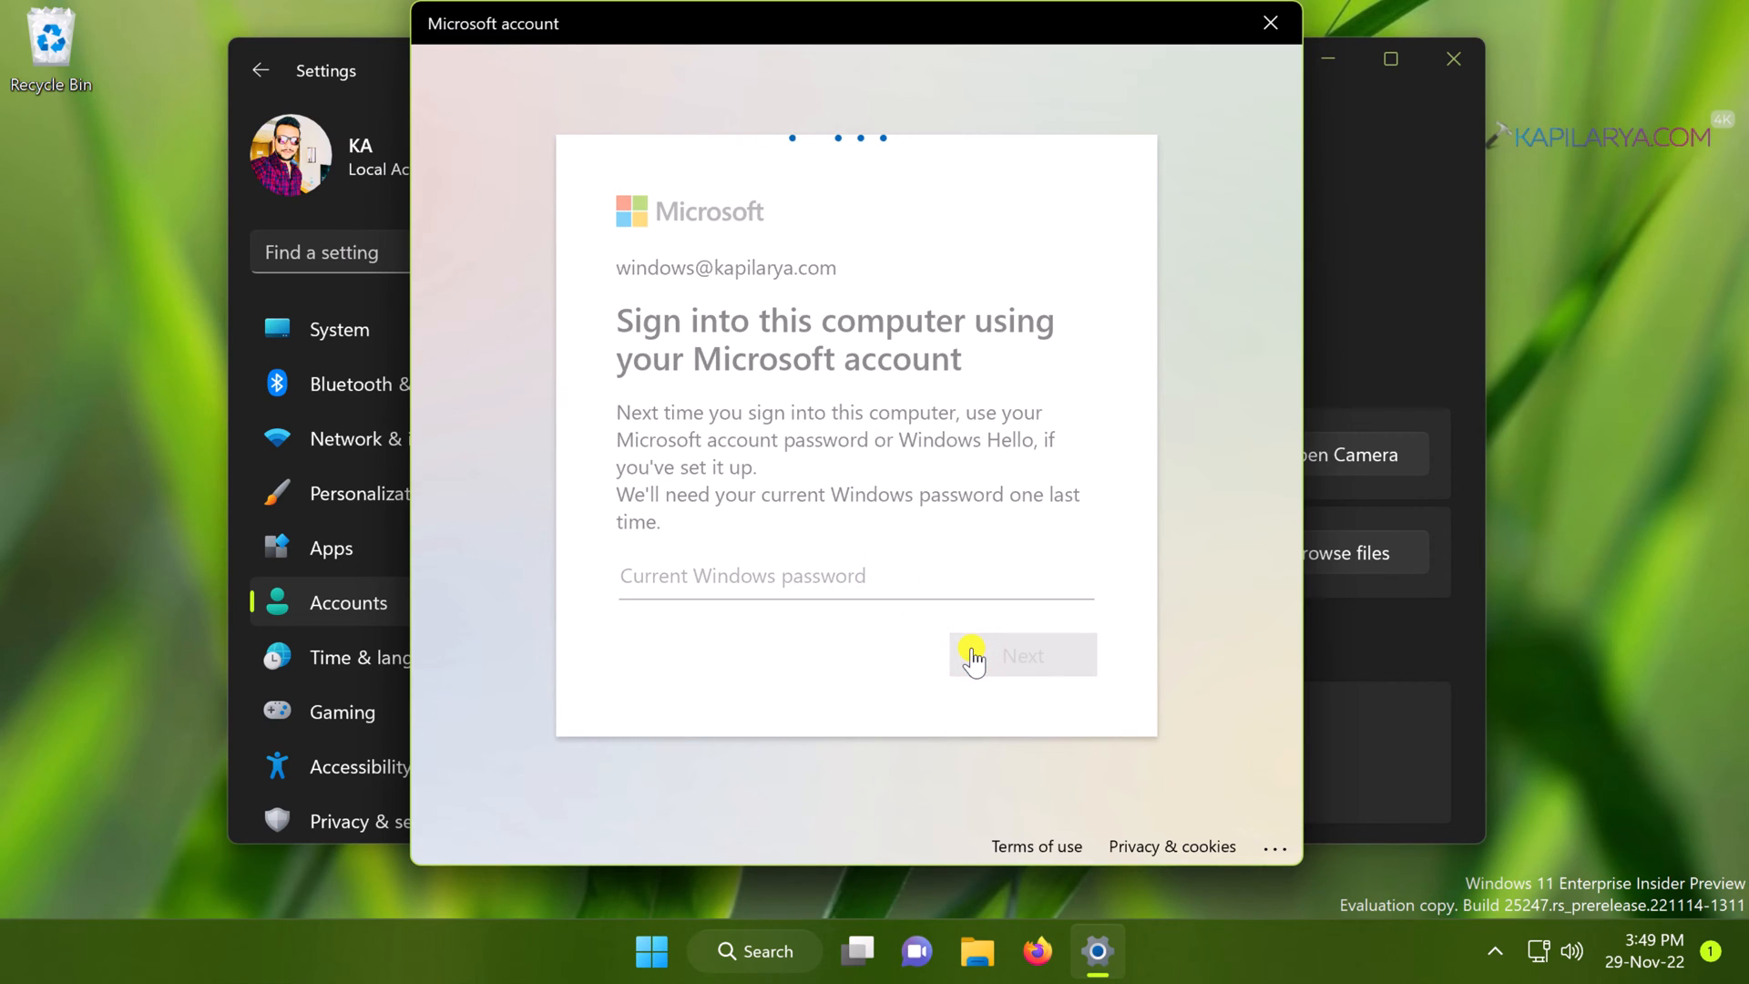
{"action": "left_click", "coordinate": [1020, 654]}
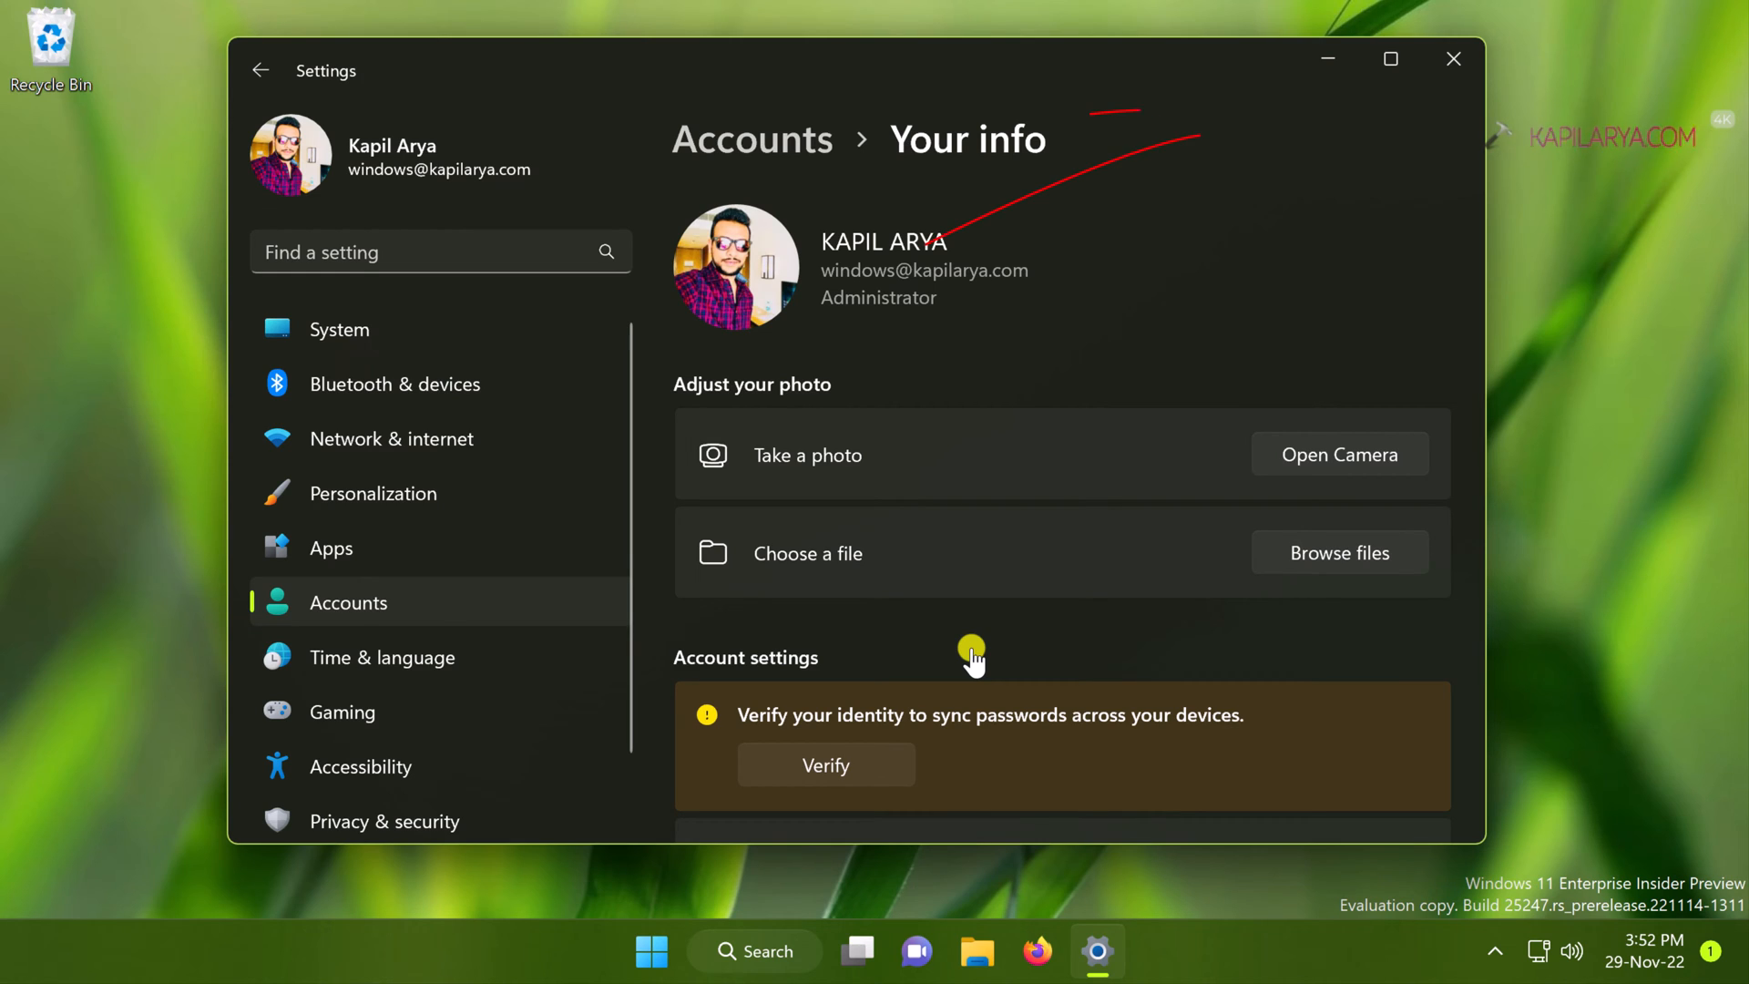
{"action": "mouse_move", "coordinate": [1031, 636]}
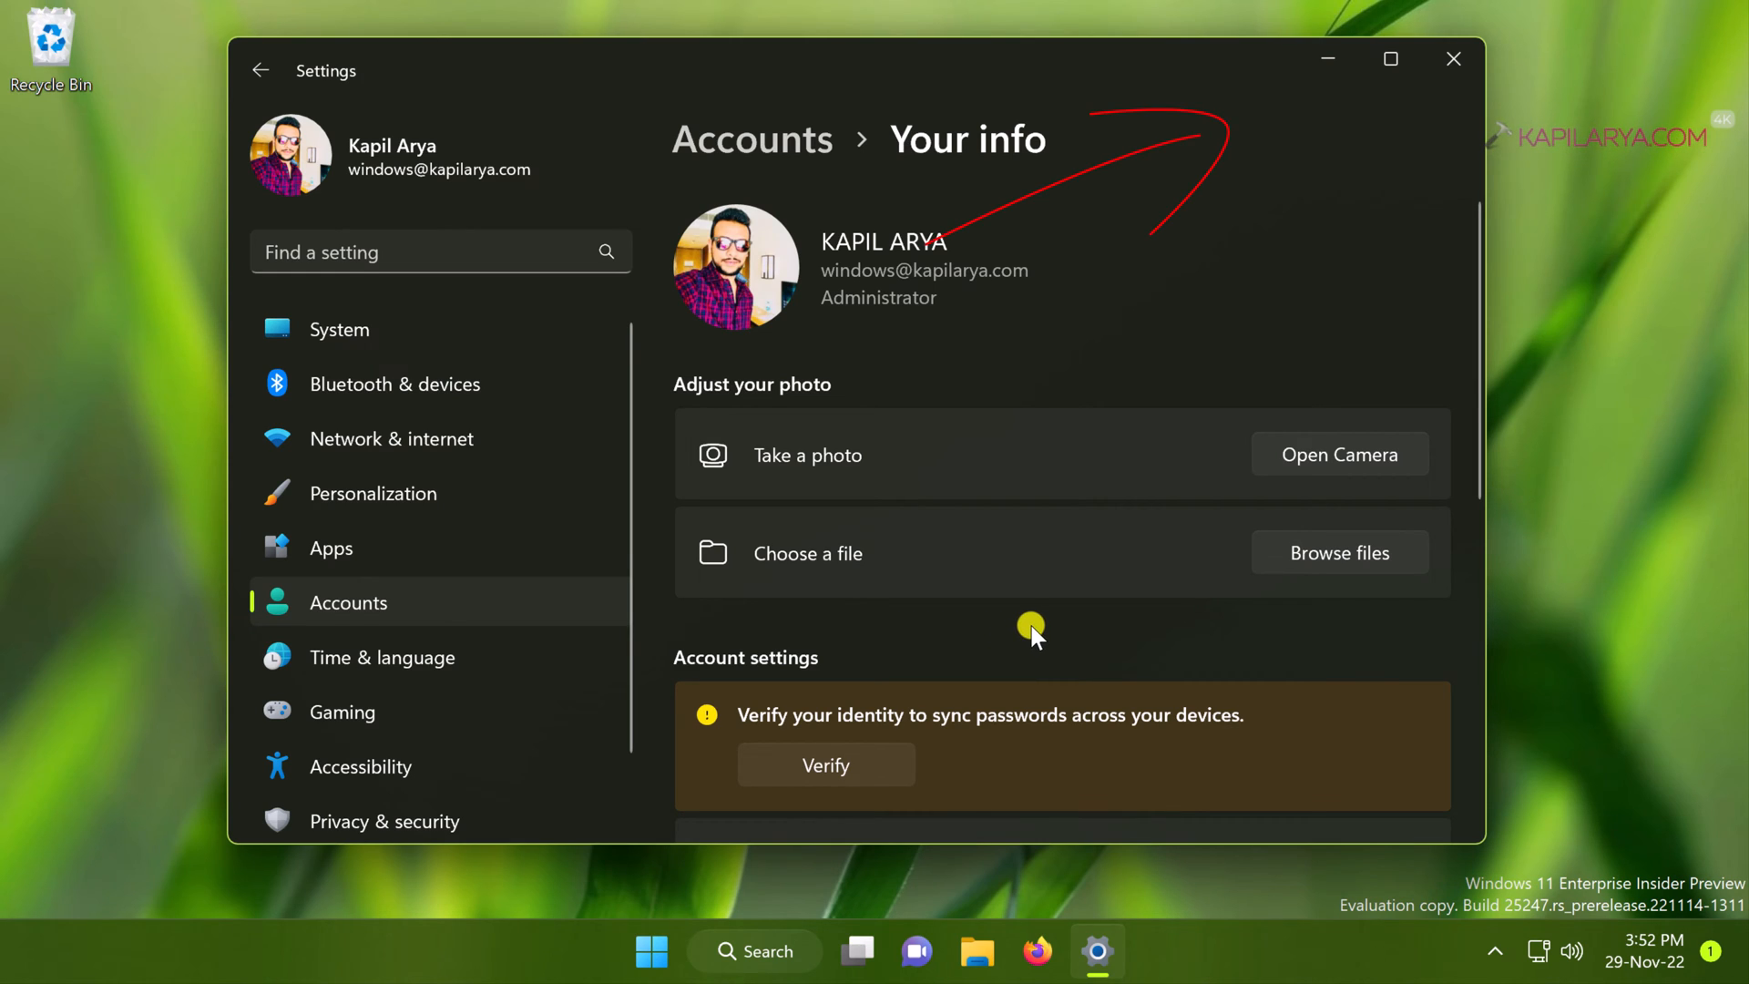
Step: Scroll down the updated Your info page for the new Microsoft account administrator
{"action": "scroll", "scroll_direction": "down", "scroll_amount": 3}
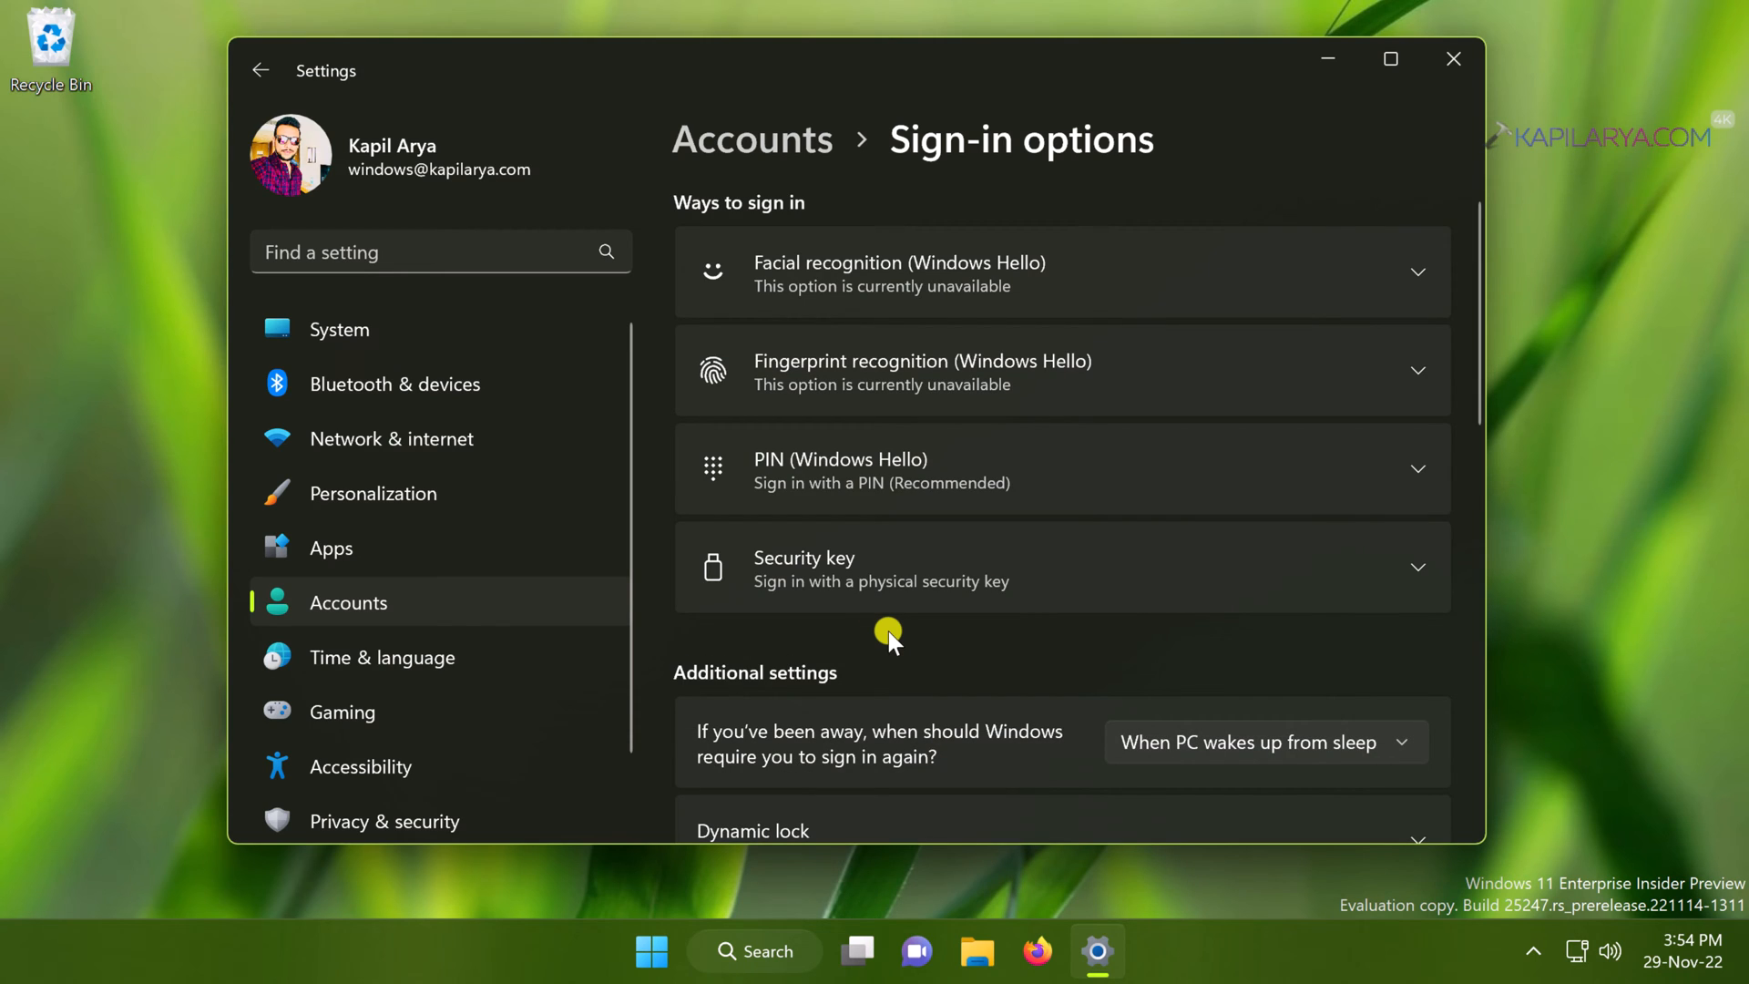
Step: Scroll through Sign-in options to Additional settings, where PIN (Windows Hello) is now available
{"action": "scroll", "scroll_direction": "down", "scroll_amount": 3}
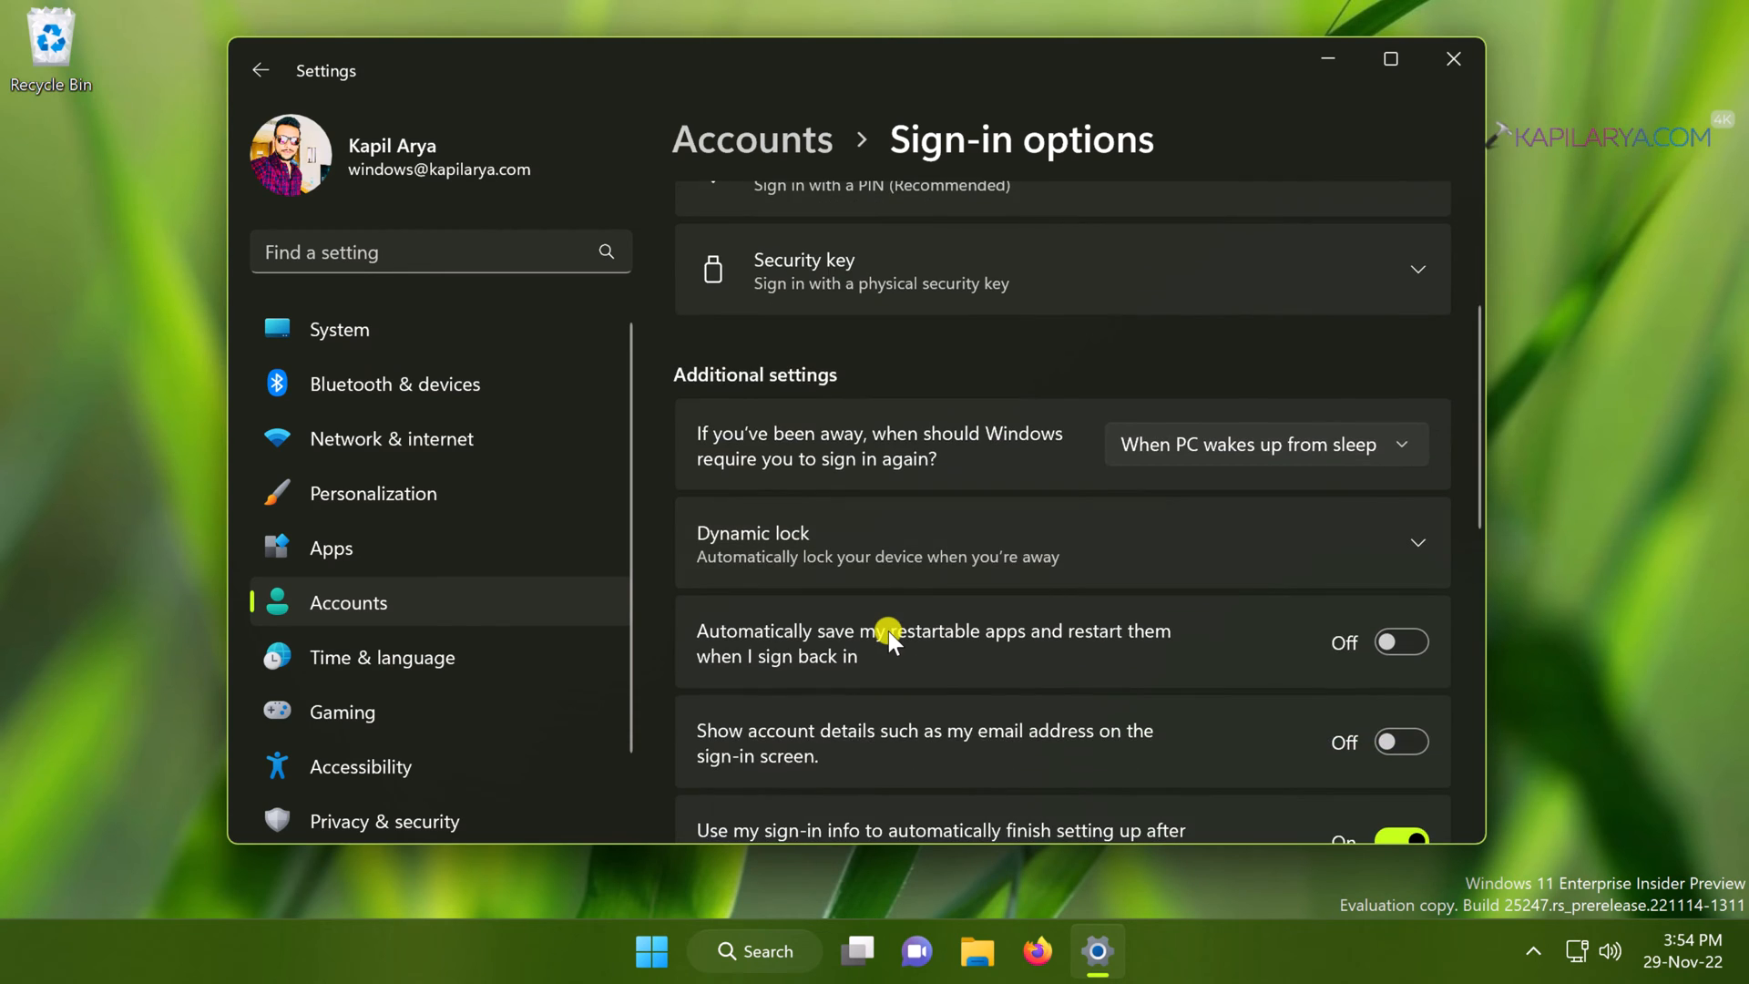
{"action": "scroll", "scroll_direction": "down", "scroll_amount": 3}
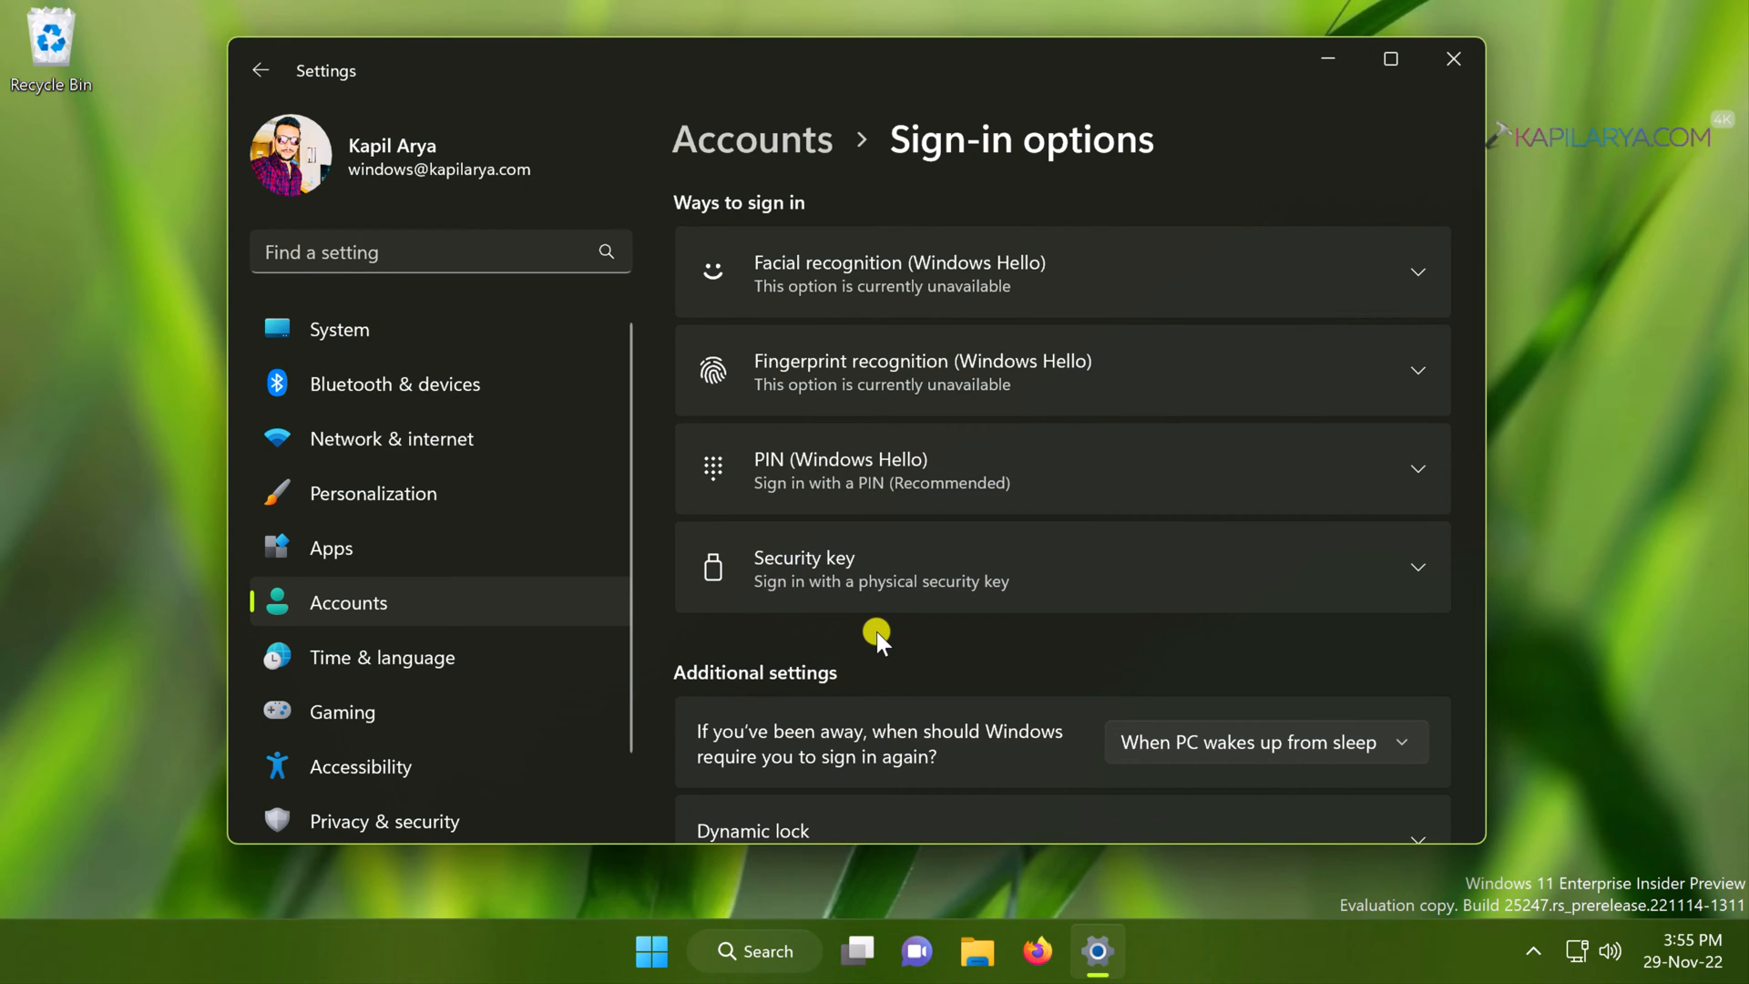
{"action": "mouse_move", "coordinate": [925, 625]}
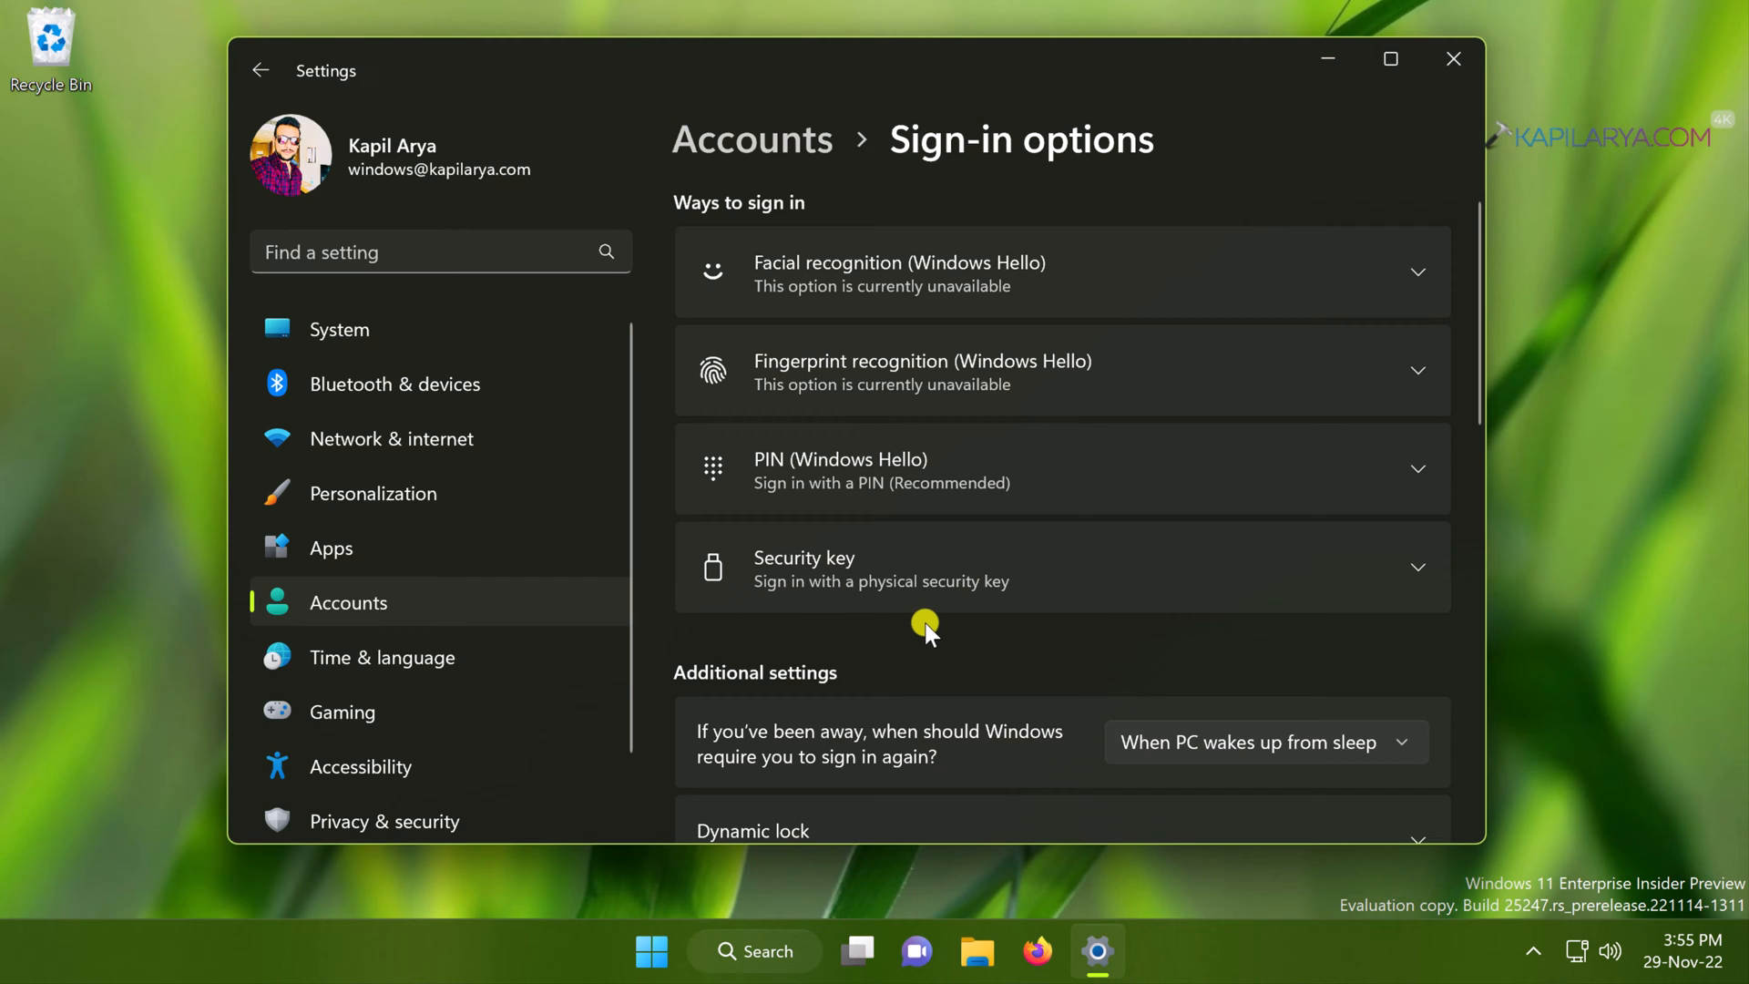
{"action": "mouse_move", "coordinate": [956, 625]}
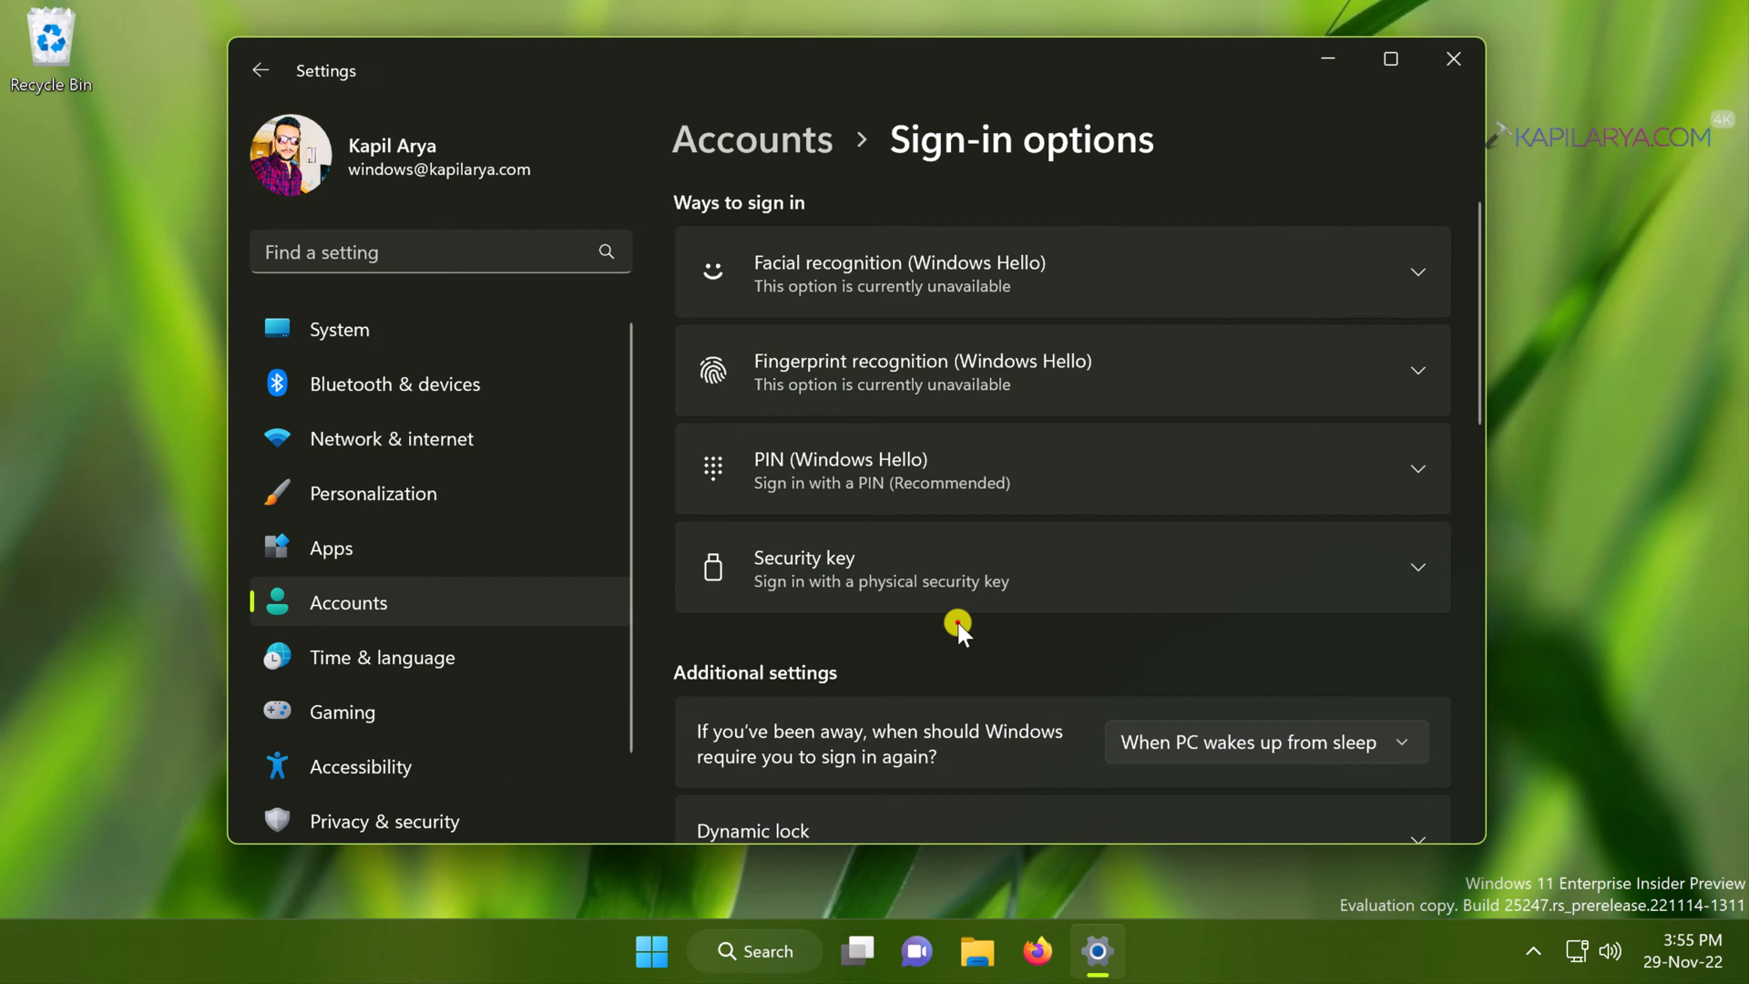
{"action": "scroll", "scroll_direction": "down", "scroll_amount": 3}
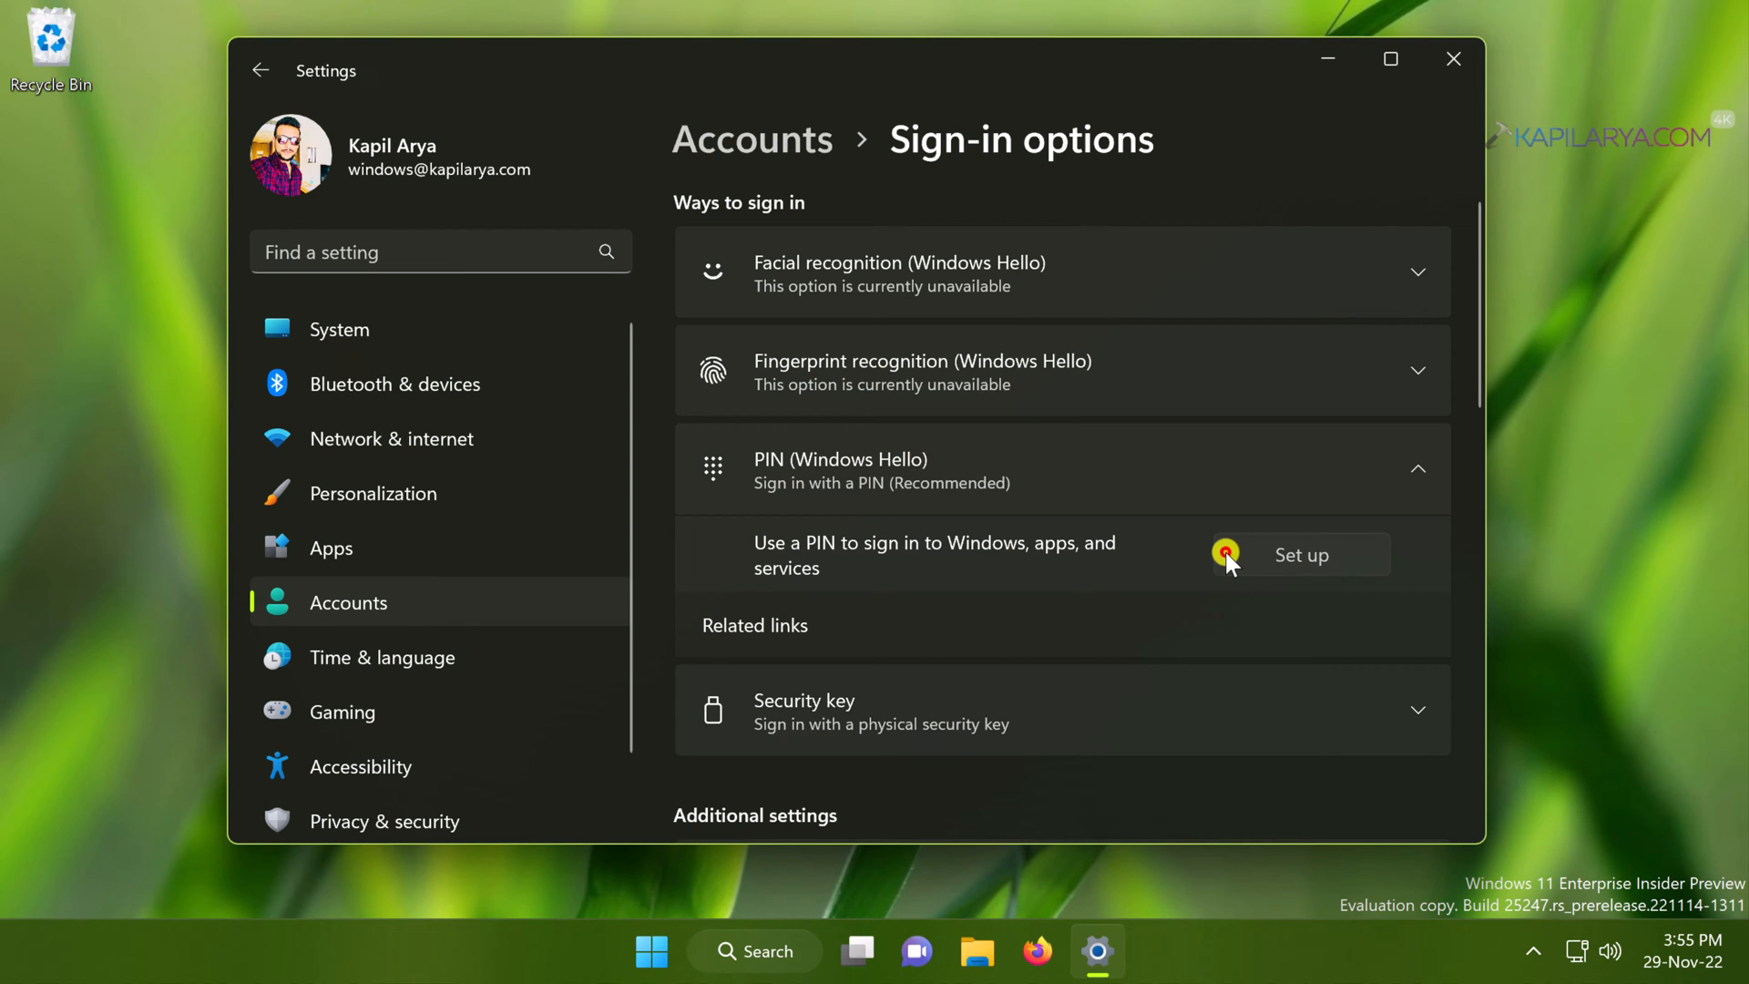
{"action": "left_click", "coordinate": [1299, 554]}
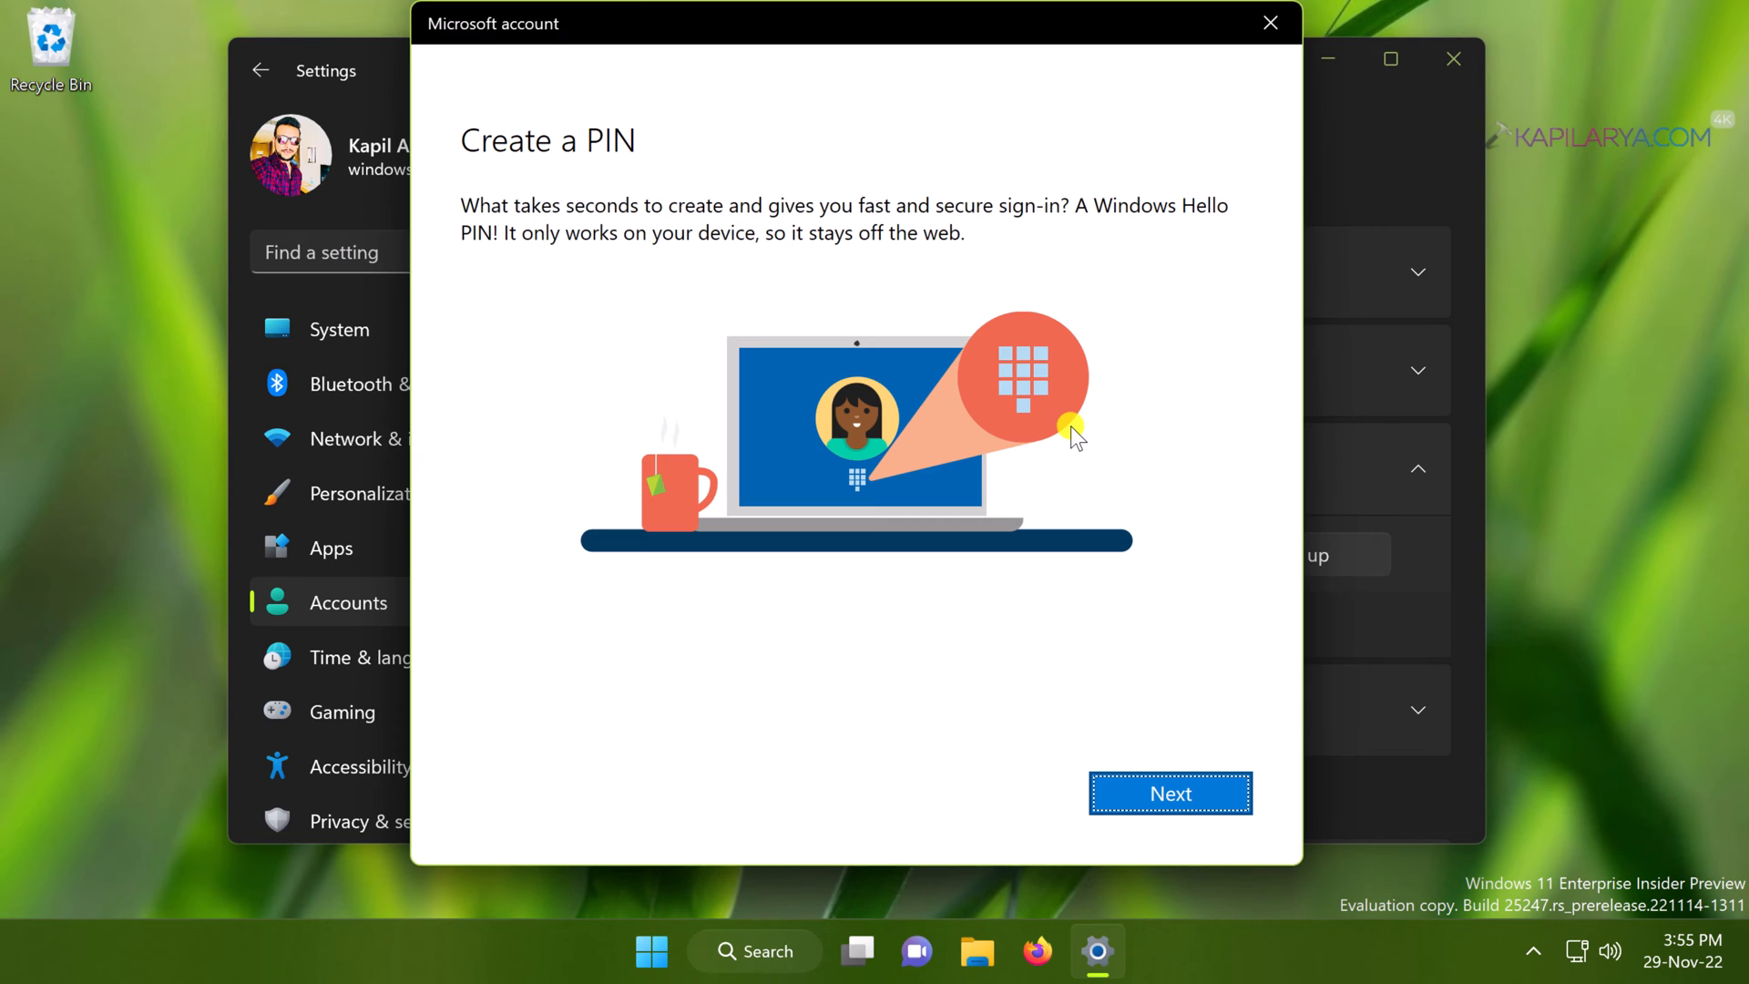
{"action": "left_click", "coordinate": [1169, 792]}
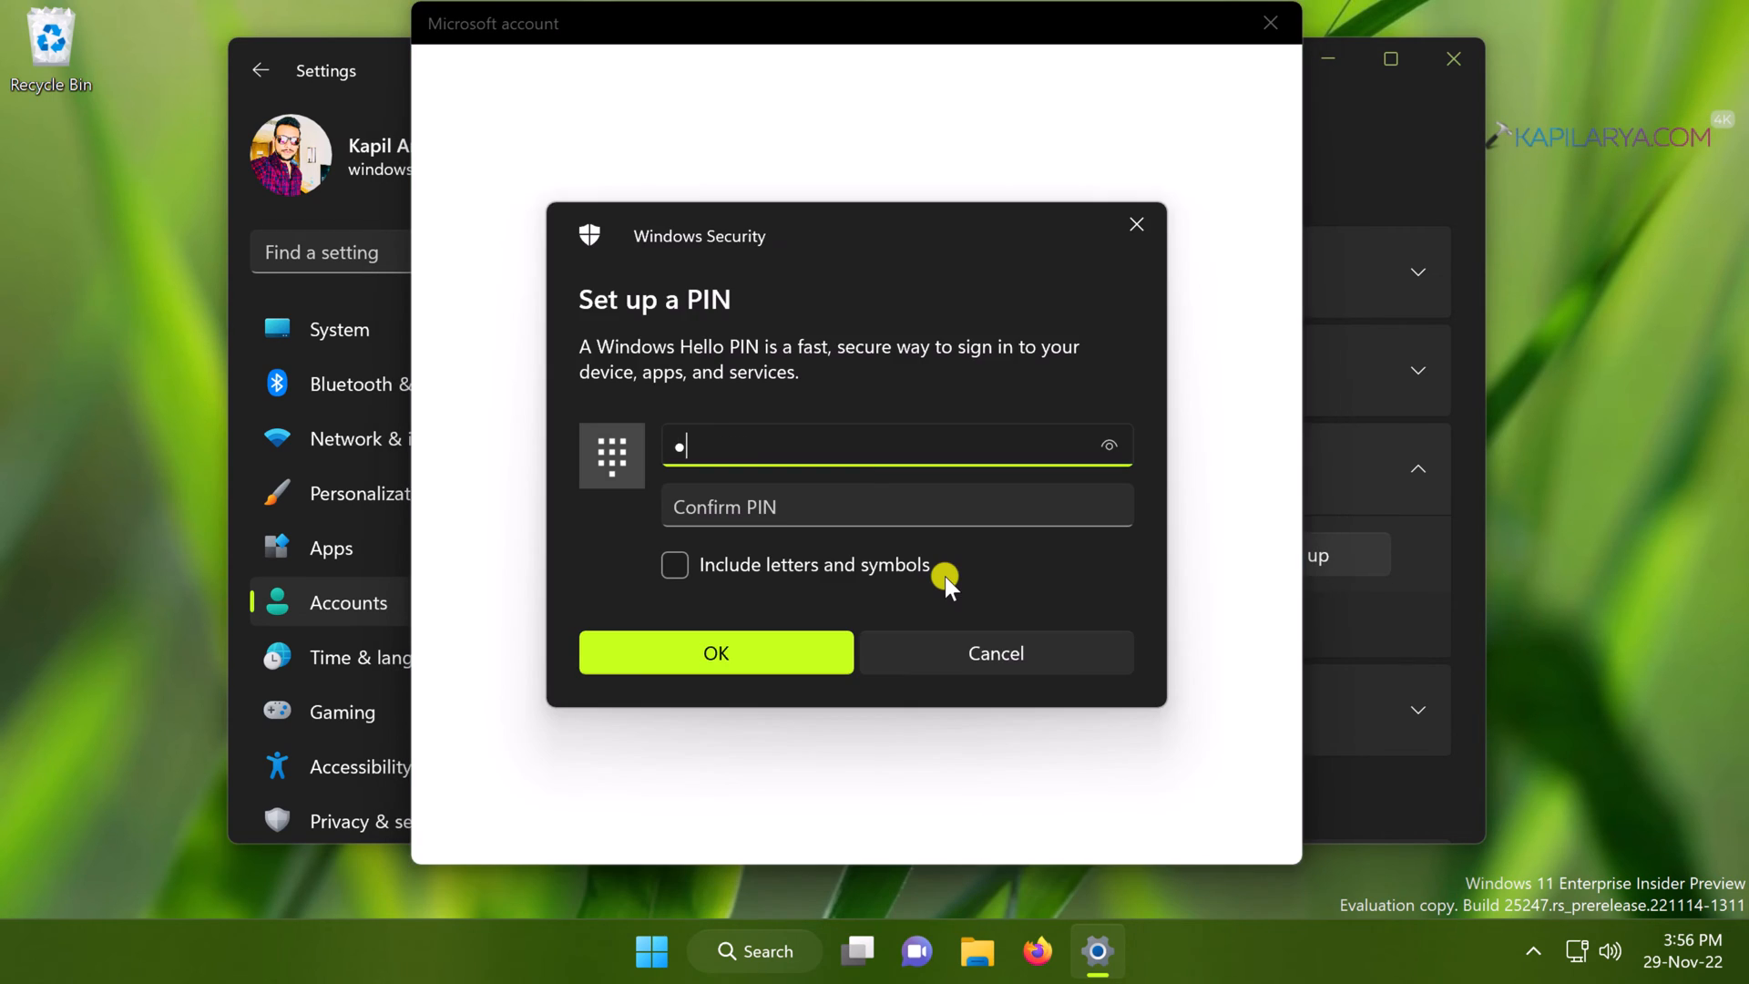
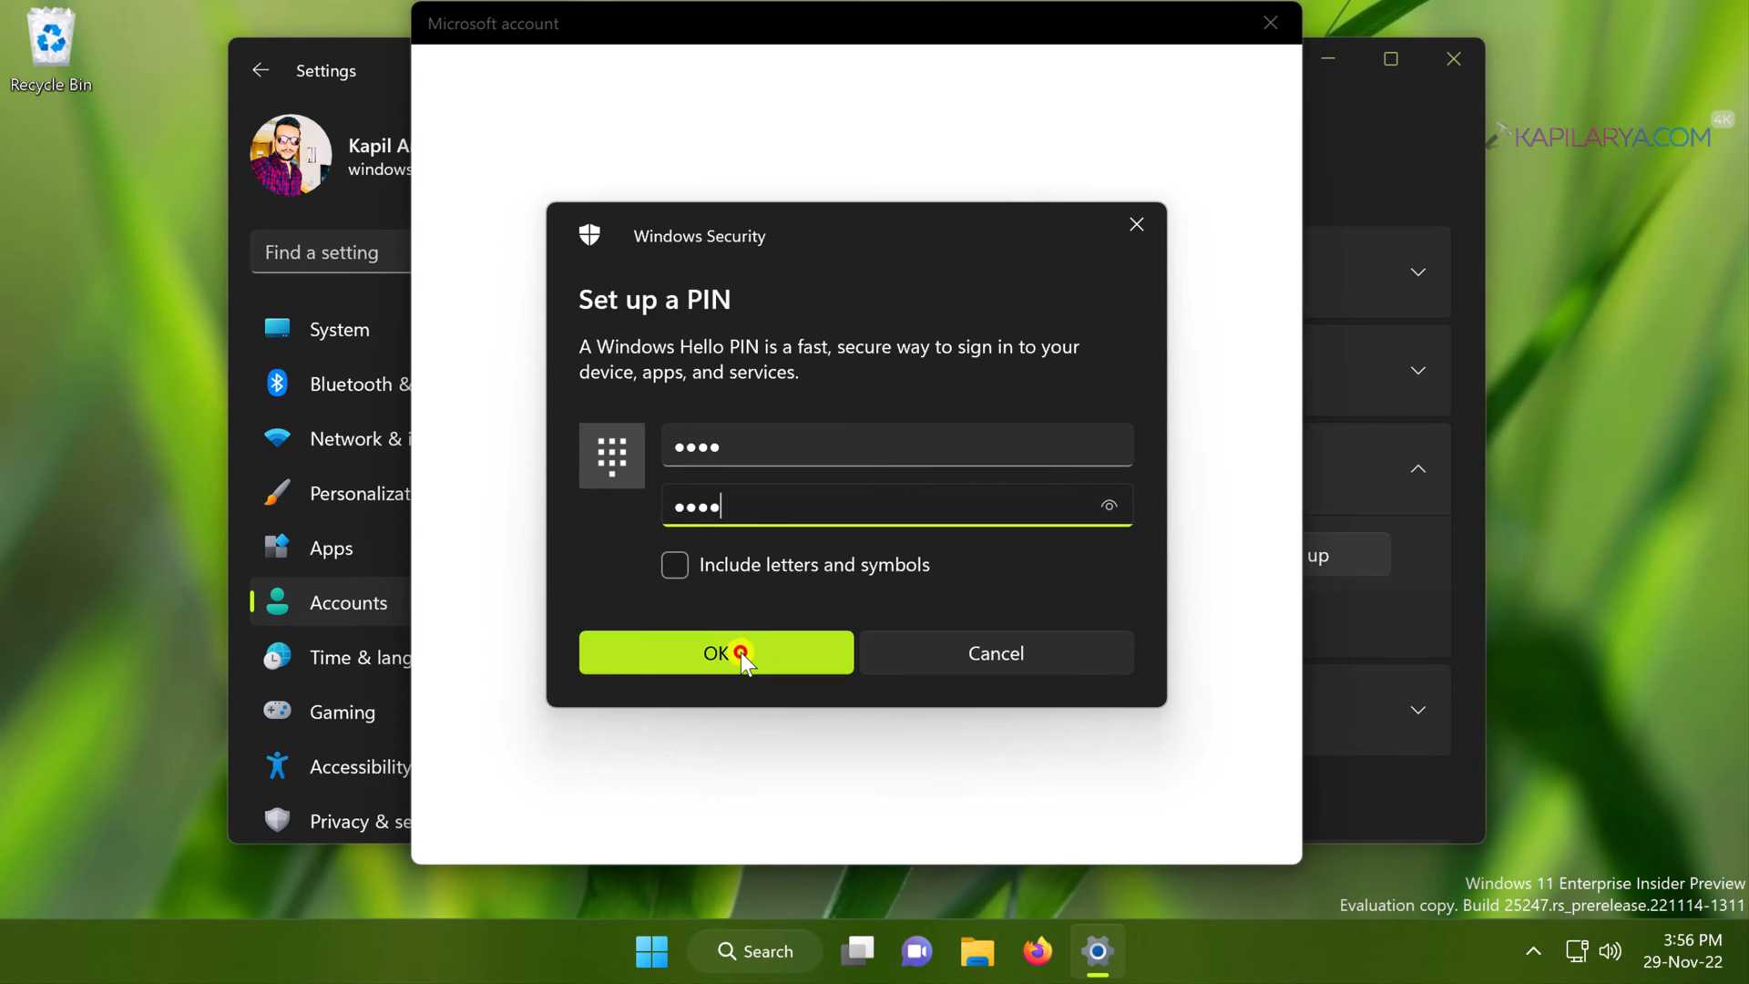
{"action": "left_click", "coordinate": [716, 652]}
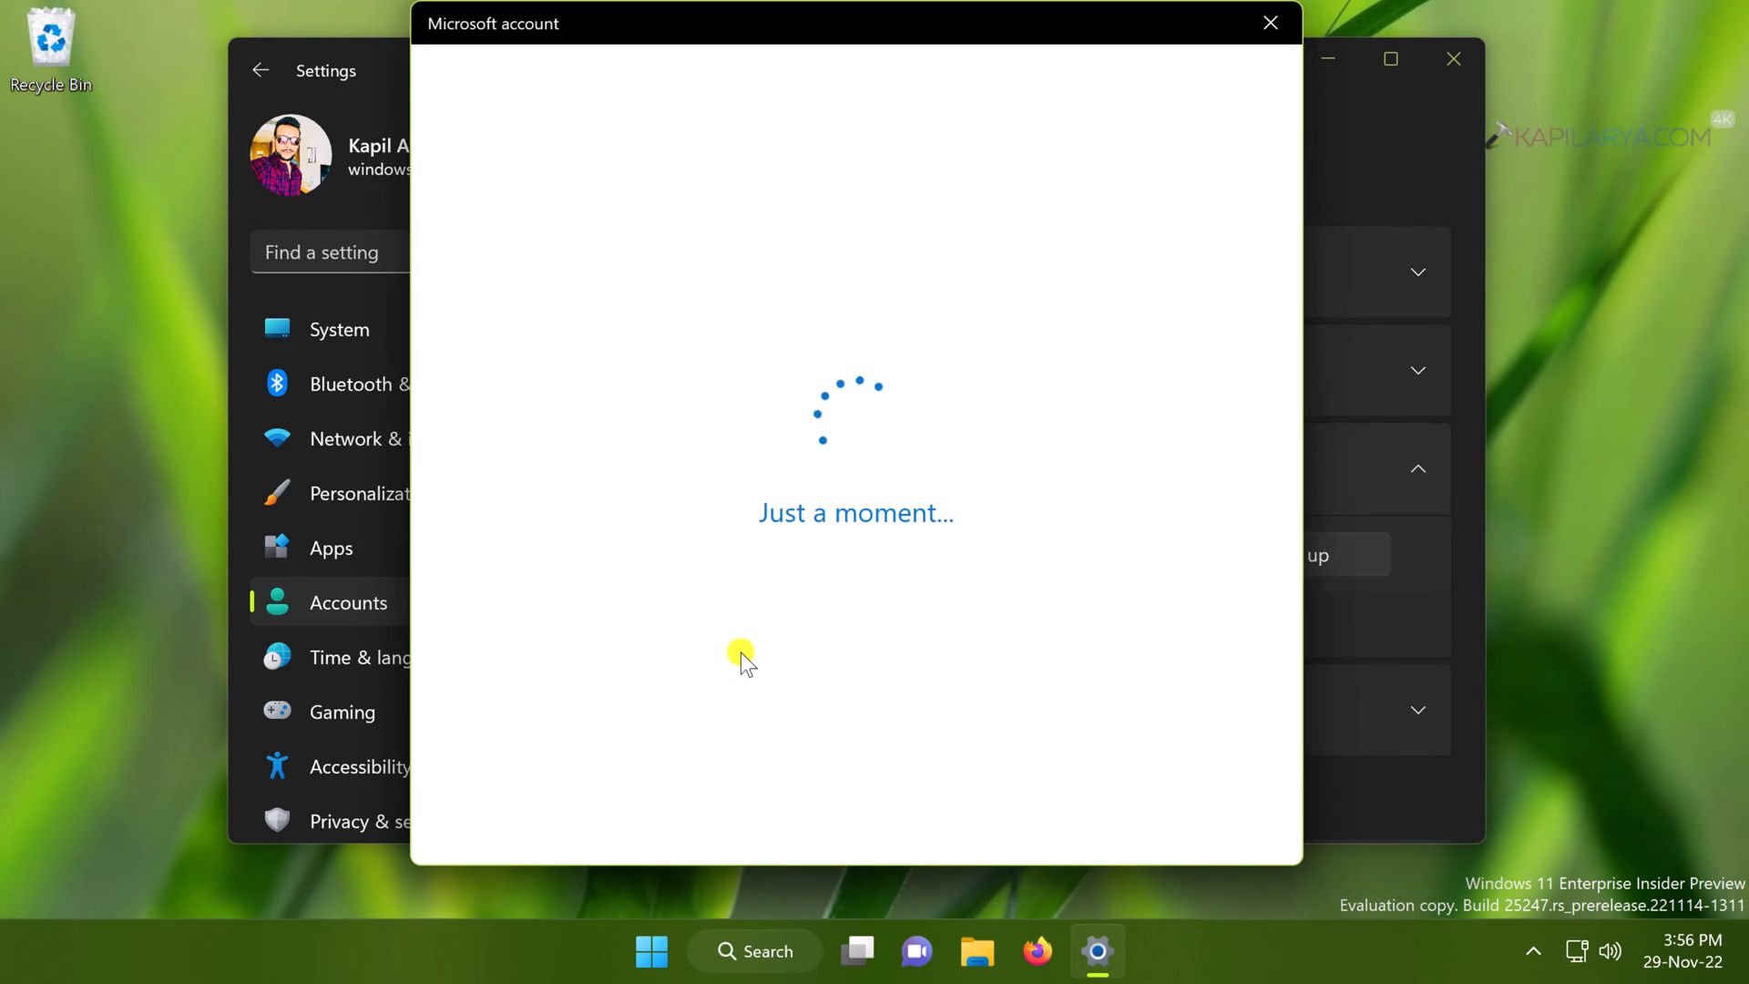
{"action": "left_click", "coordinate": [1268, 22]}
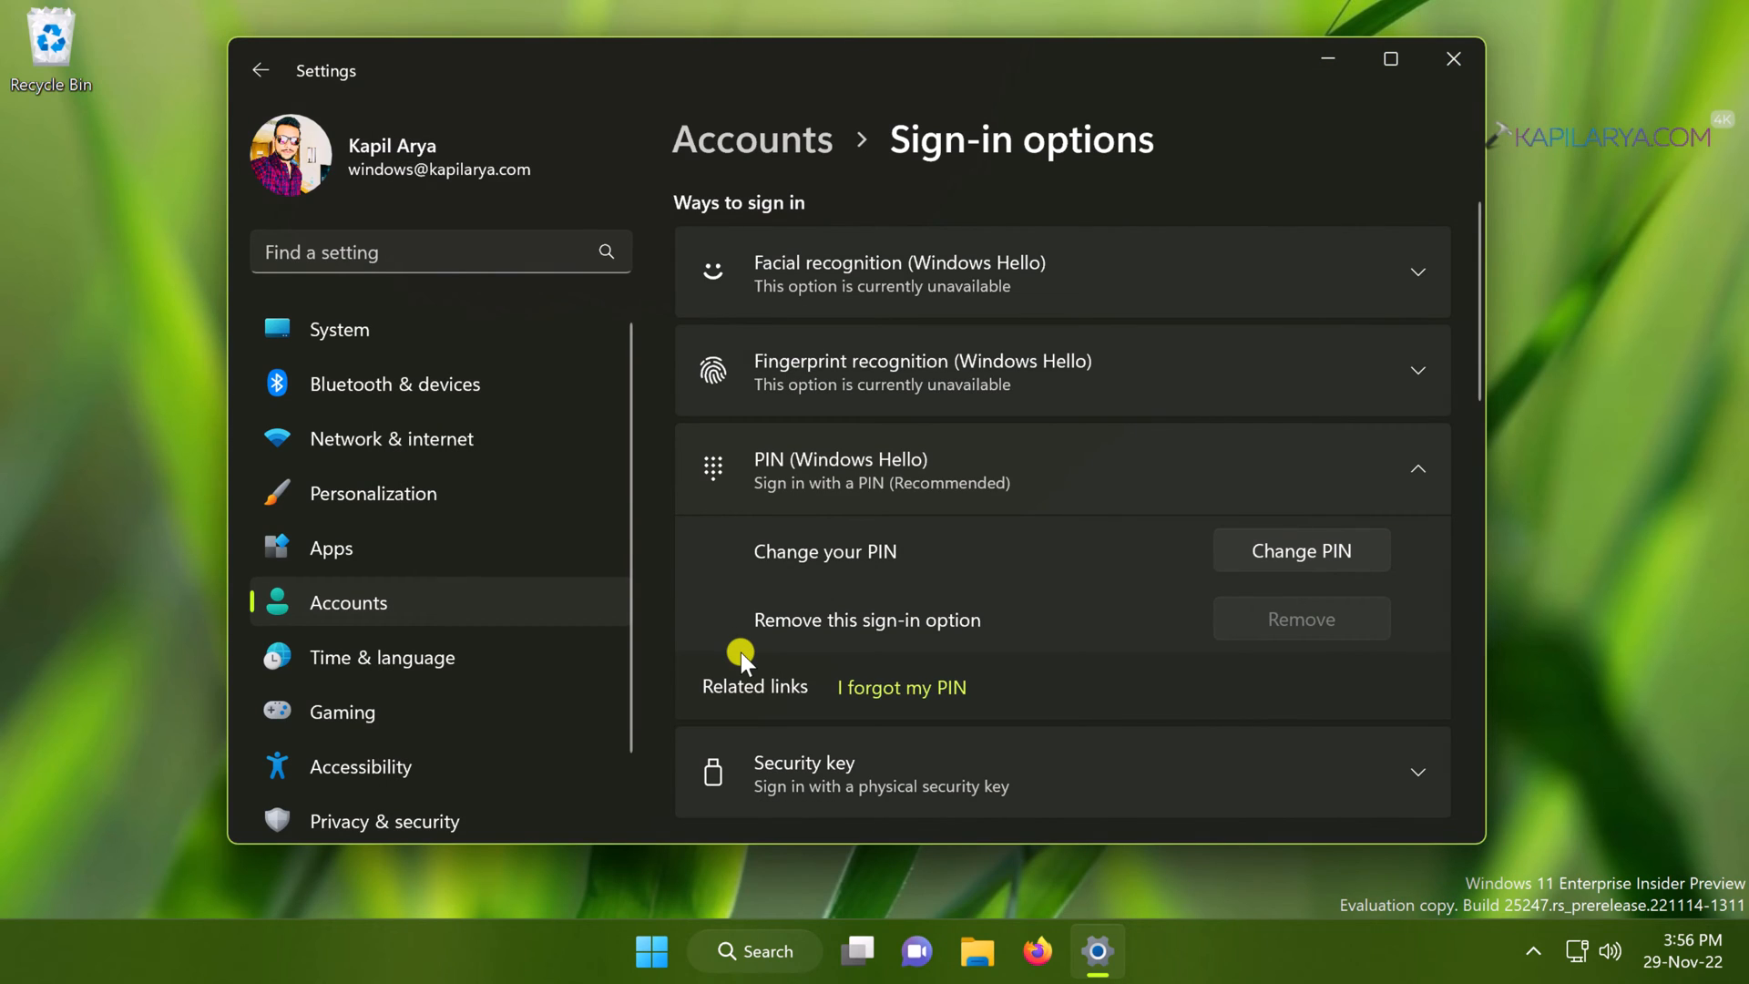
{"action": "mouse_move", "coordinate": [841, 496]}
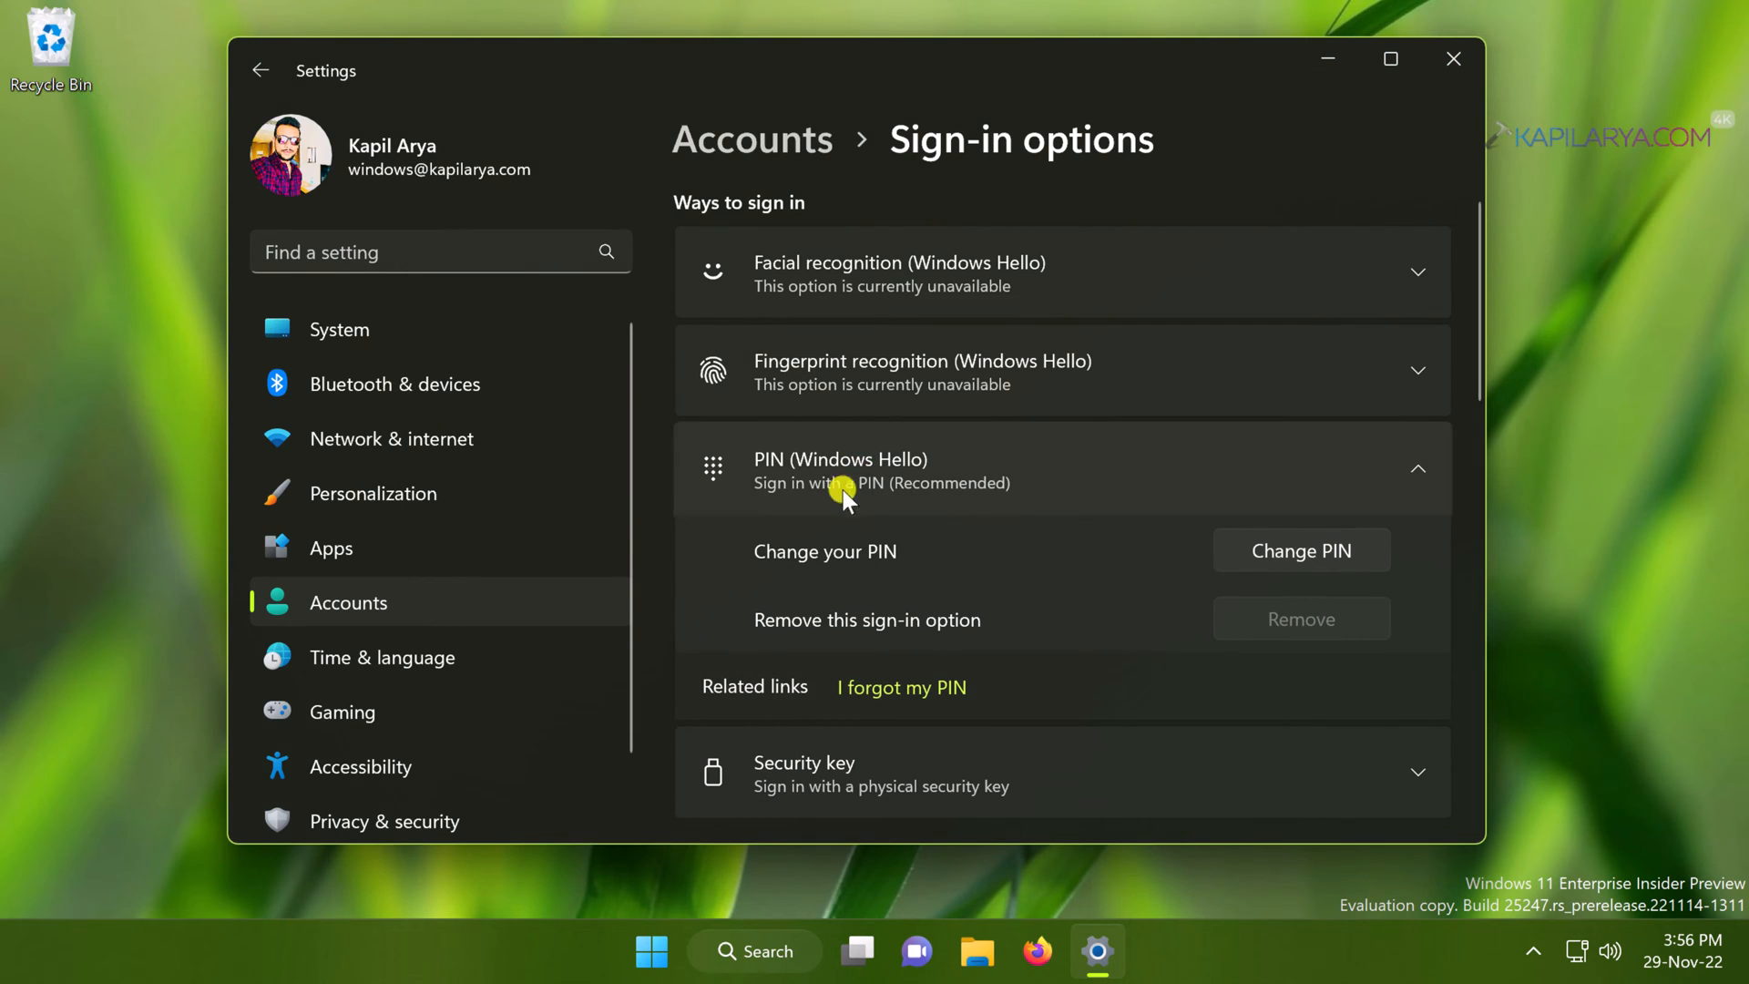
{"action": "scroll", "scroll_direction": "down", "scroll_amount": 3}
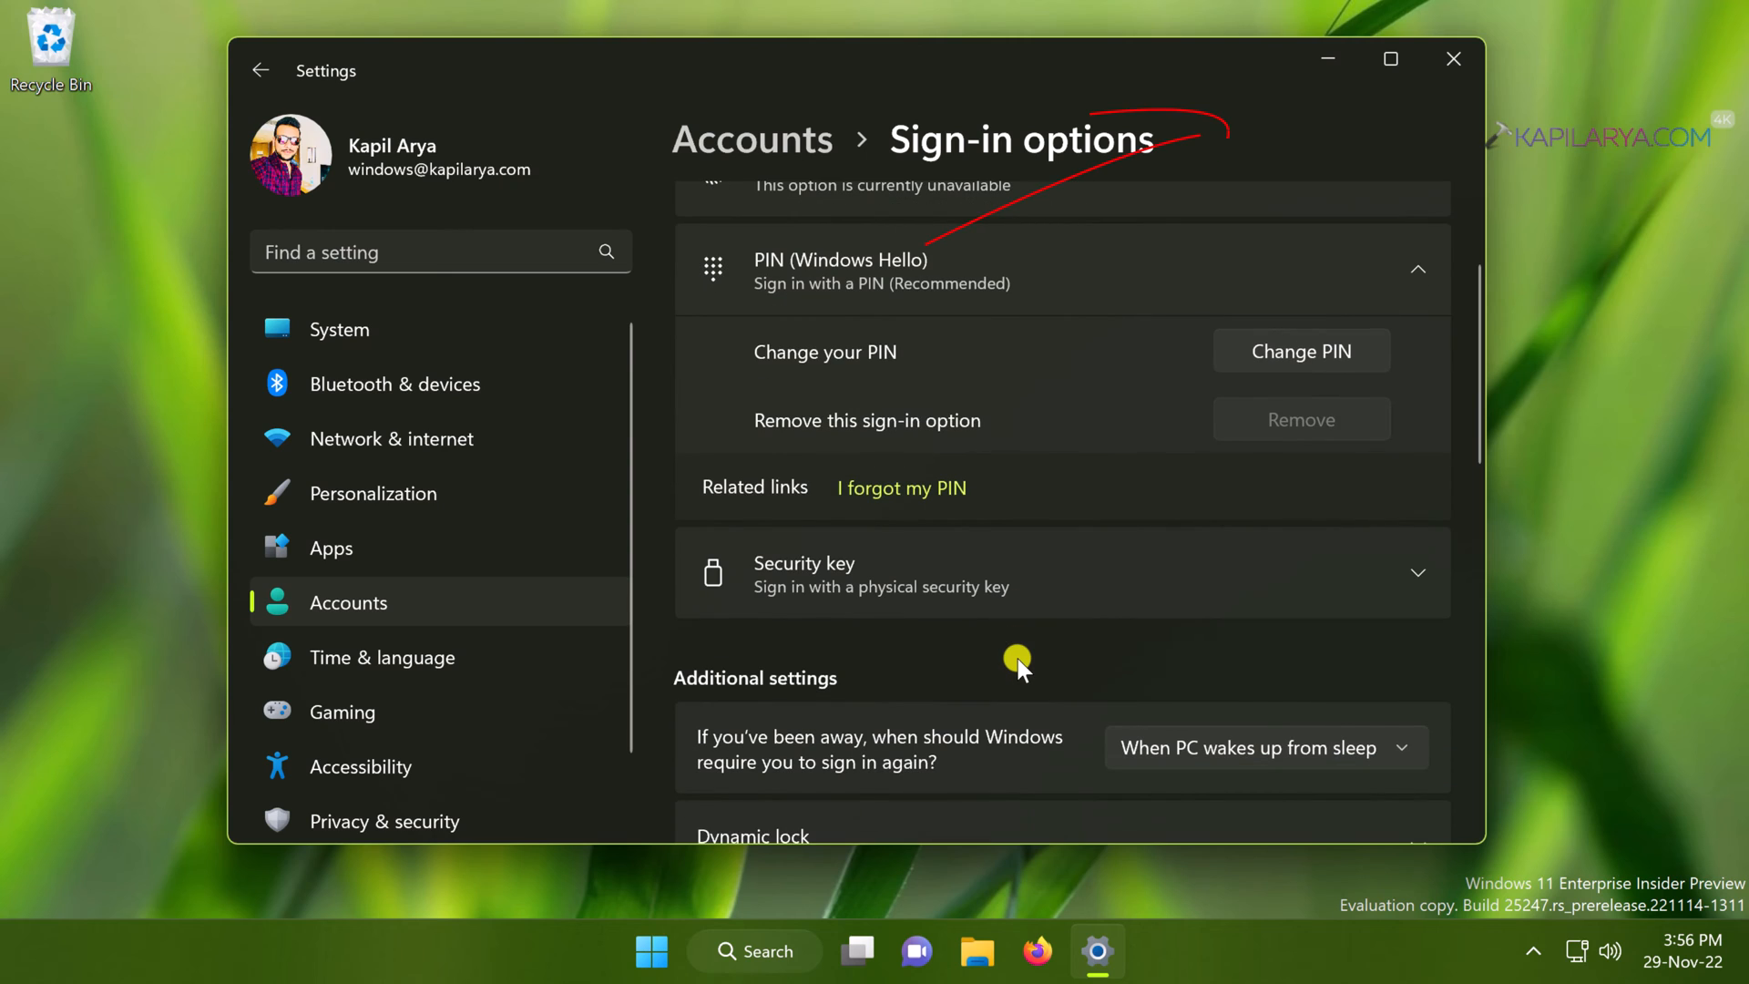
{"action": "scroll", "scroll_direction": "down", "scroll_amount": 3}
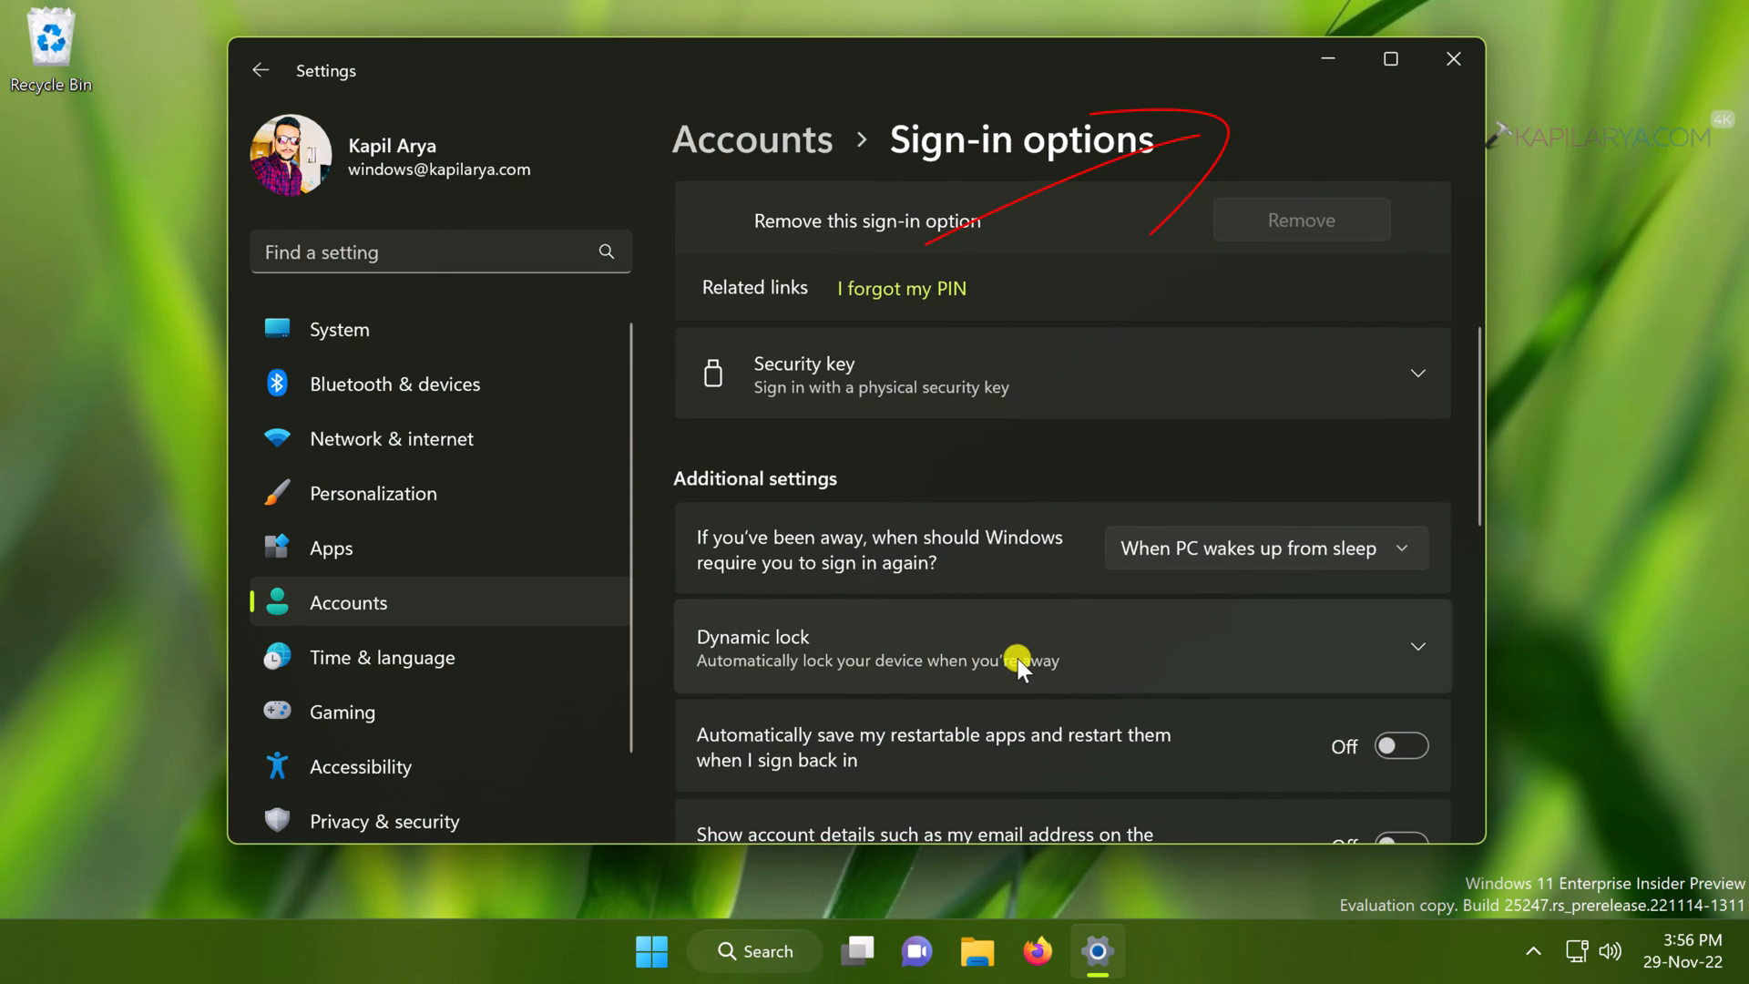
{"action": "scroll", "scroll_direction": "down", "scroll_amount": 3}
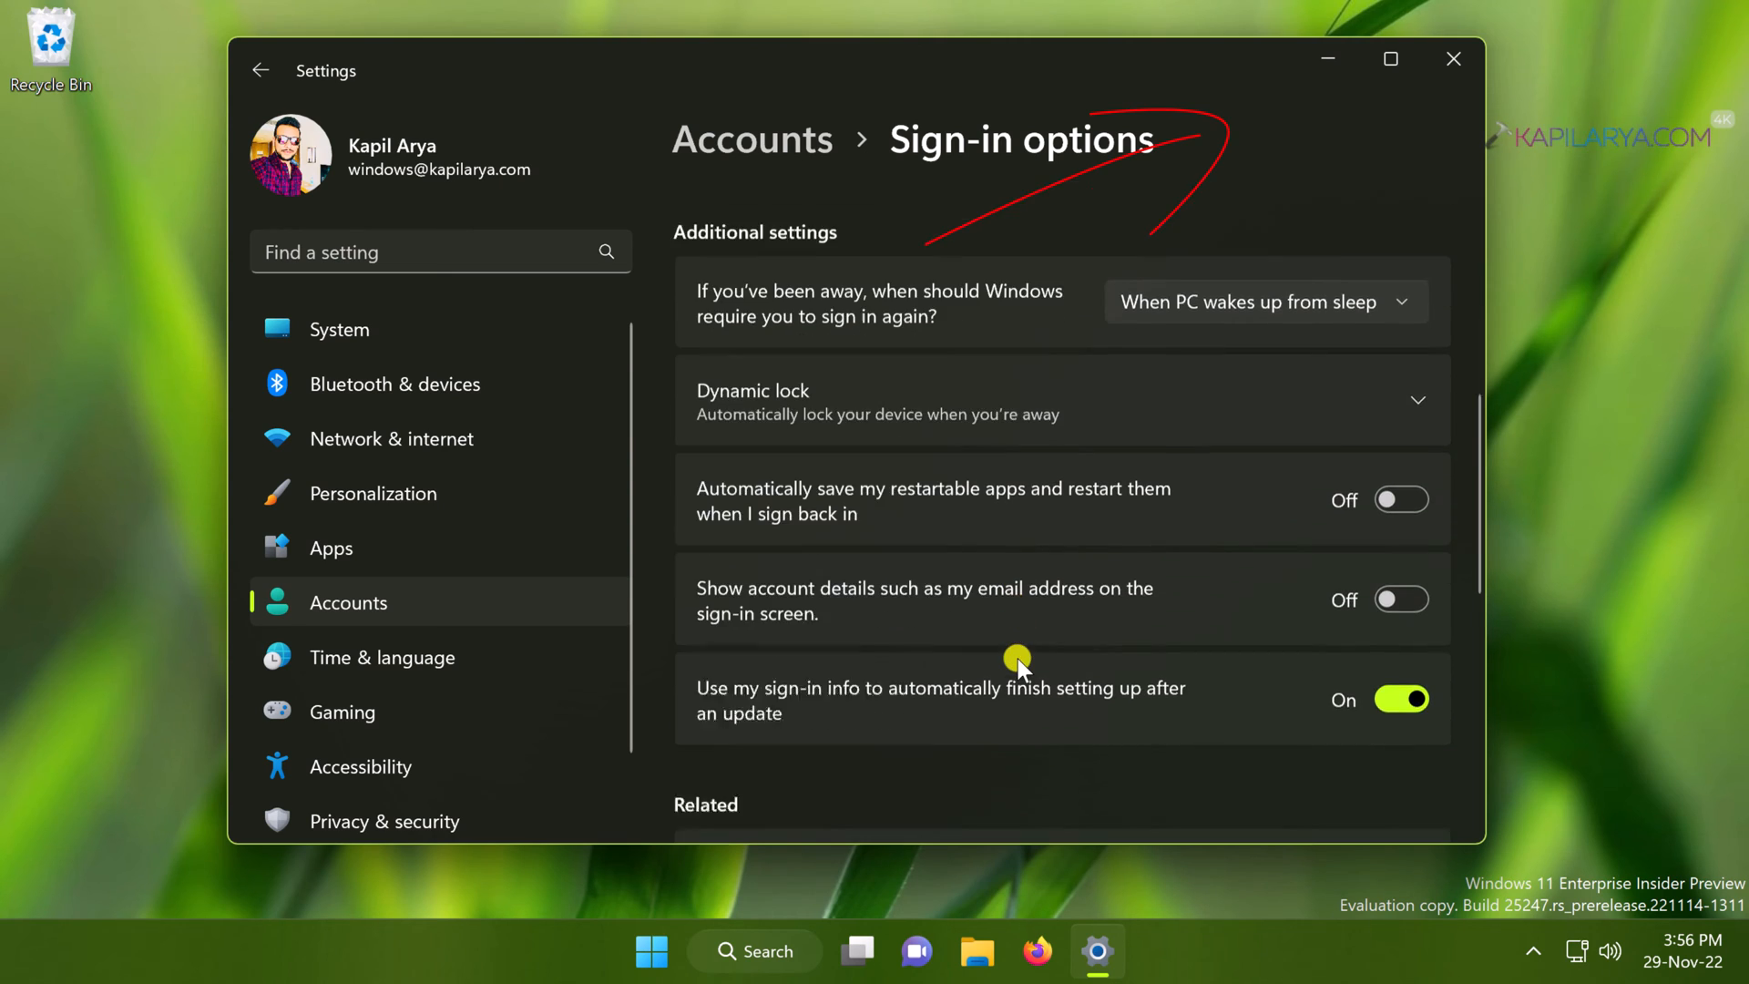
{"action": "scroll", "scroll_direction": "up", "scroll_amount": 3}
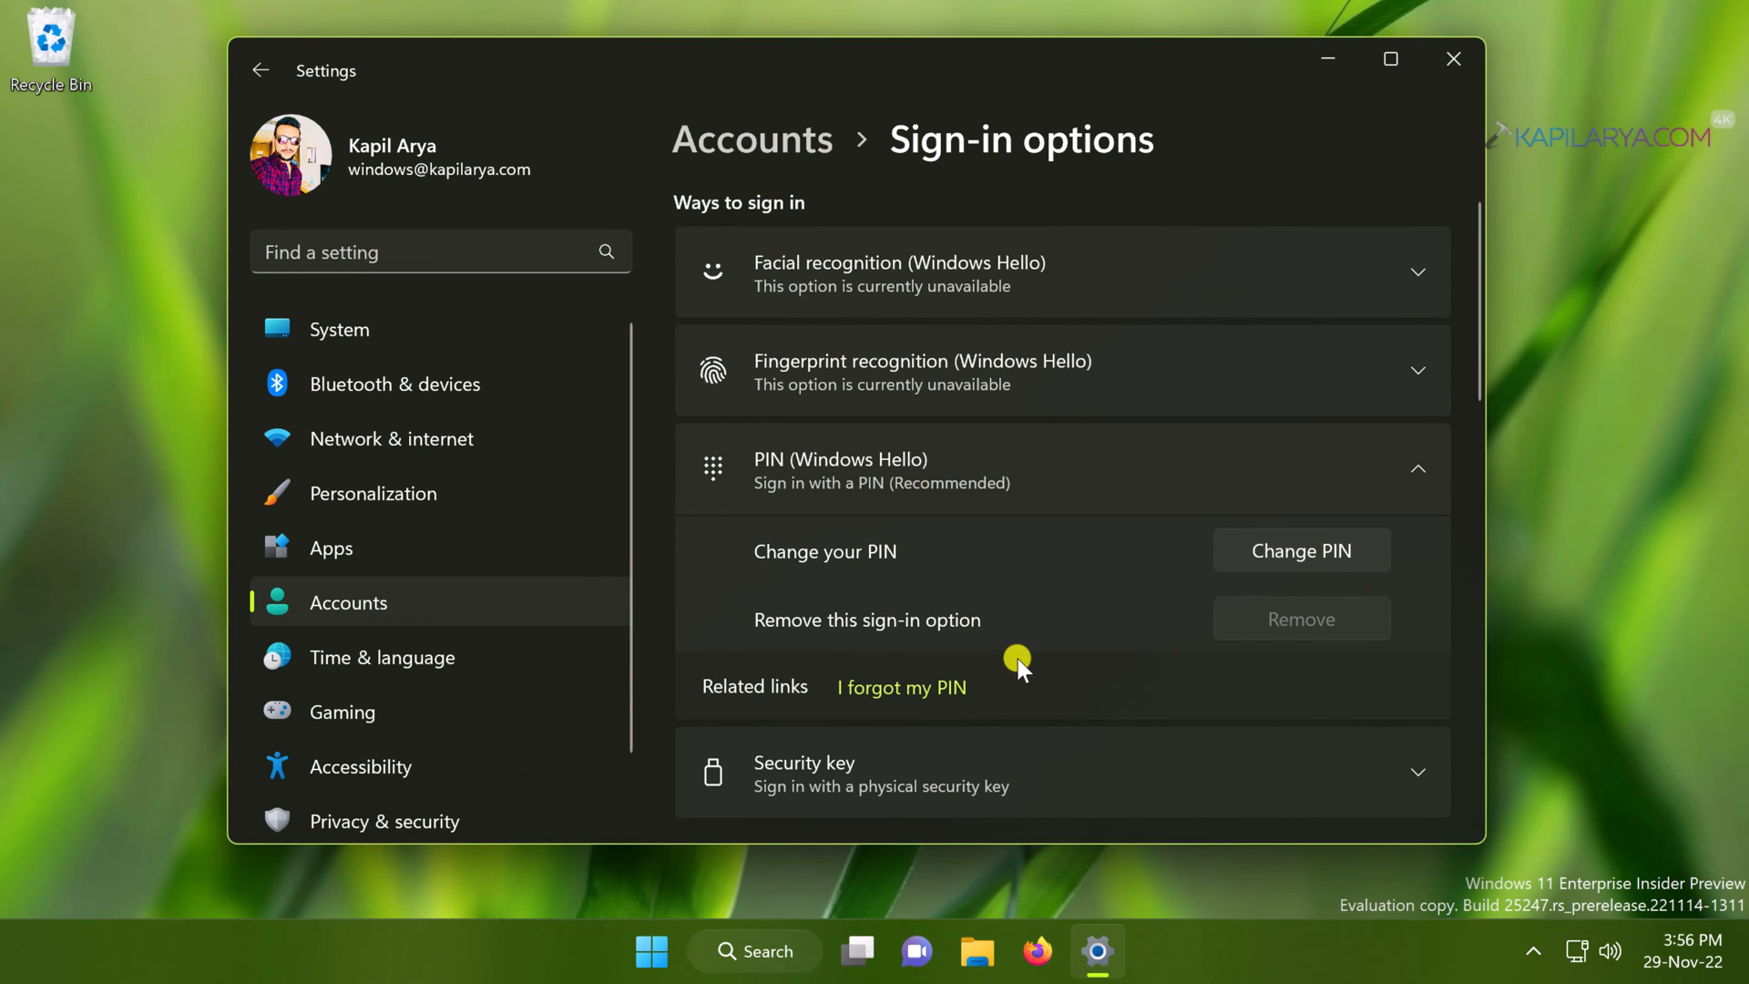
{"action": "mouse_move", "coordinate": [1203, 609]}
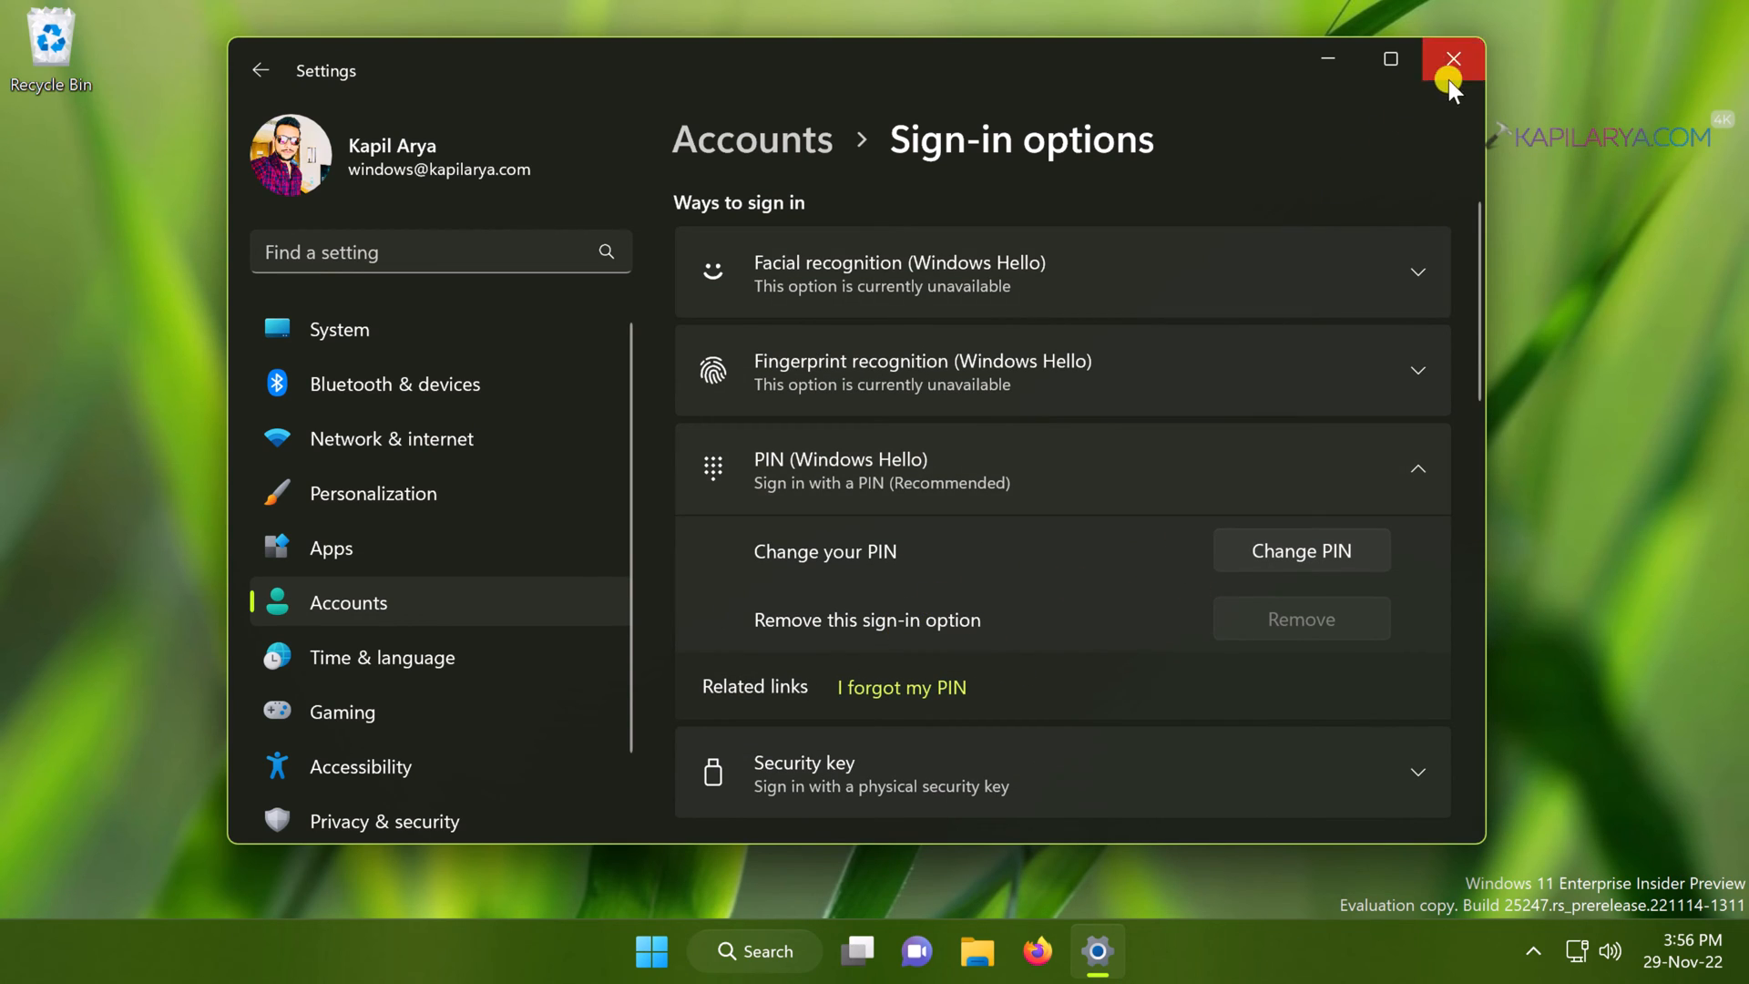
Step: Close Settings and lock the computer with Win+L so the lock screen appears
{"action": "left_click", "coordinate": [1452, 59]}
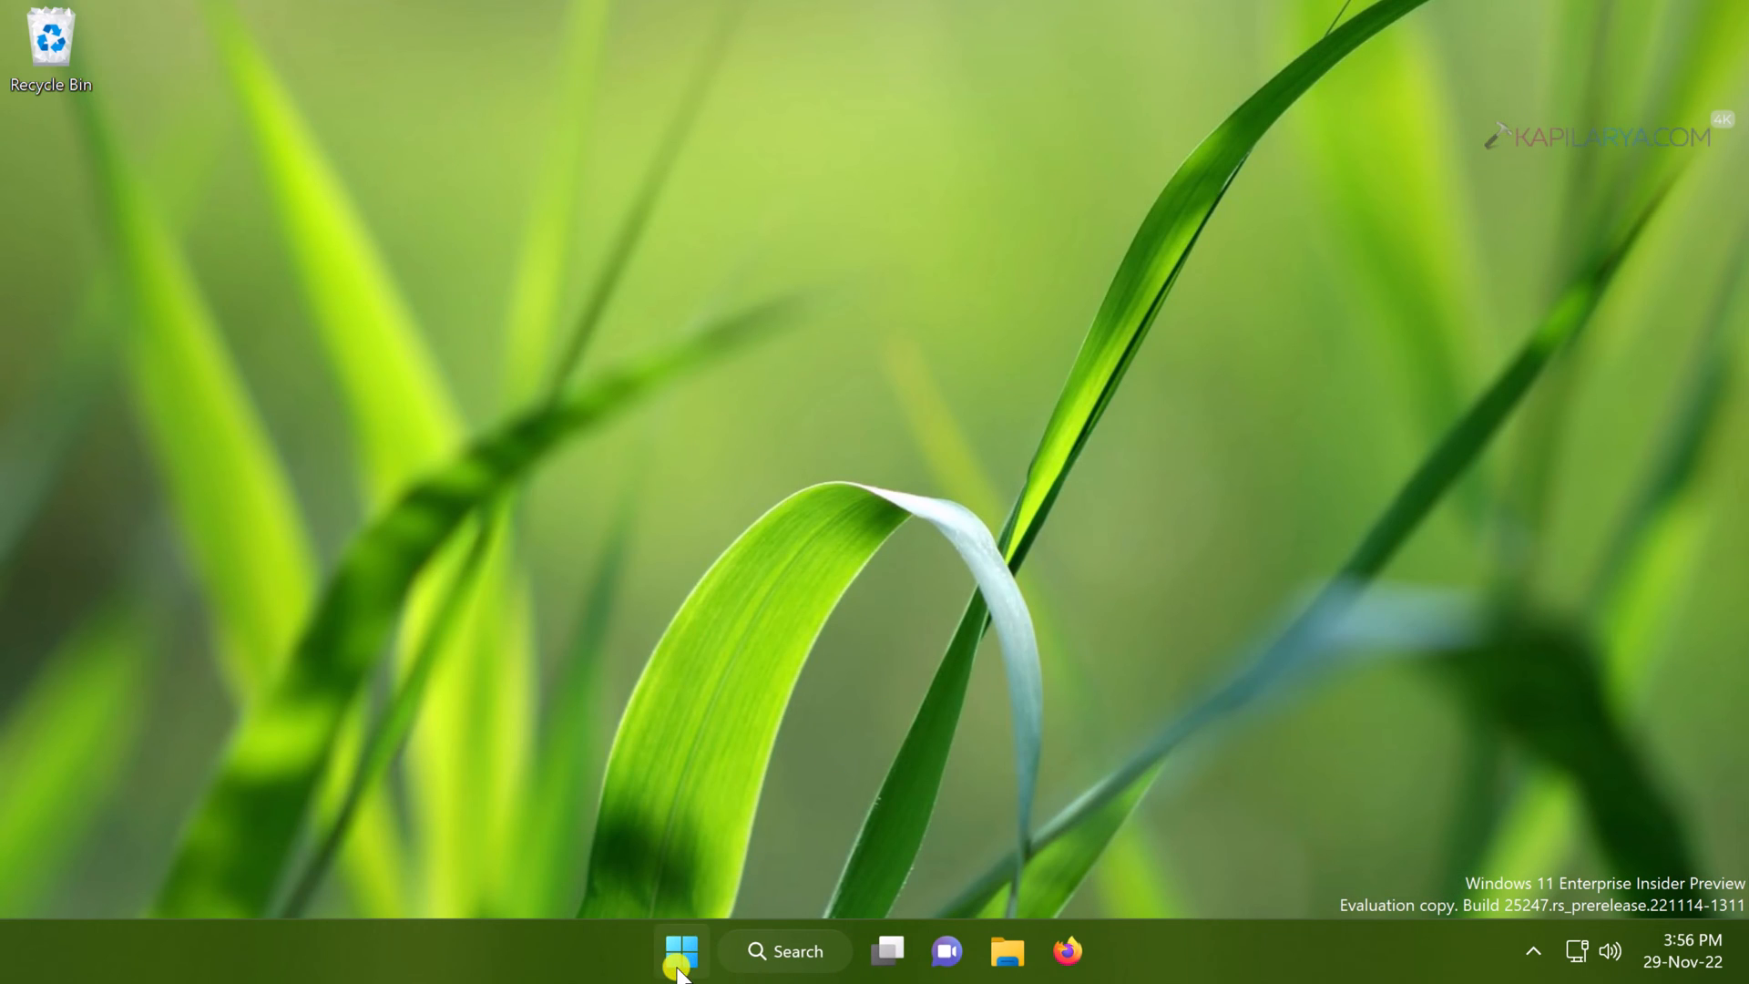
{"action": "right_click", "coordinate": [681, 951]}
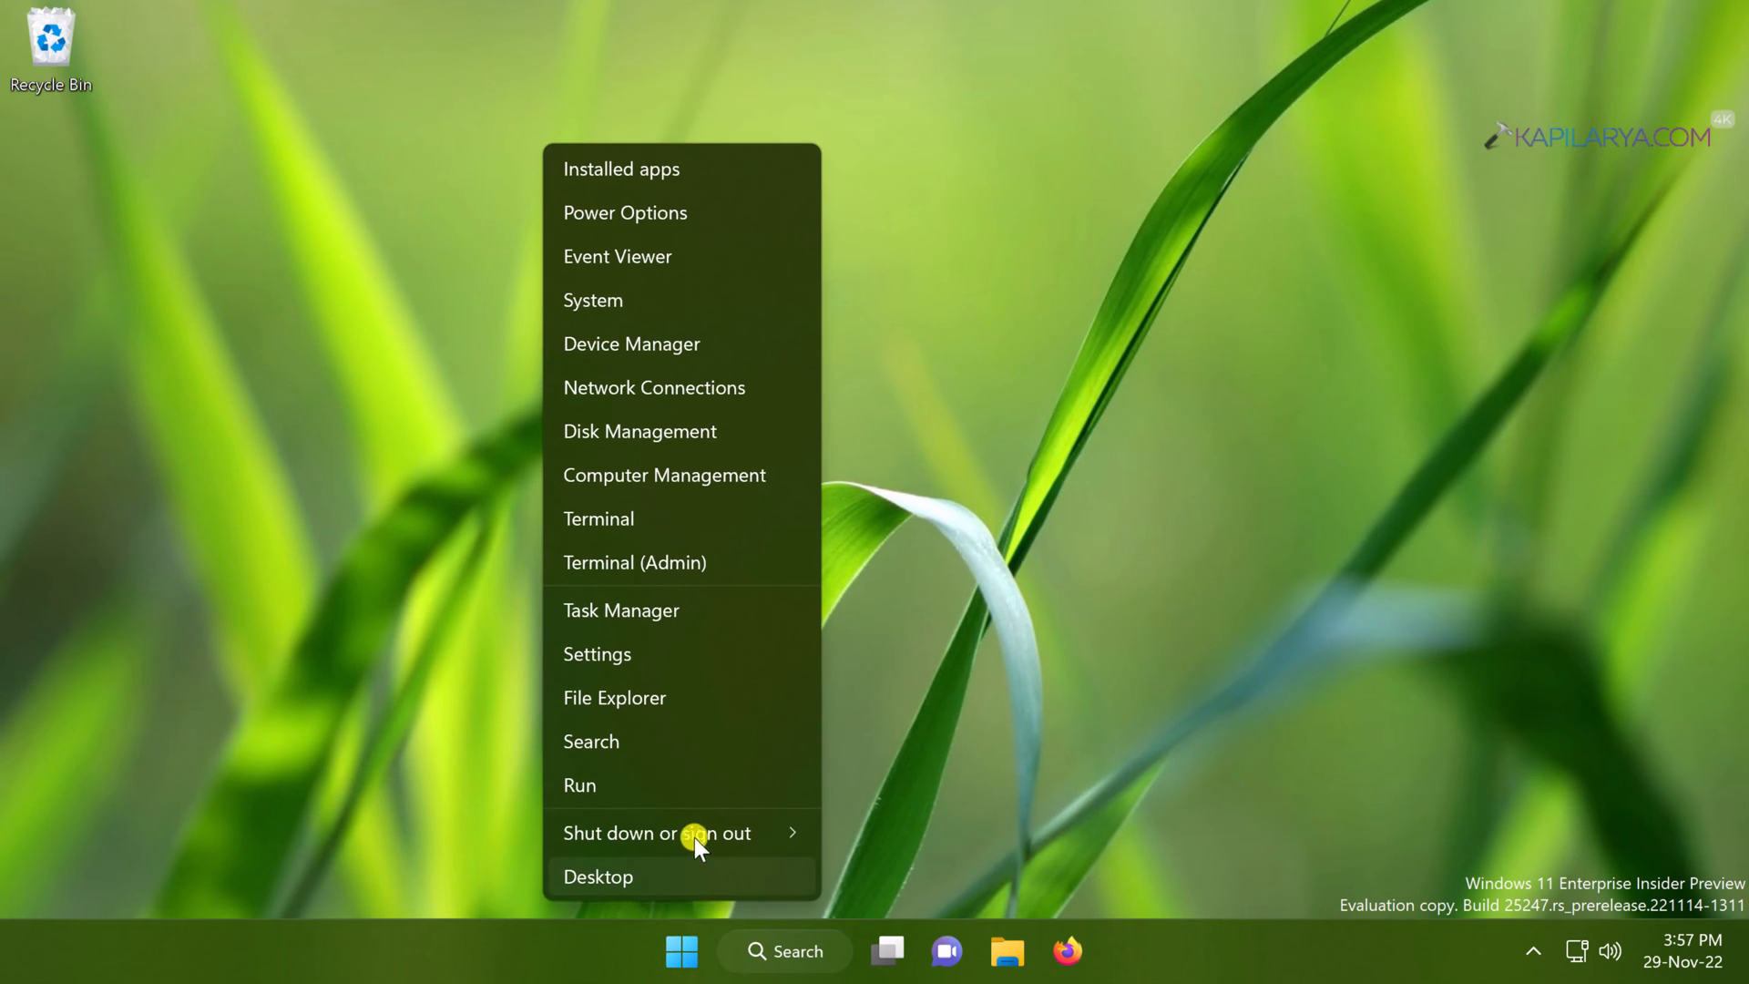
{"action": "left_click", "coordinate": [658, 832]}
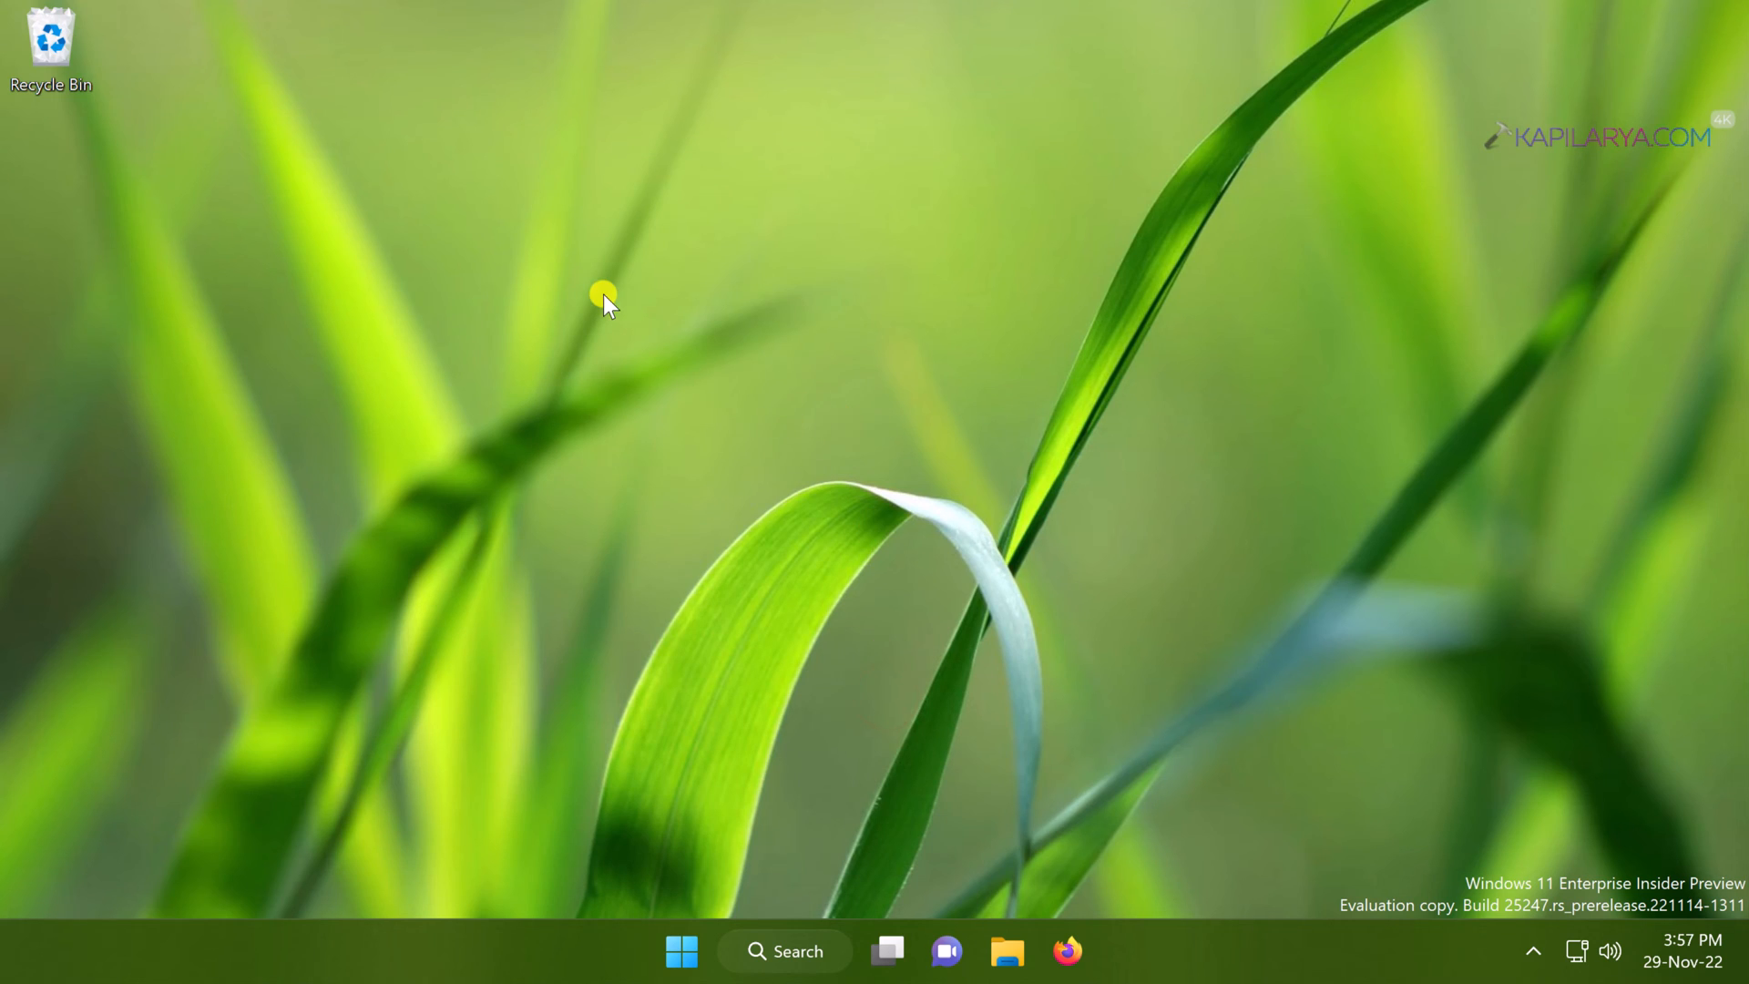
{"action": "key", "text": "Win+l"}
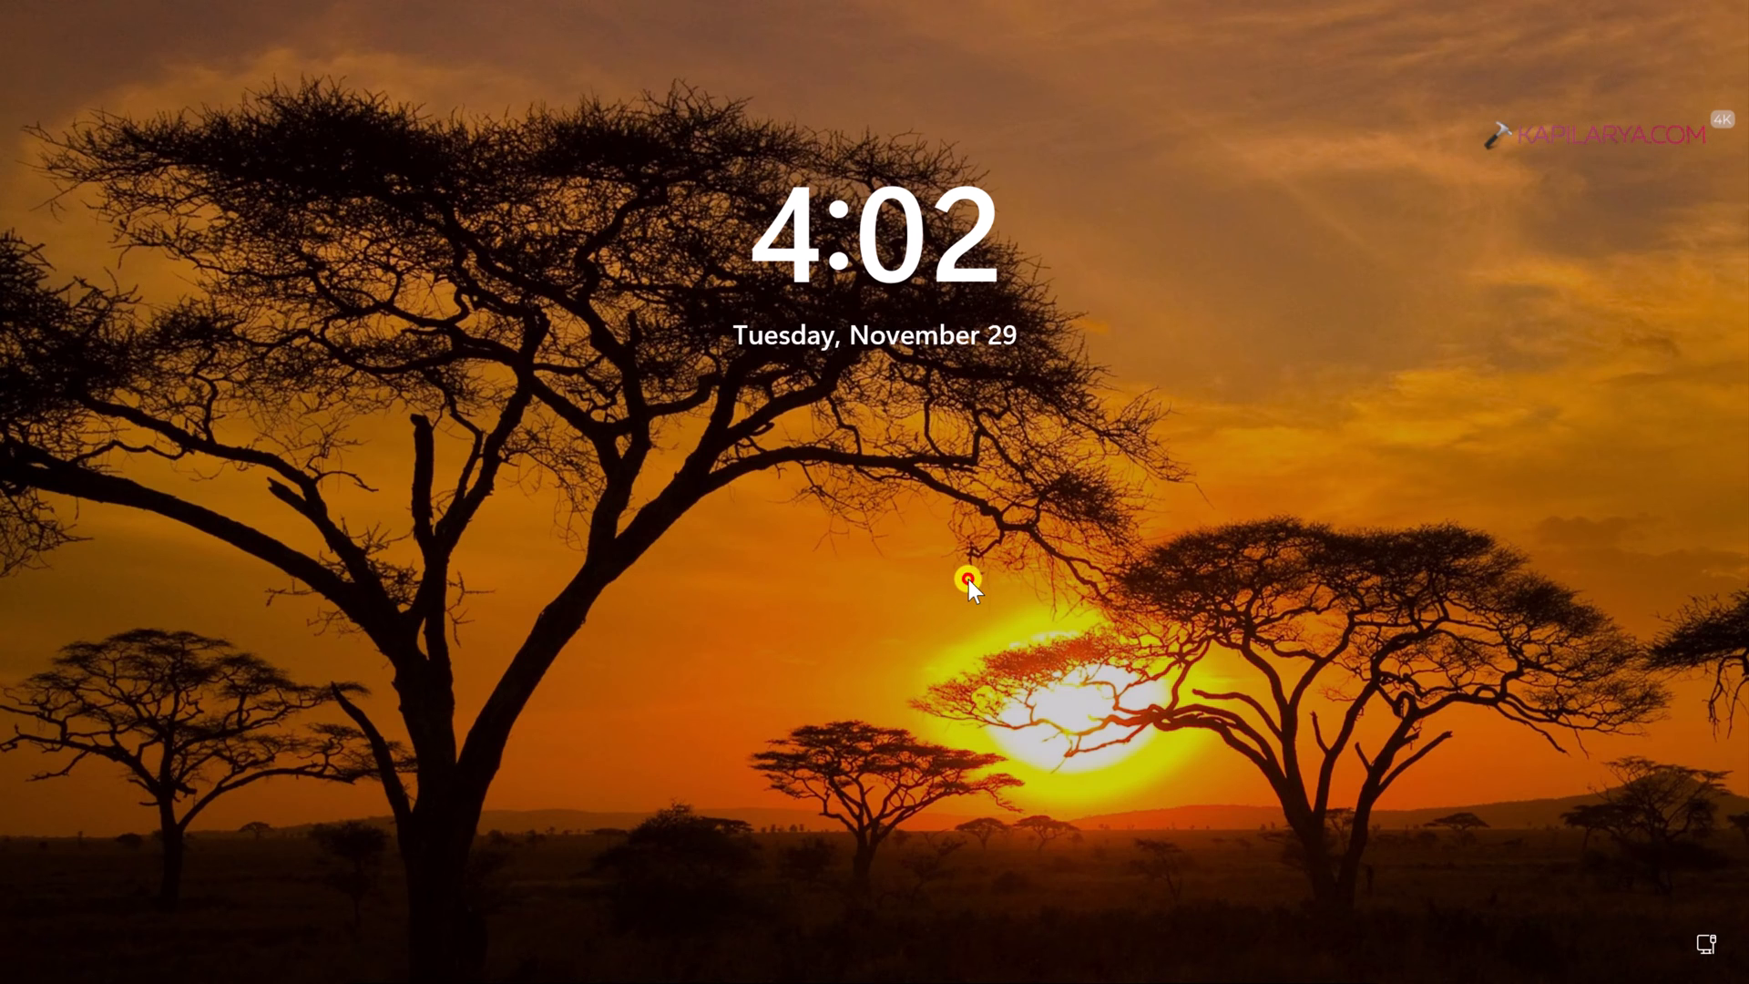
Step: Dismiss the lock screen to reach the PIN sign-in prompt for the account
{"action": "left_click", "coordinate": [967, 580]}
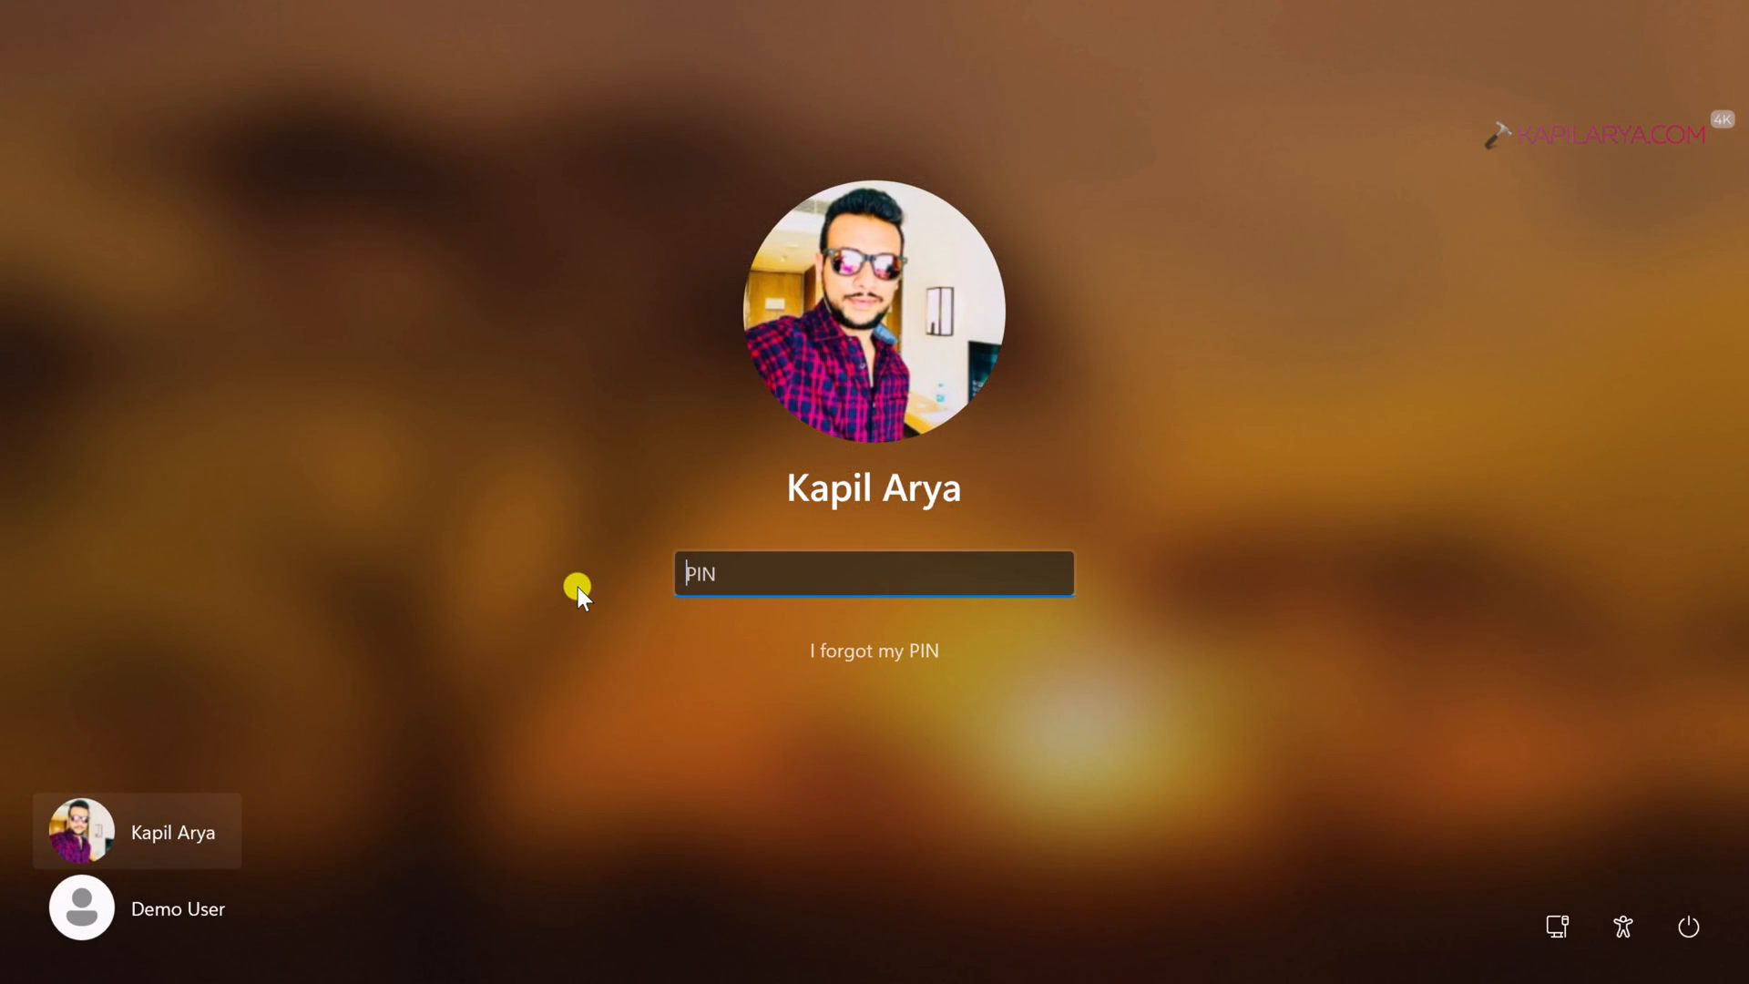
{"action": "mouse_move", "coordinate": [769, 731]}
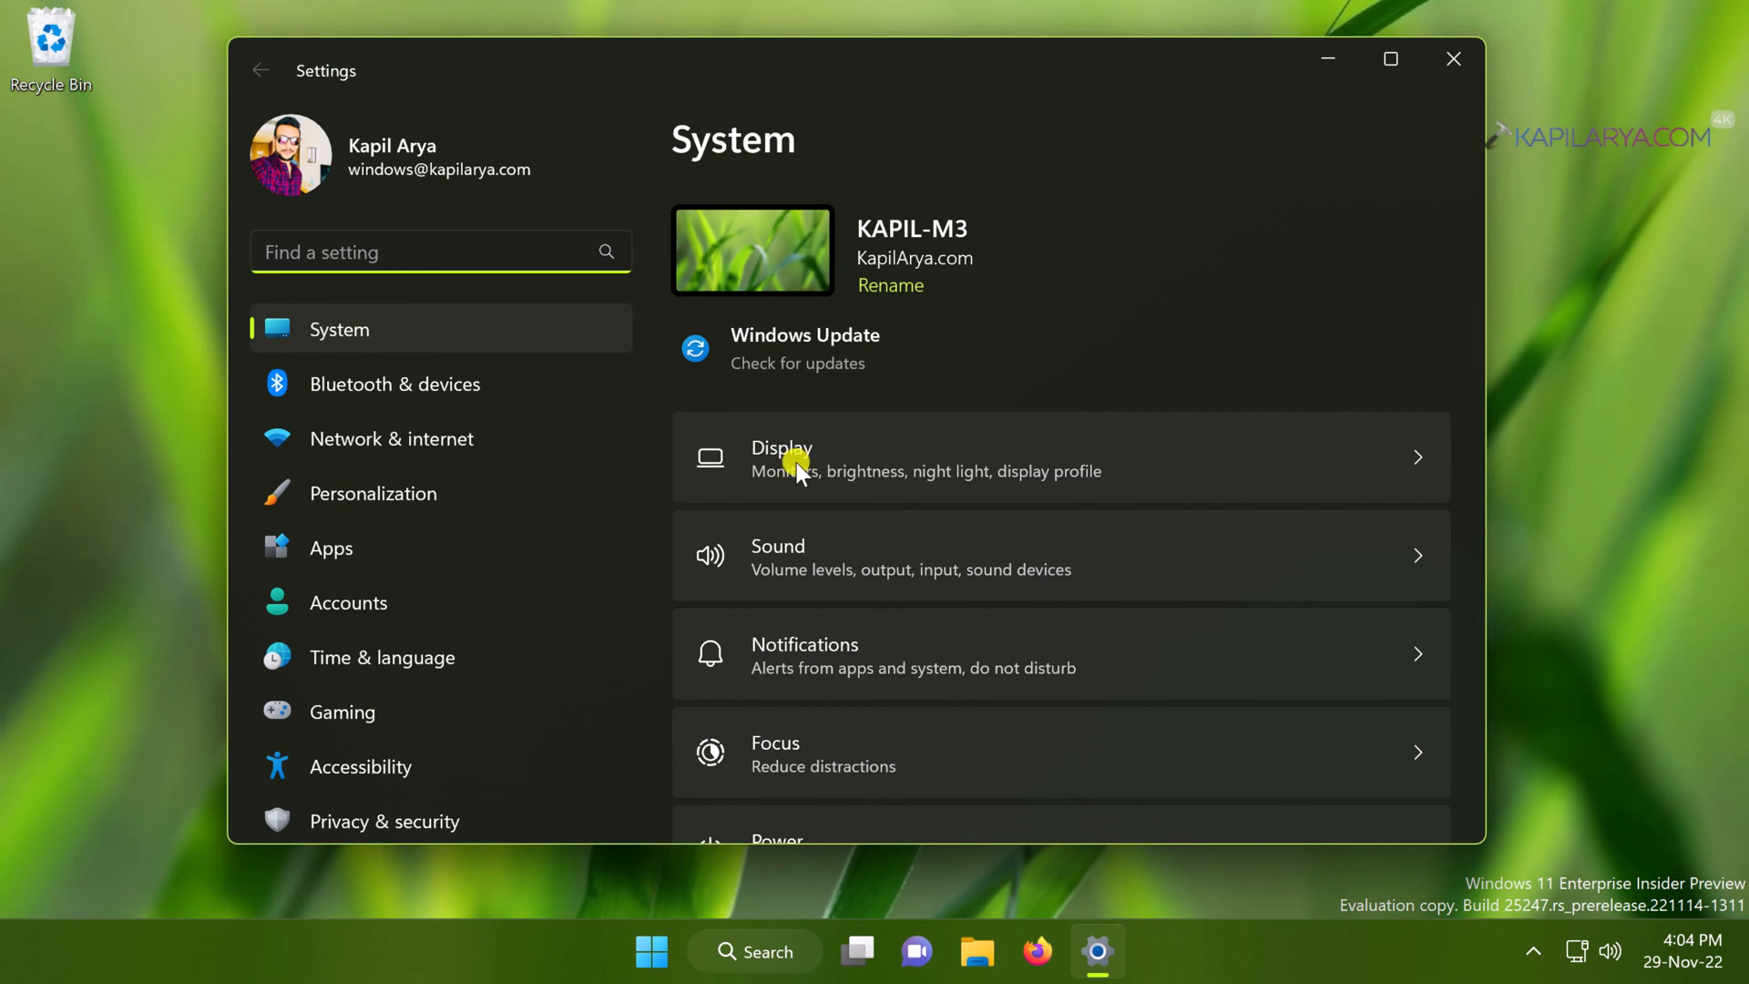
{"action": "mouse_move", "coordinate": [430, 603]}
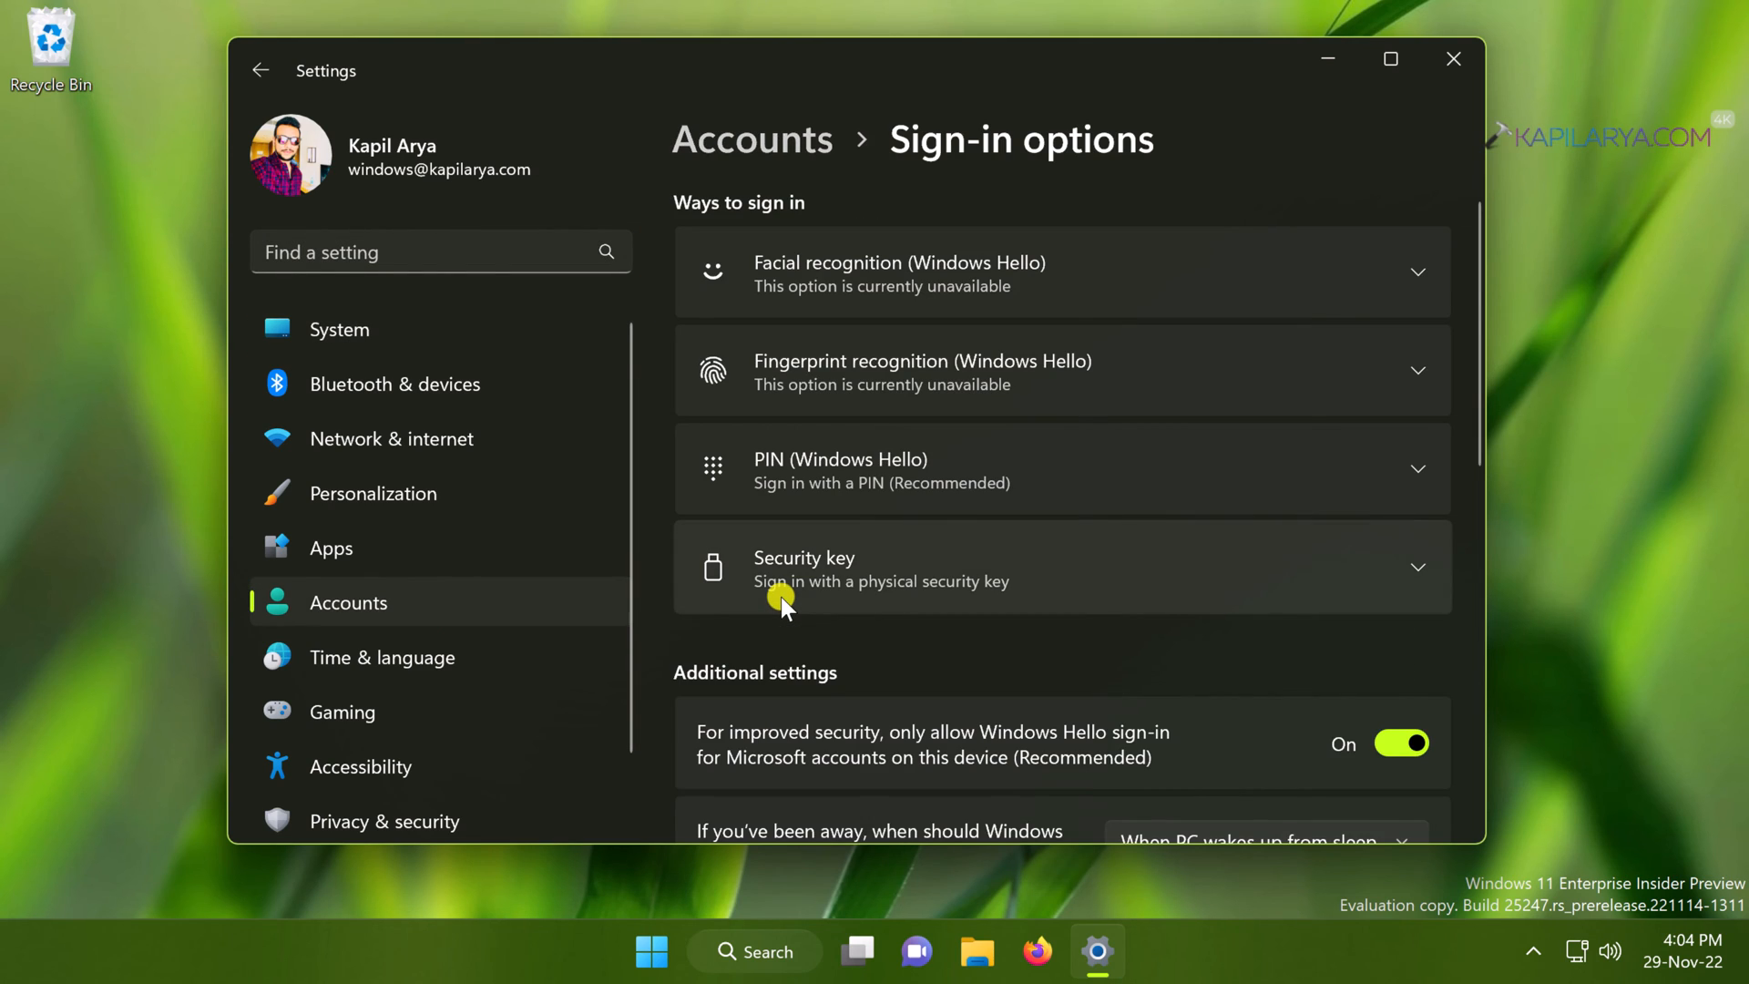
{"action": "mouse_move", "coordinate": [741, 301]}
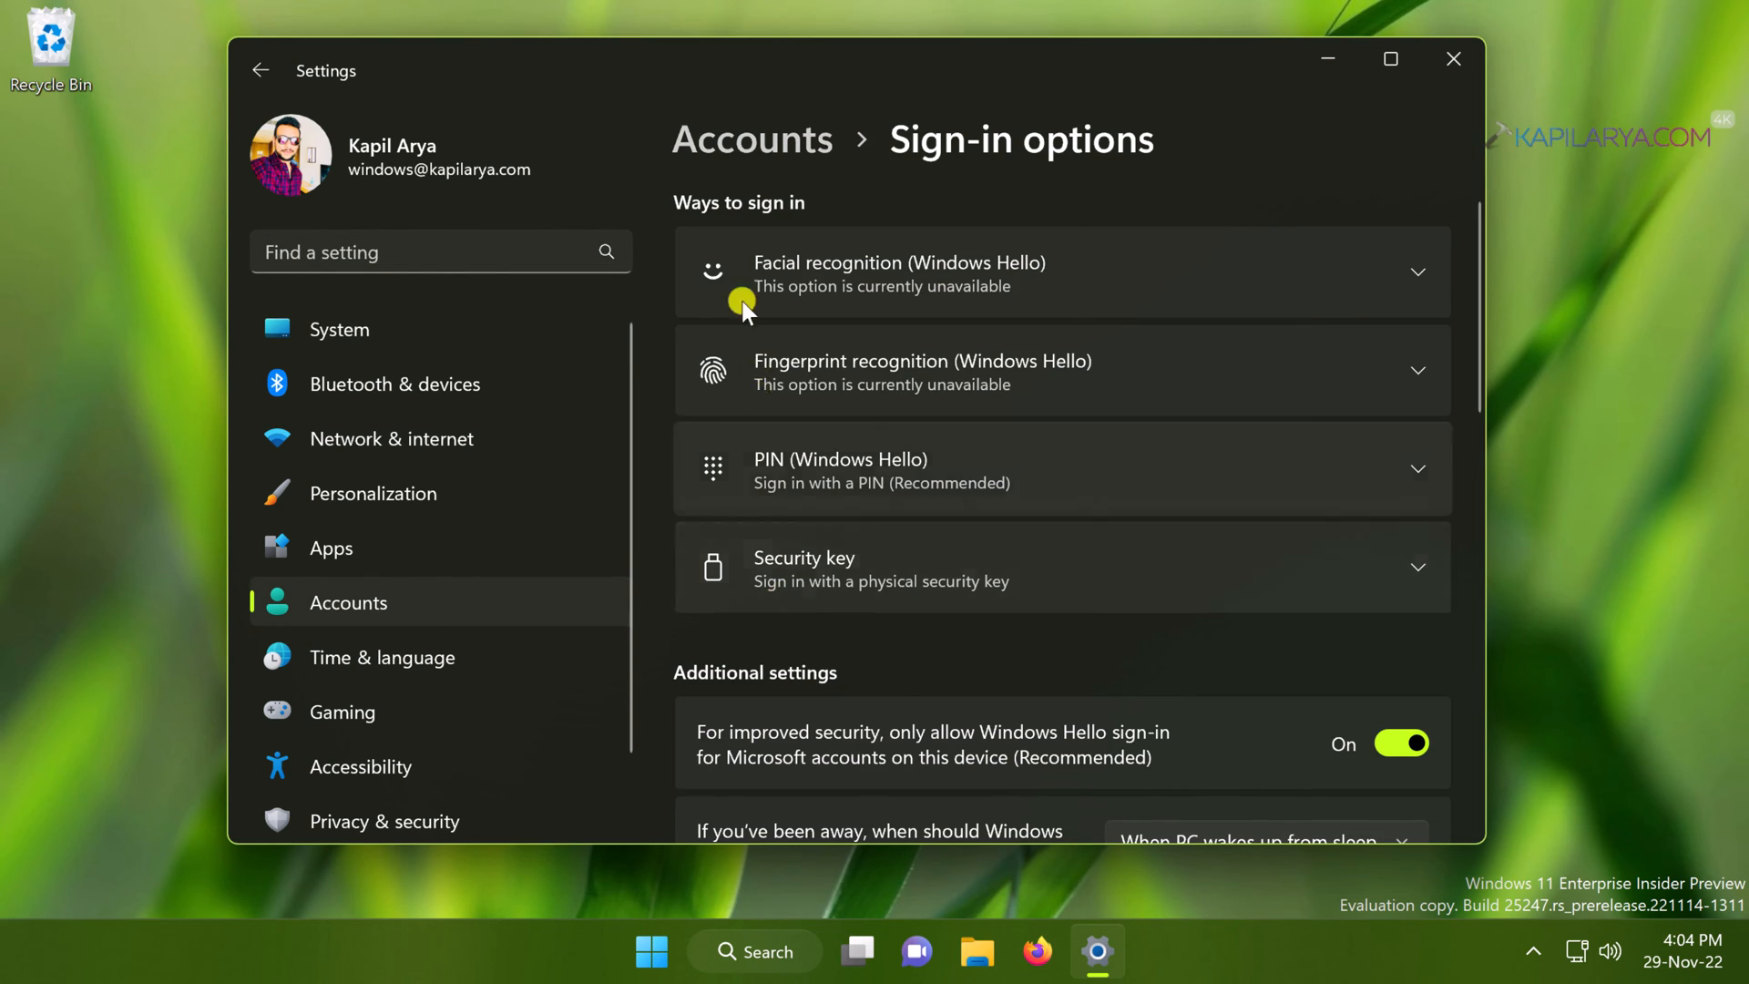
{"action": "mouse_move", "coordinate": [891, 516]}
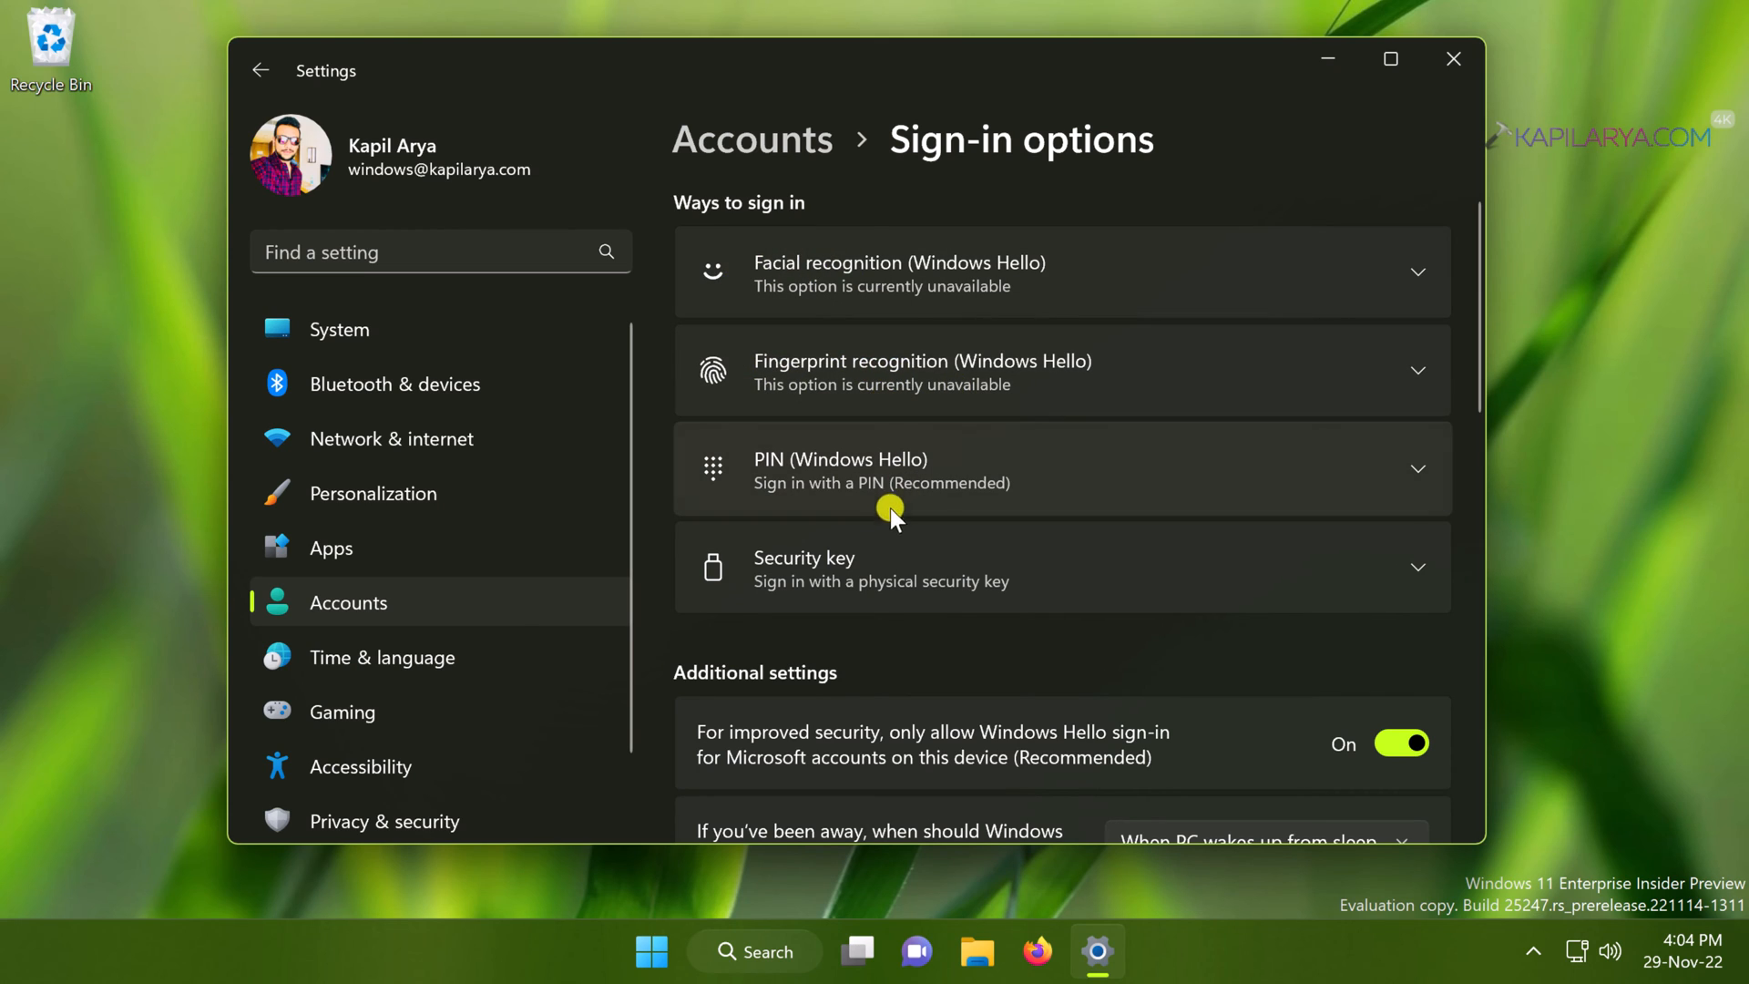
Step: Scroll Sign-in options to Additional settings showing Windows Hello-only sign-in turned on
{"action": "scroll", "scroll_direction": "down", "scroll_amount": 3}
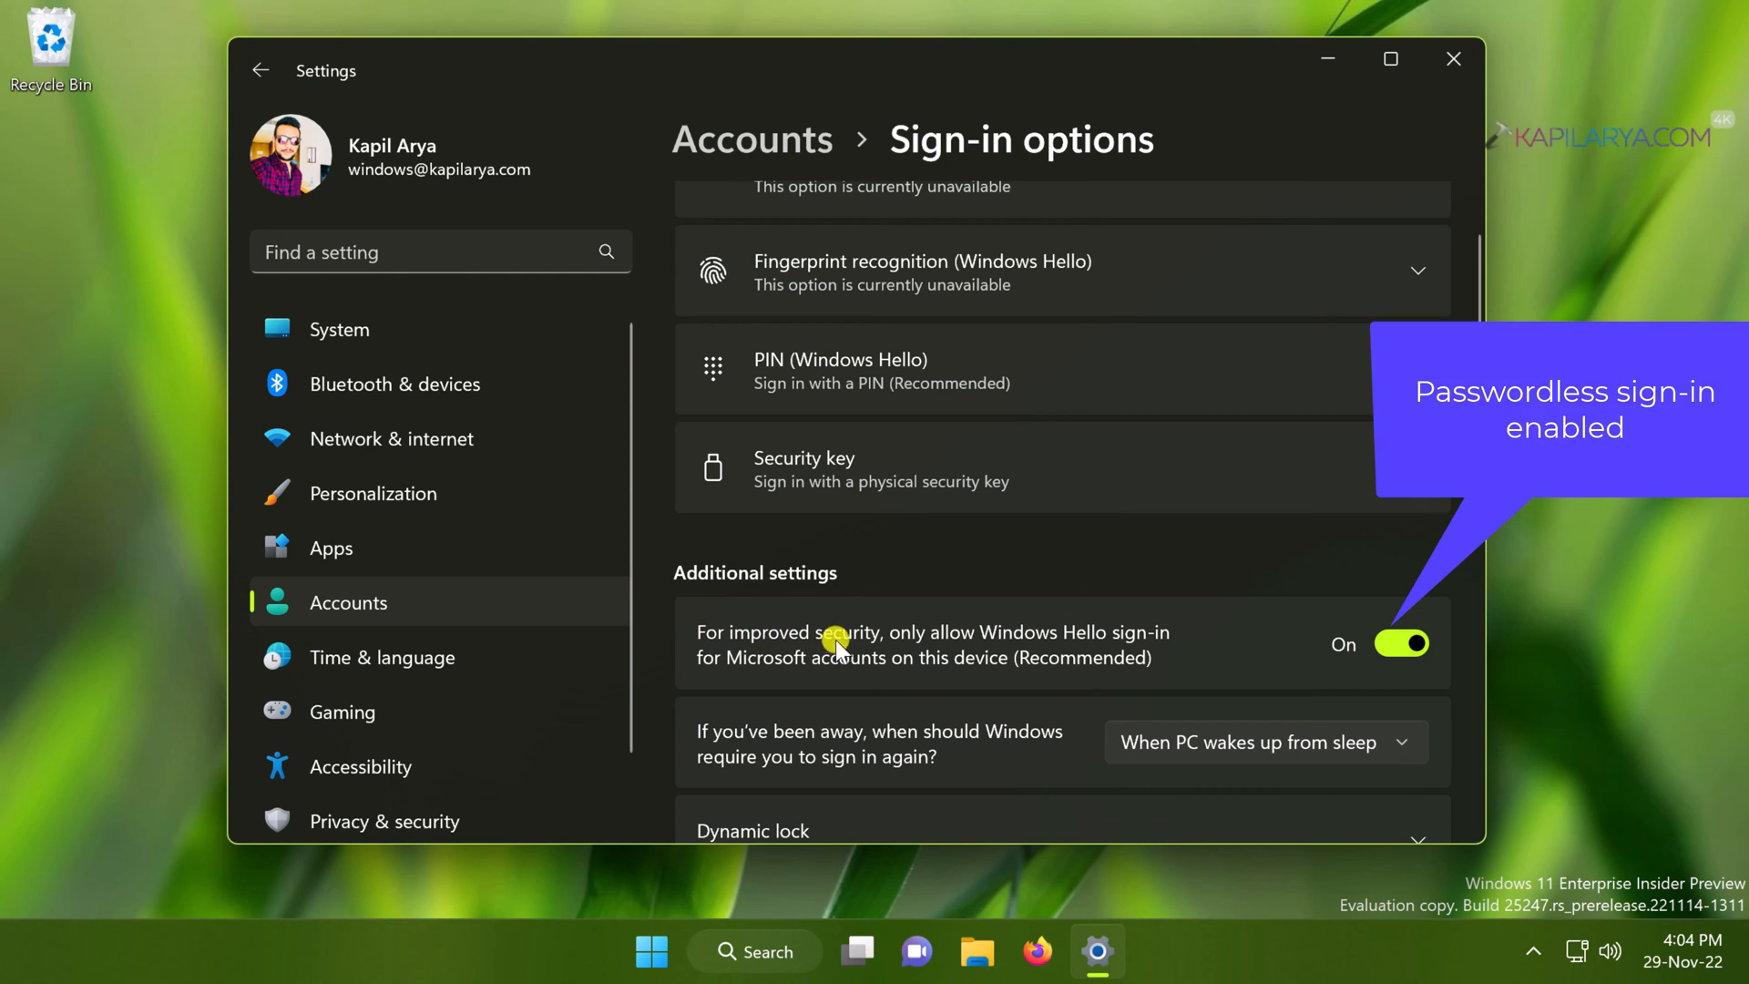
{"action": "mouse_move", "coordinate": [778, 687]}
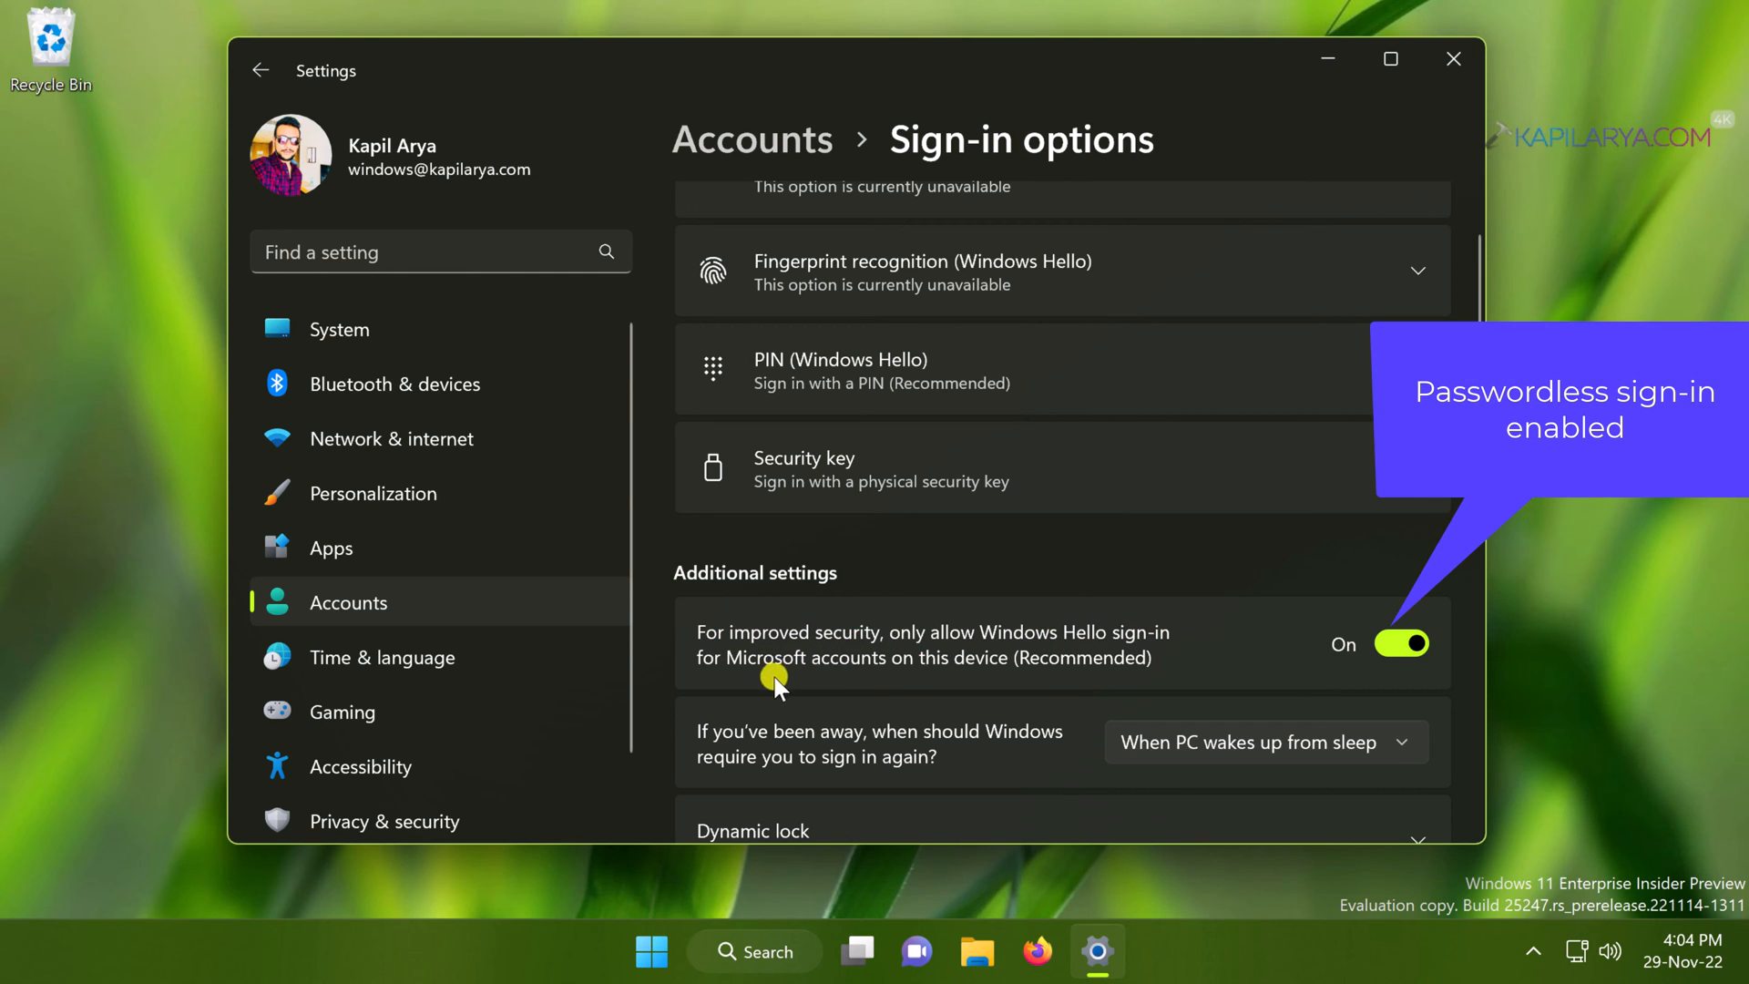
{"action": "mouse_move", "coordinate": [1254, 654]}
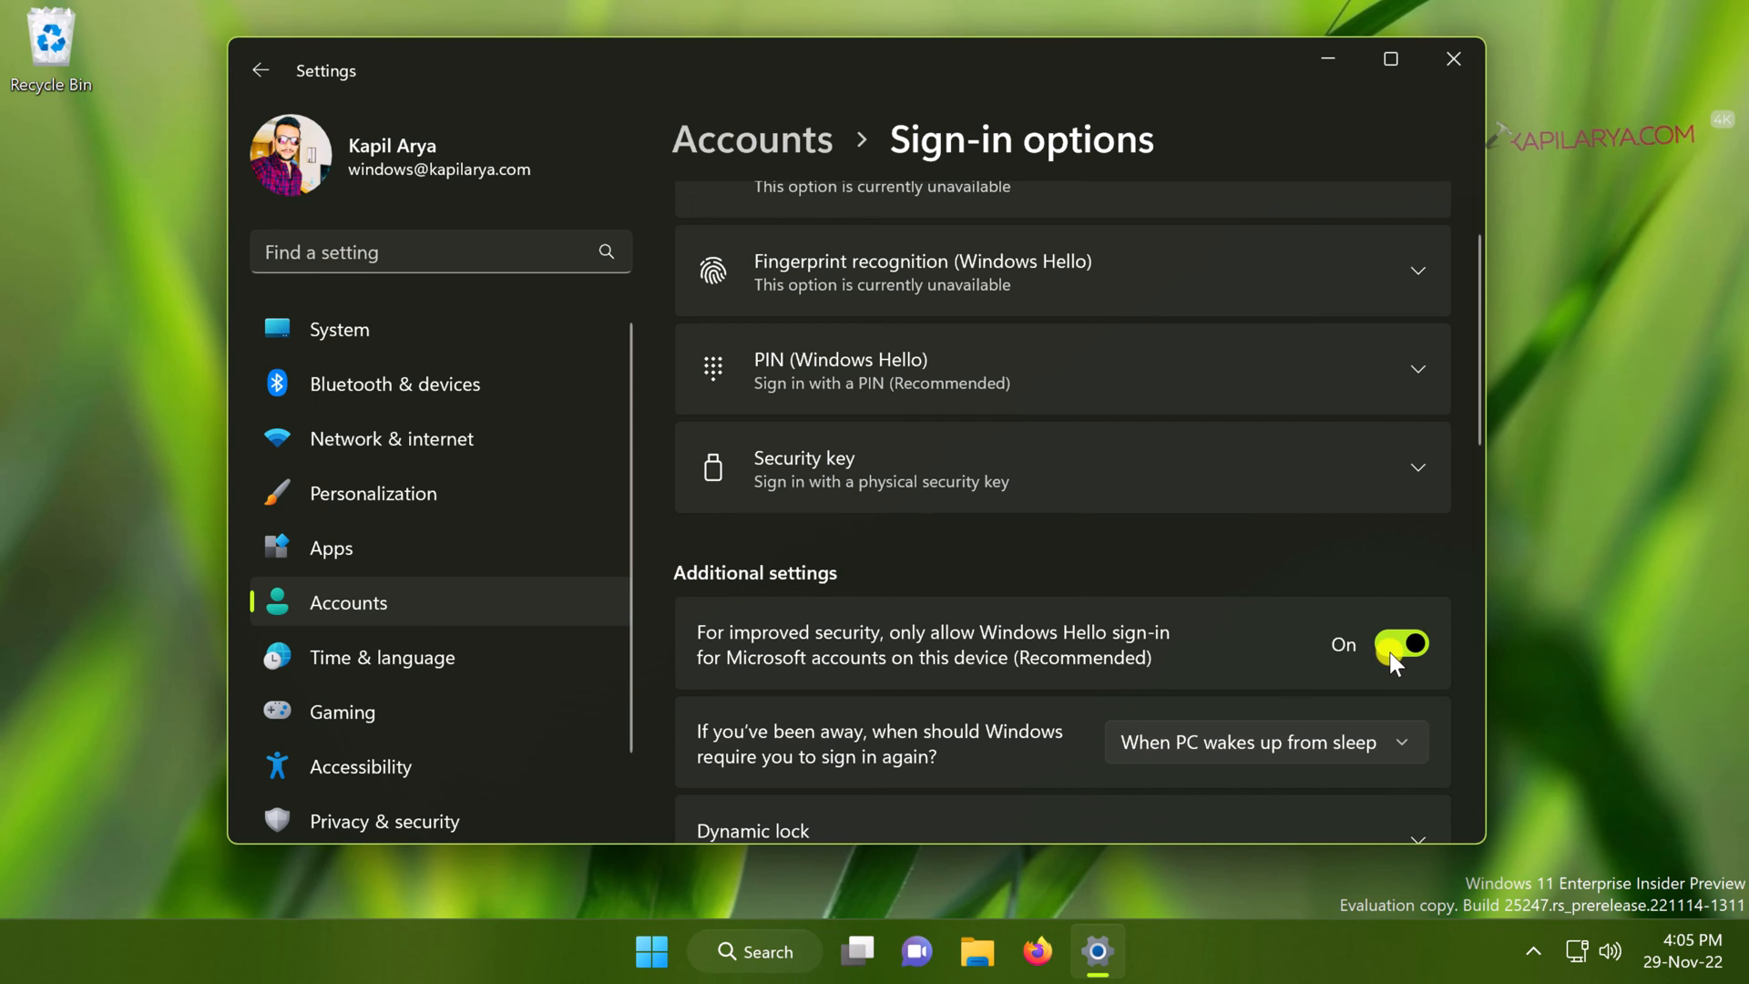
Step: Turn off Windows Hello-only sign-in for Microsoft accounts, then reload Sign-in options so Password is listed again
{"action": "left_click", "coordinate": [1401, 643]}
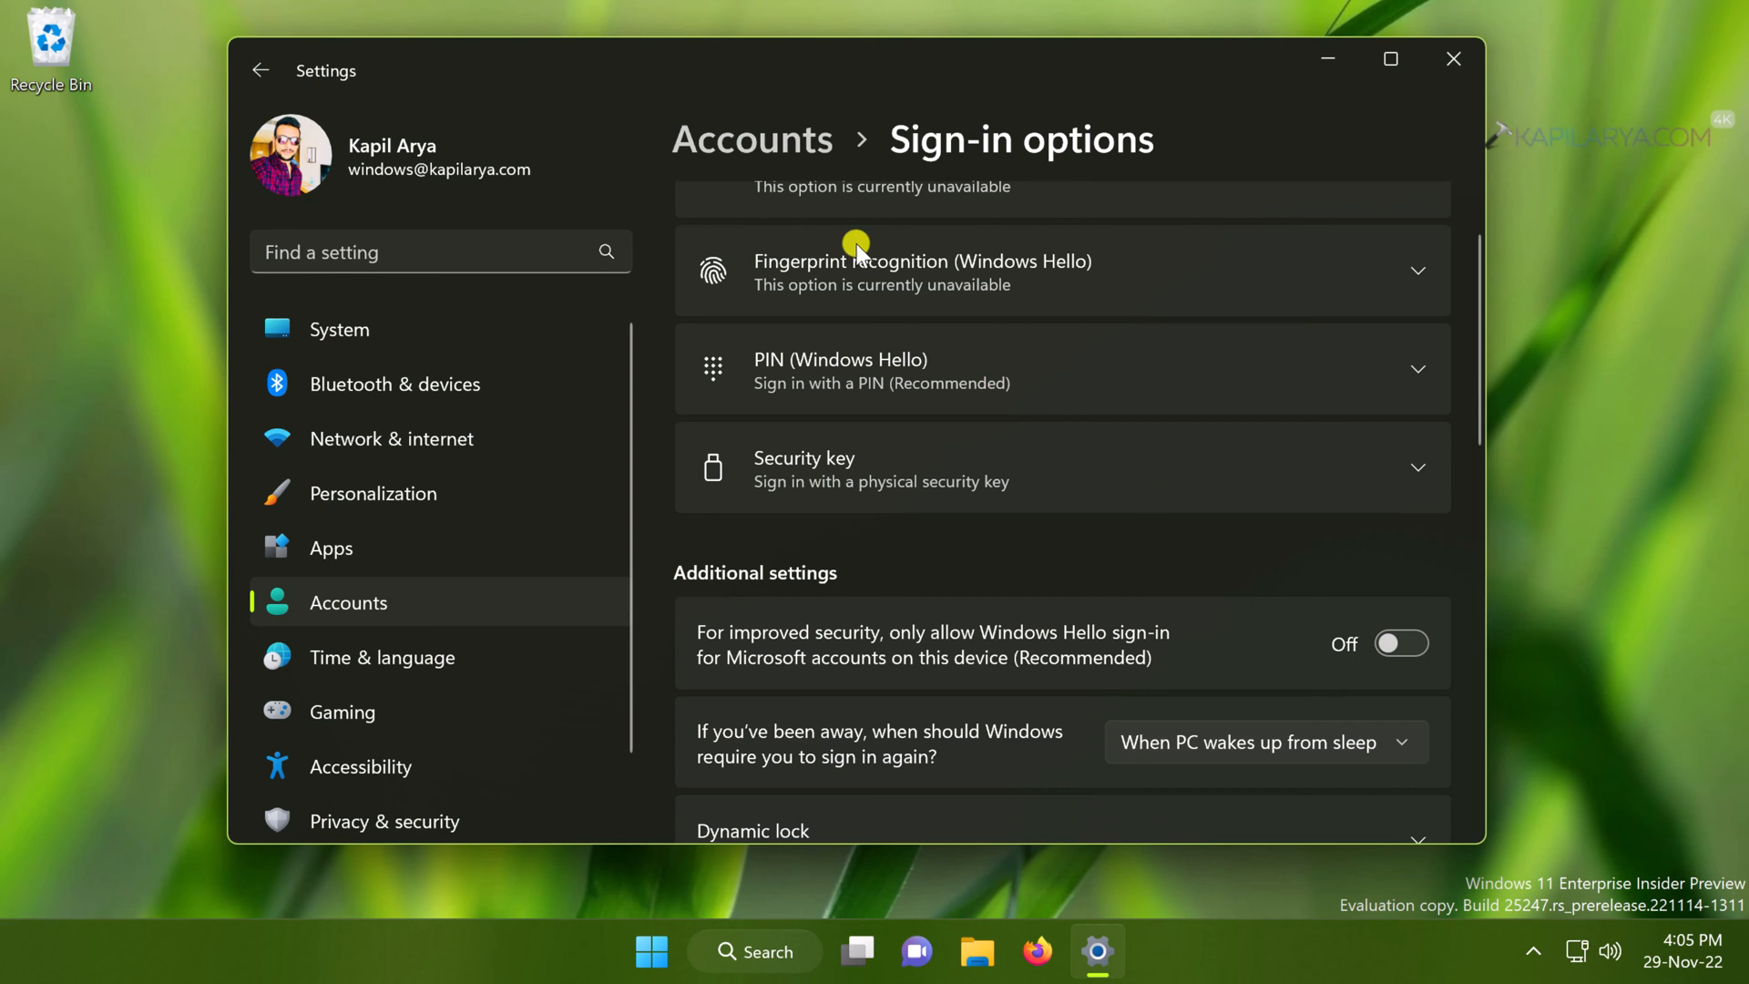
{"action": "mouse_move", "coordinate": [778, 131]}
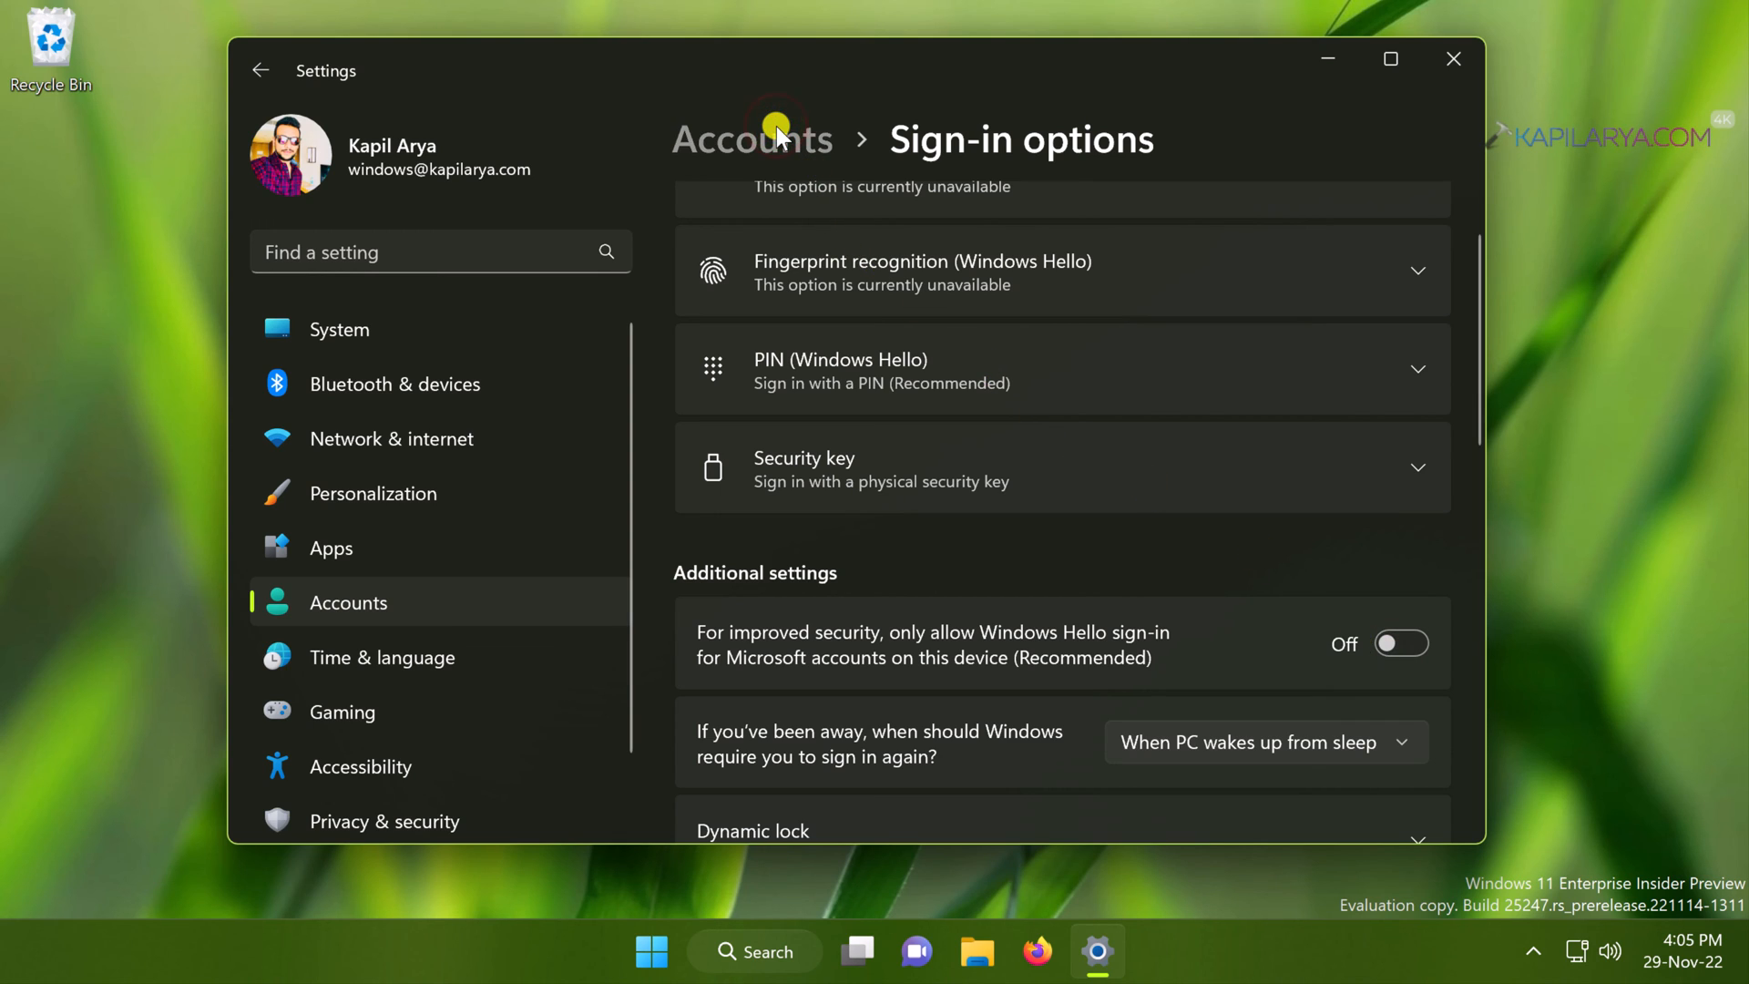
{"action": "left_click", "coordinate": [753, 138]}
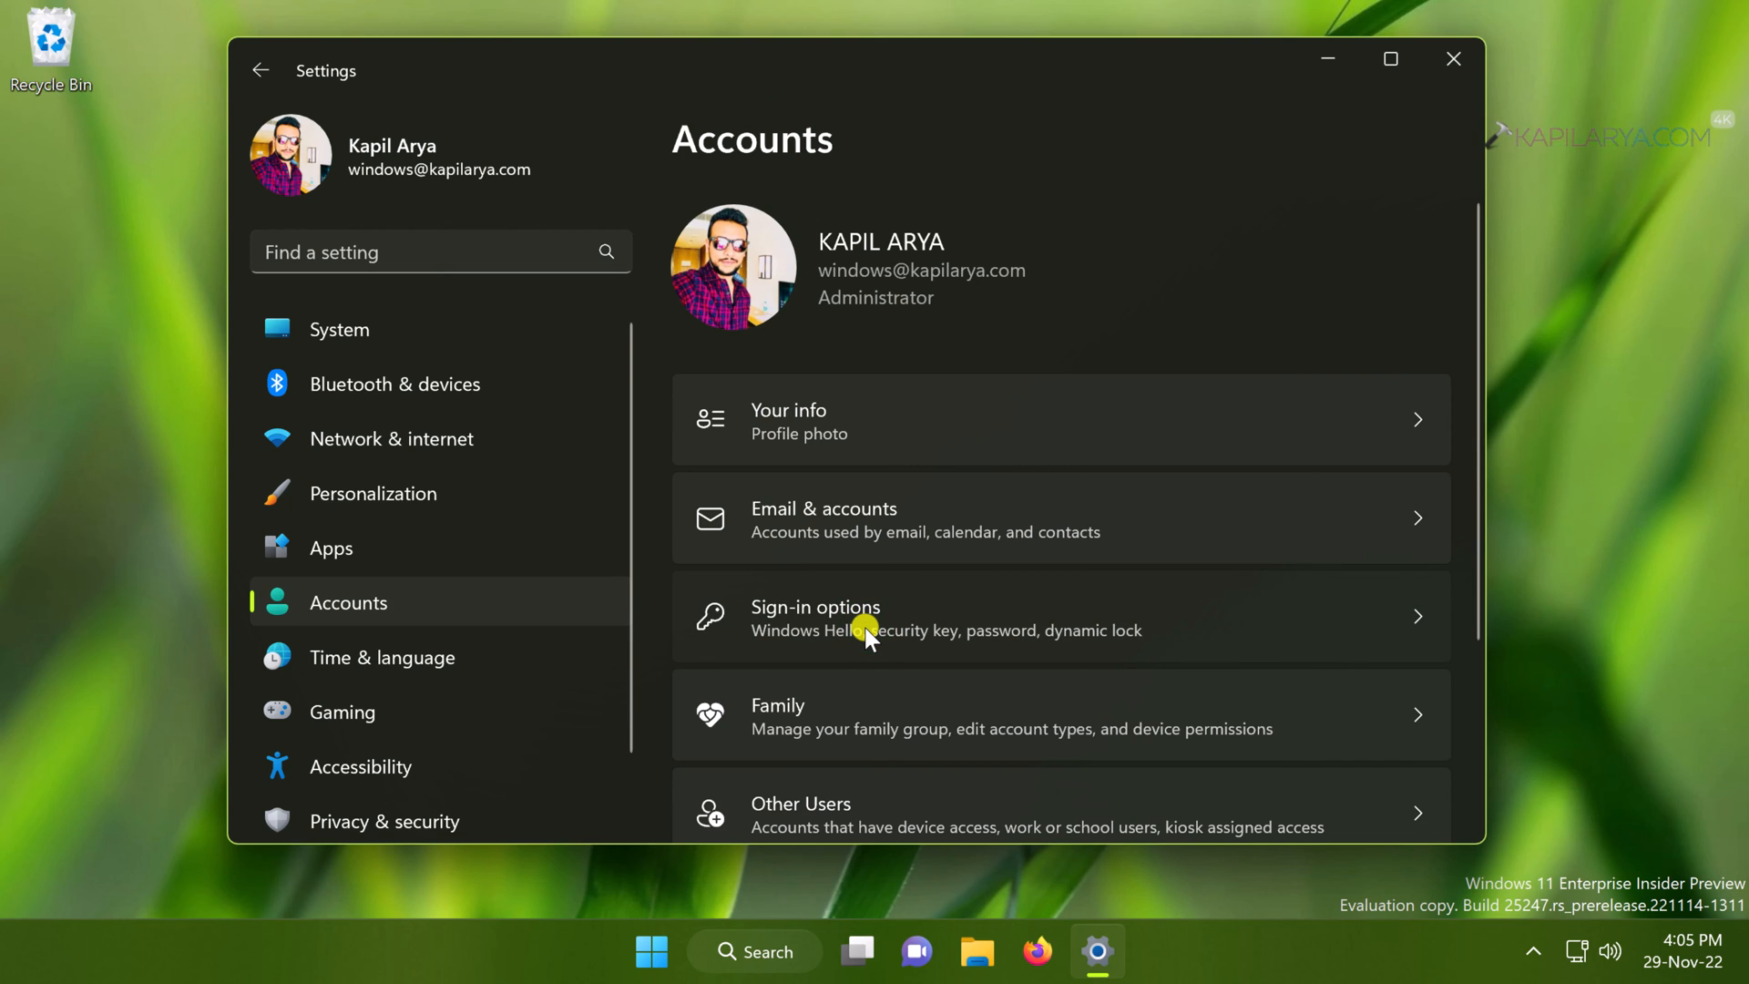
{"action": "left_click", "coordinate": [871, 618]}
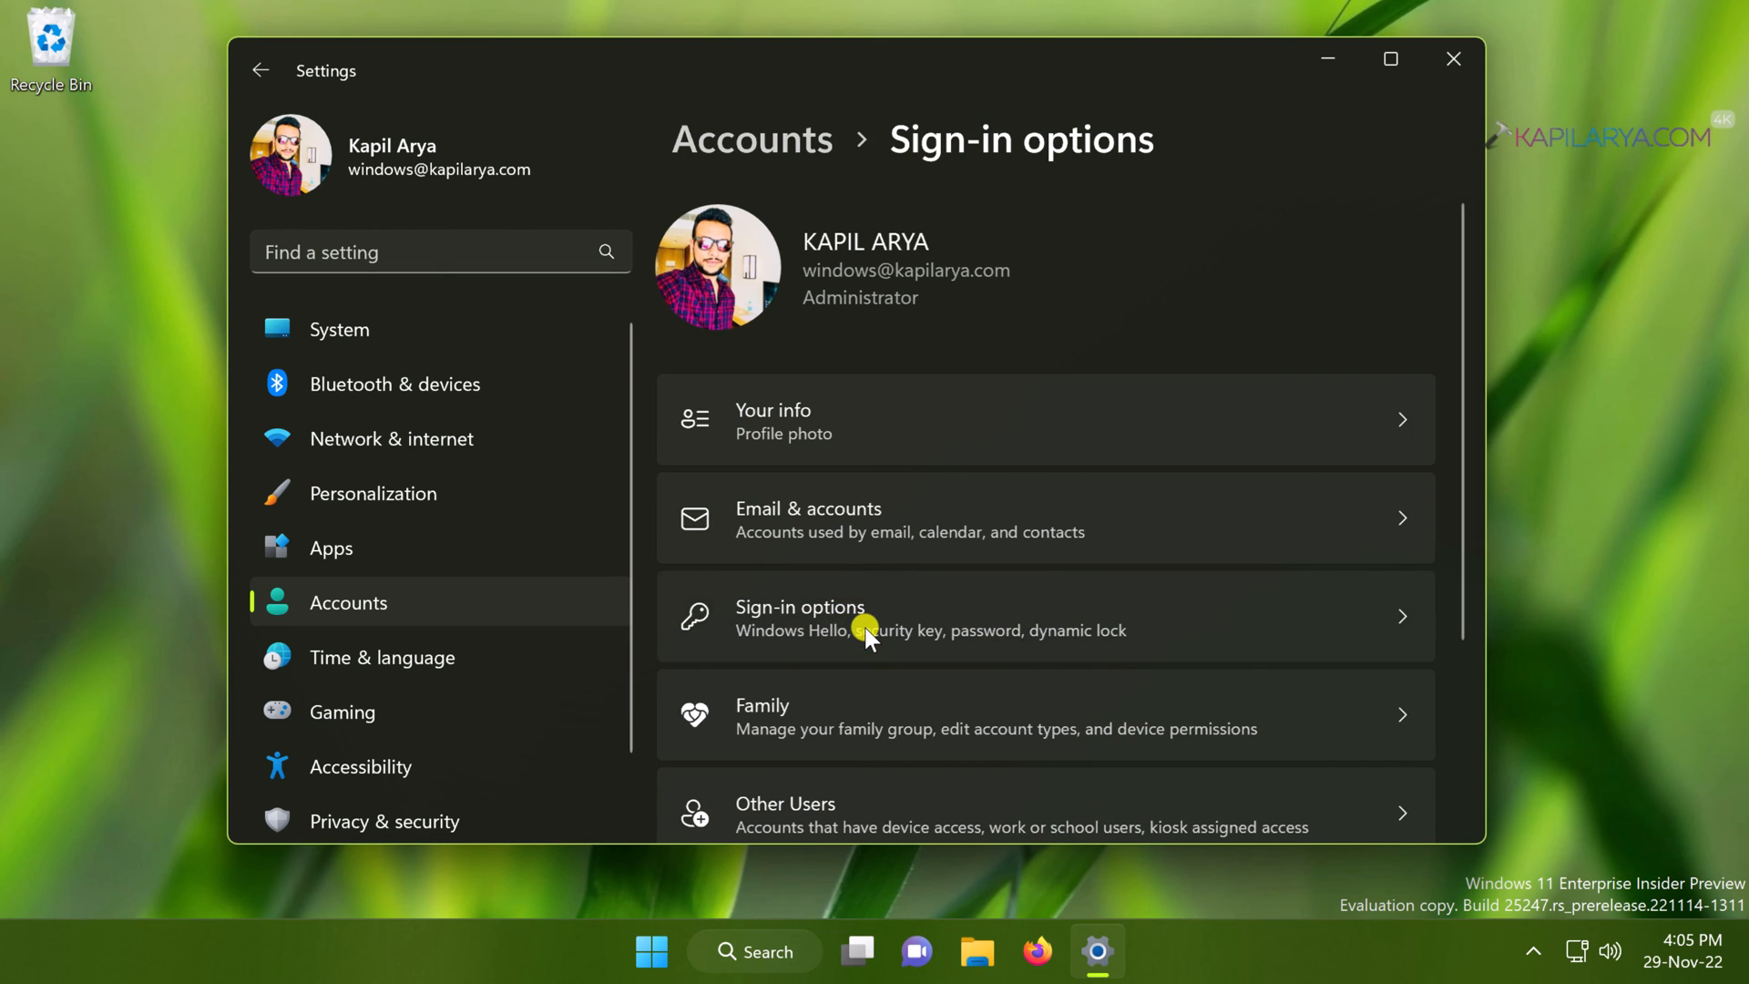
{"action": "left_click", "coordinate": [871, 616]}
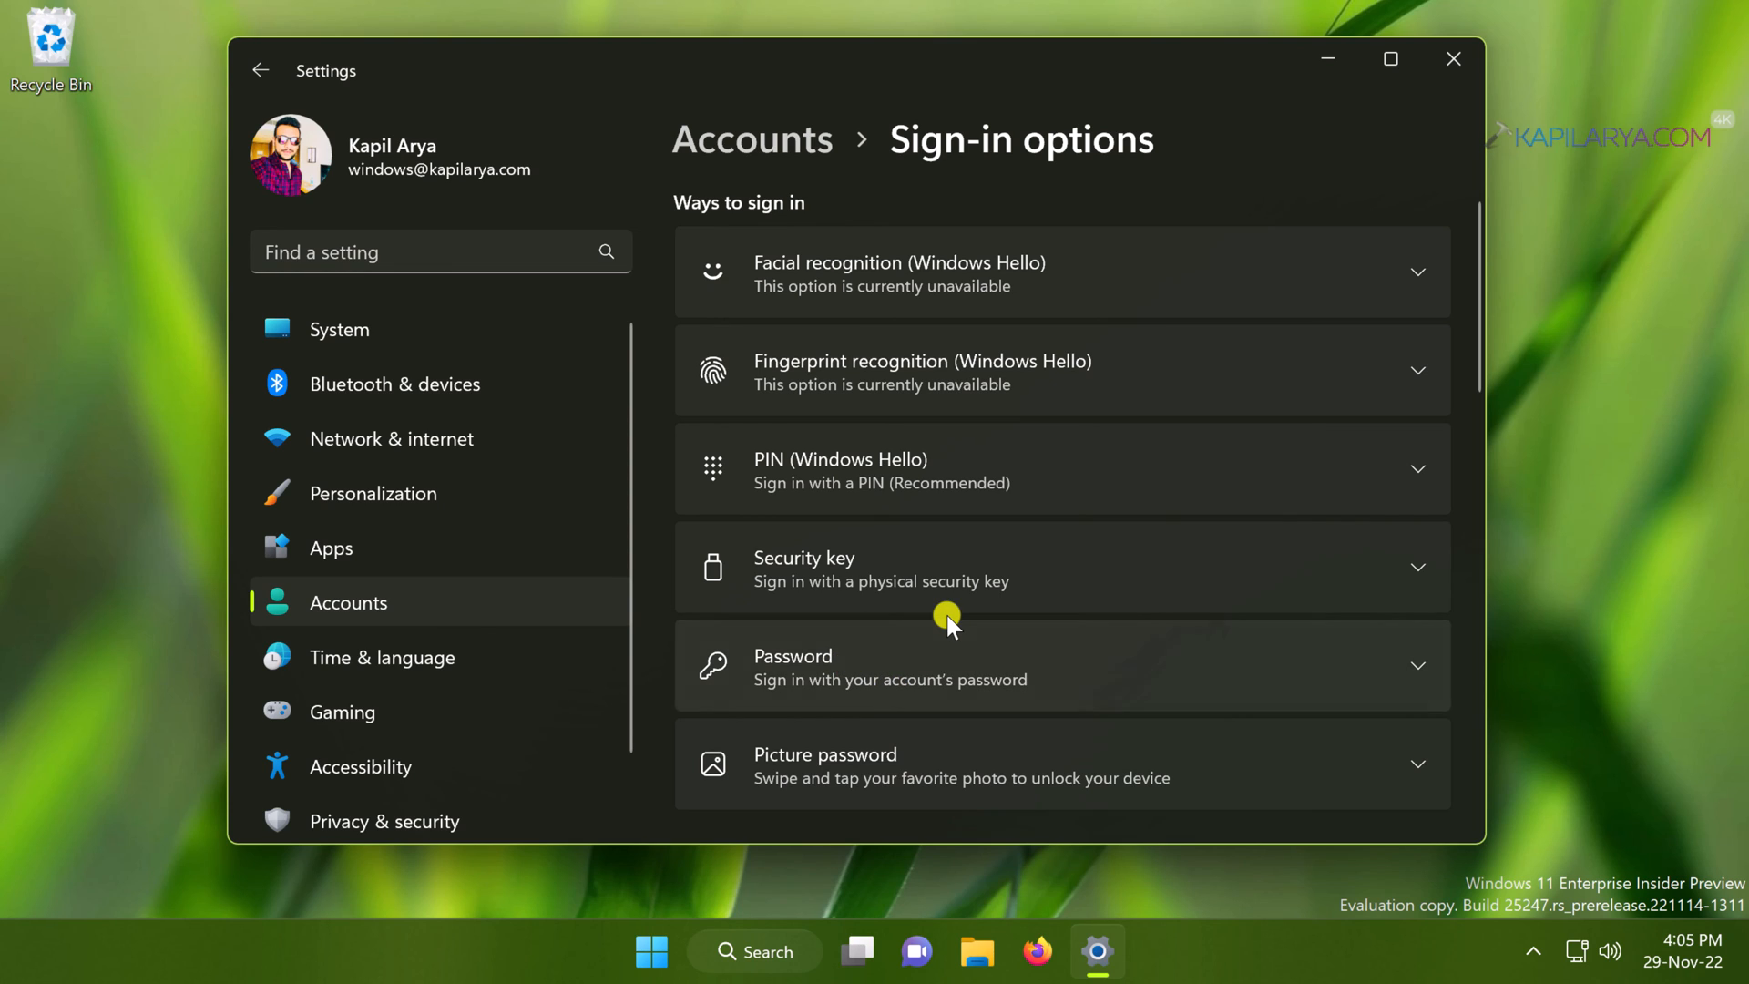
{"action": "scroll", "scroll_direction": "down", "scroll_amount": 3}
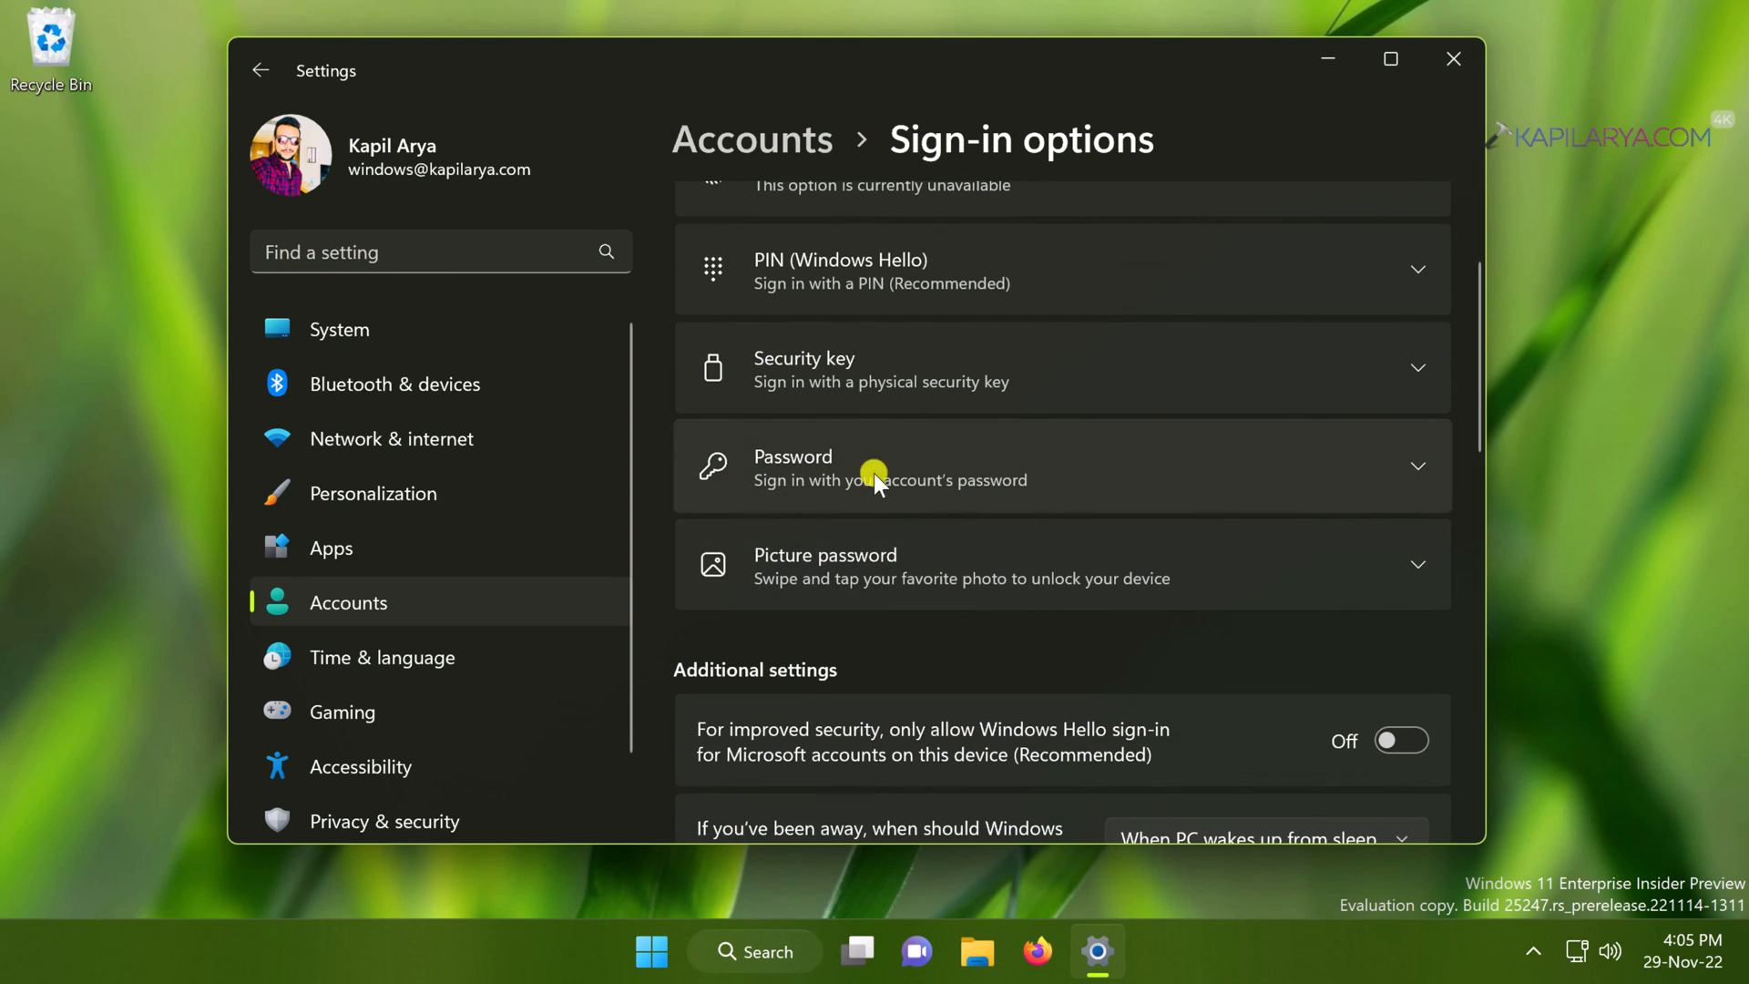
{"action": "mouse_move", "coordinate": [937, 745]}
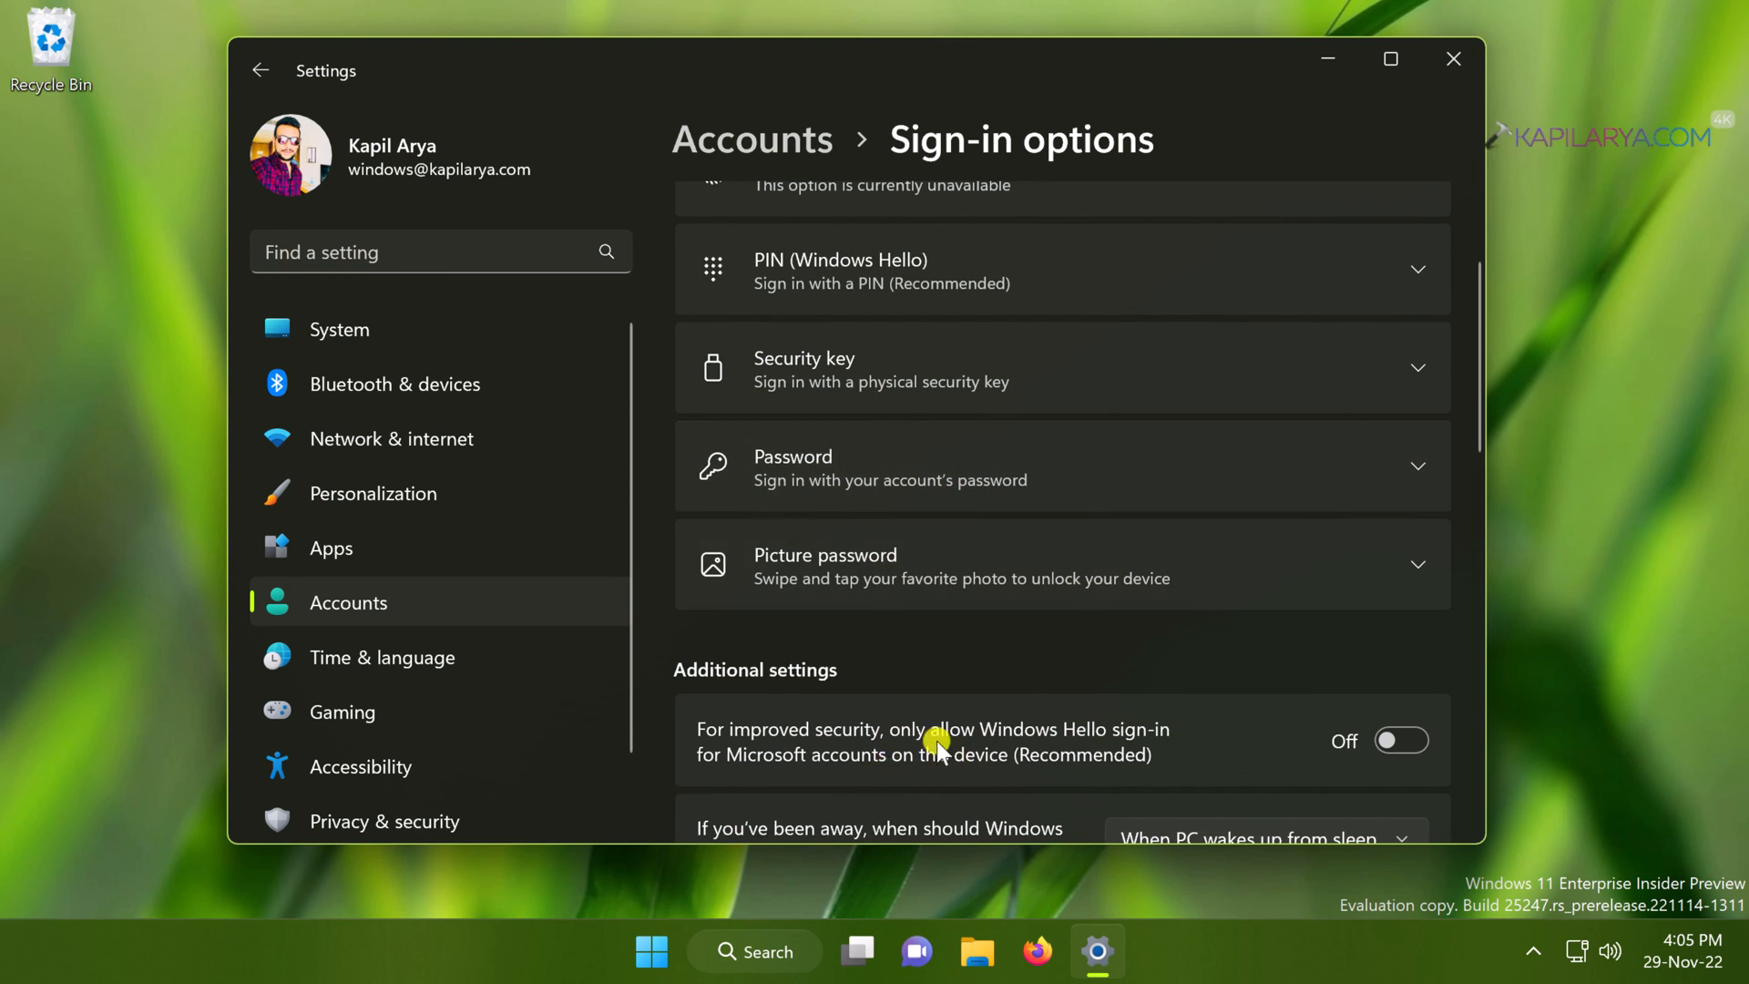
{"action": "mouse_move", "coordinate": [1280, 720]}
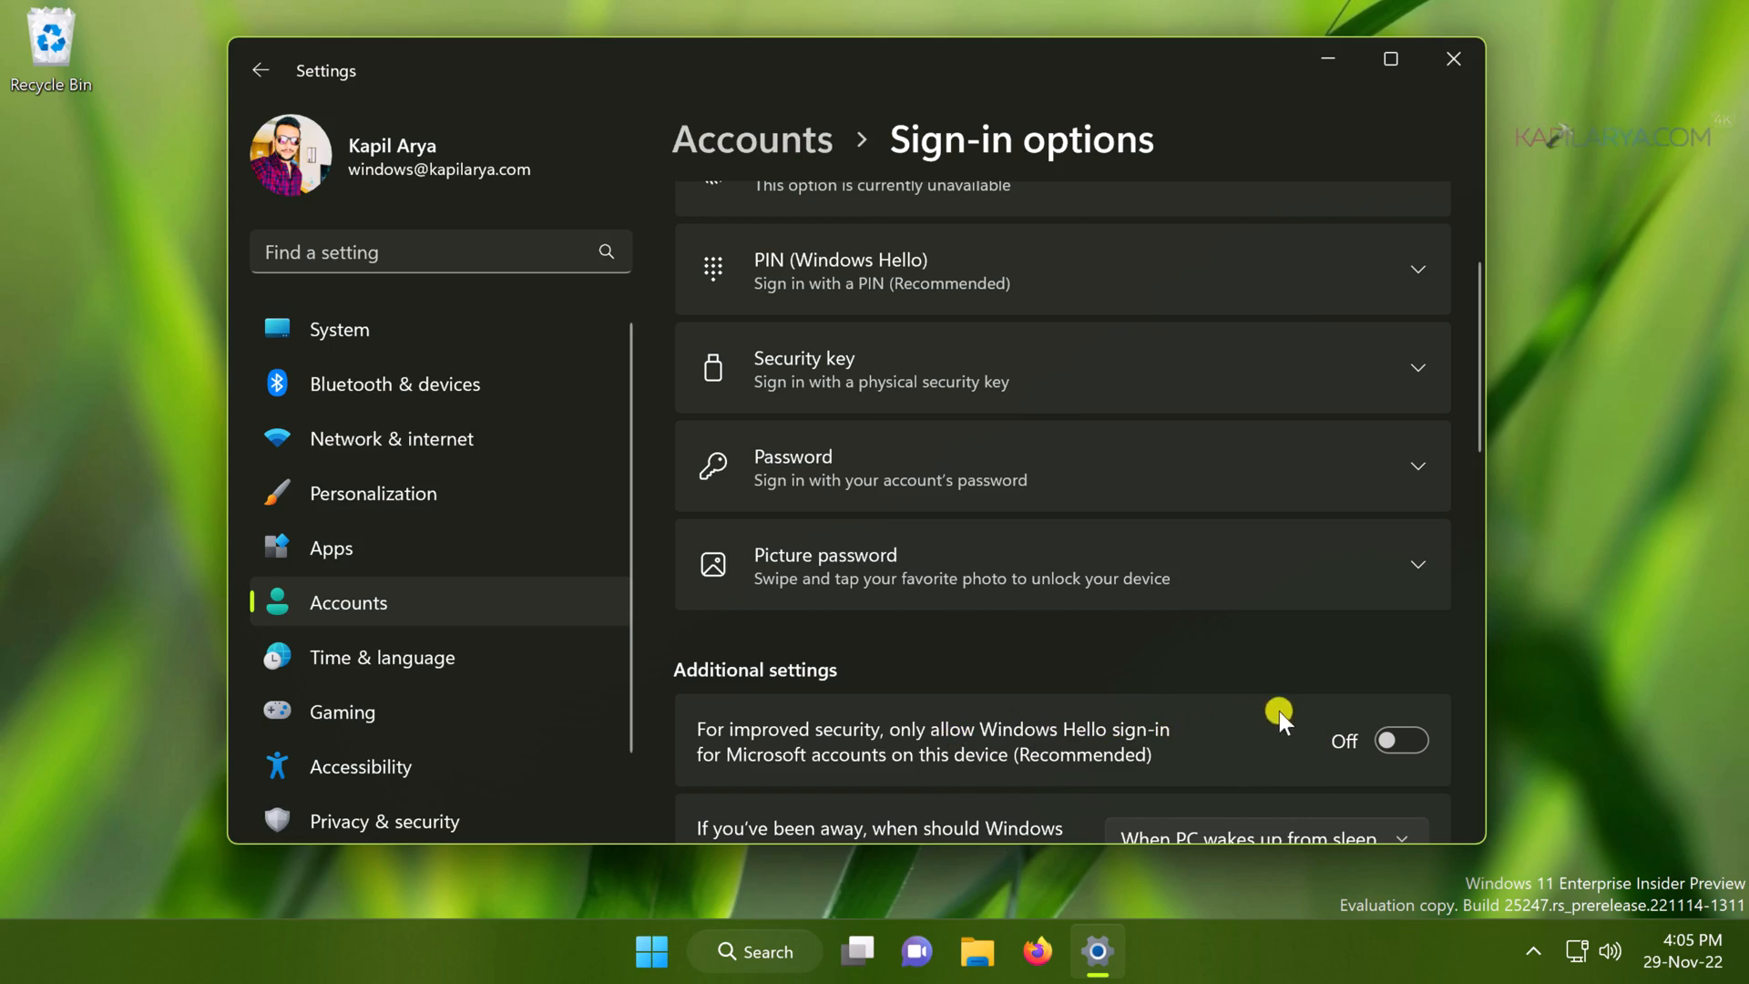